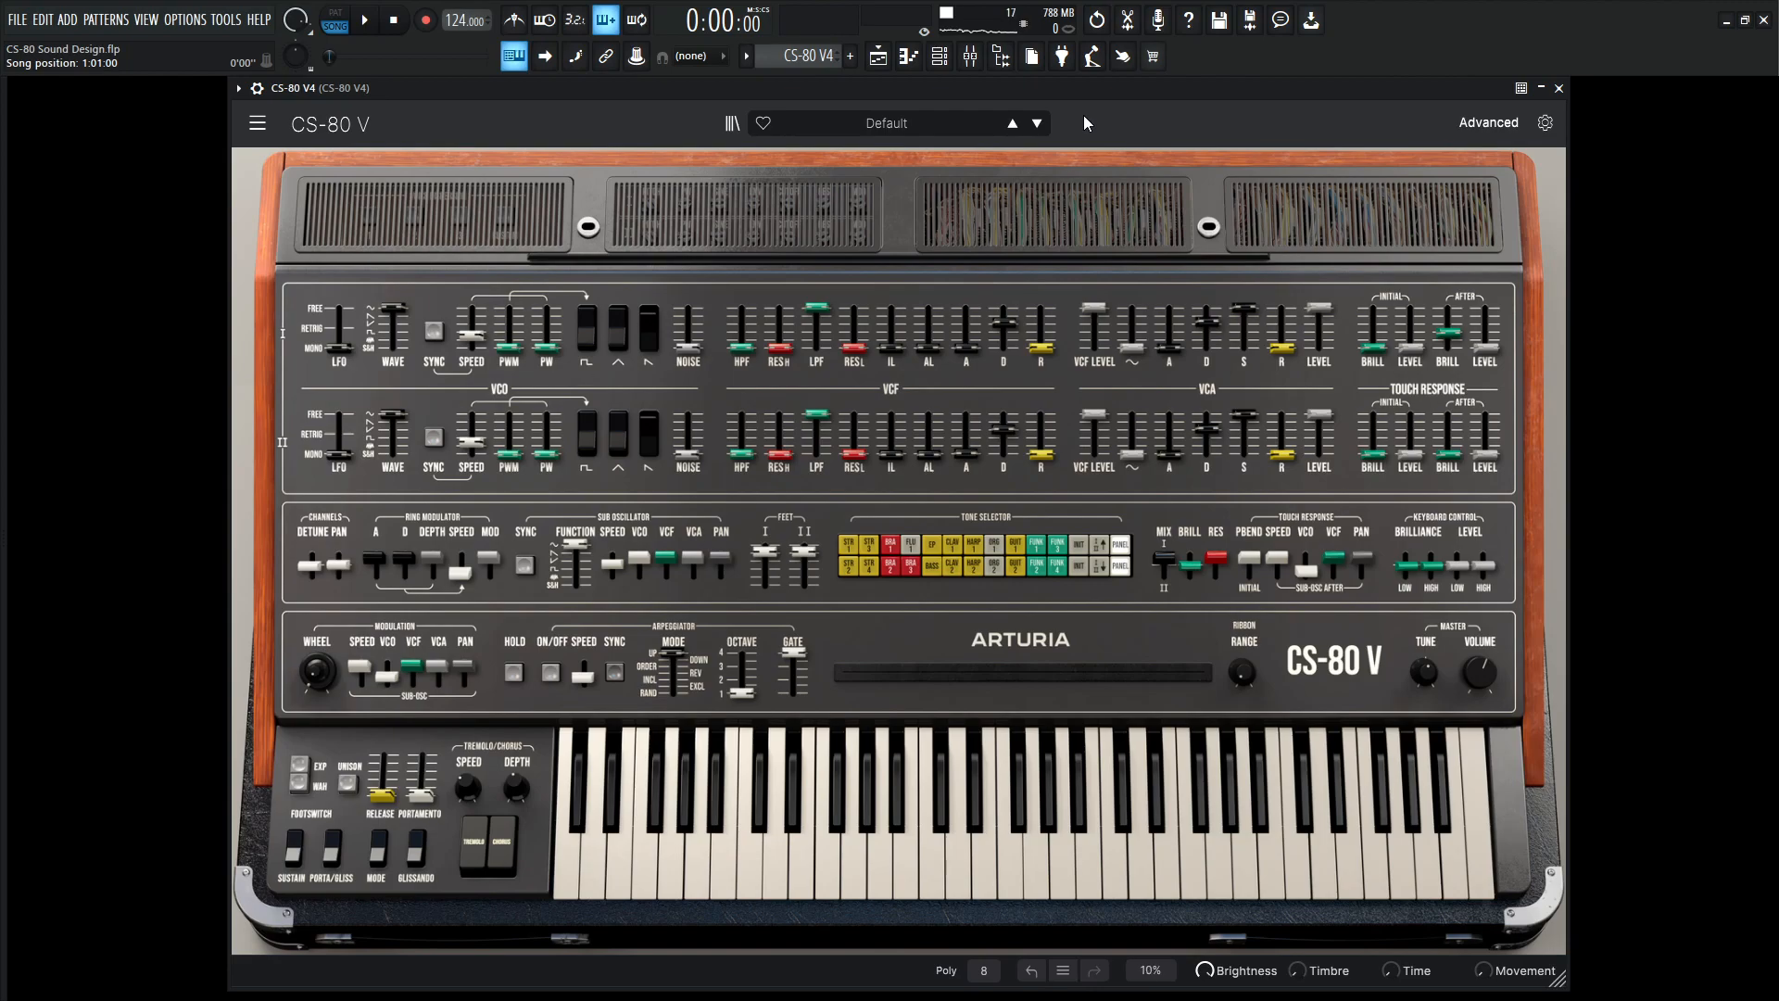
- Raise channel I's low-pass resonance and set VCA sustain and release near 686 ms
click(257, 124)
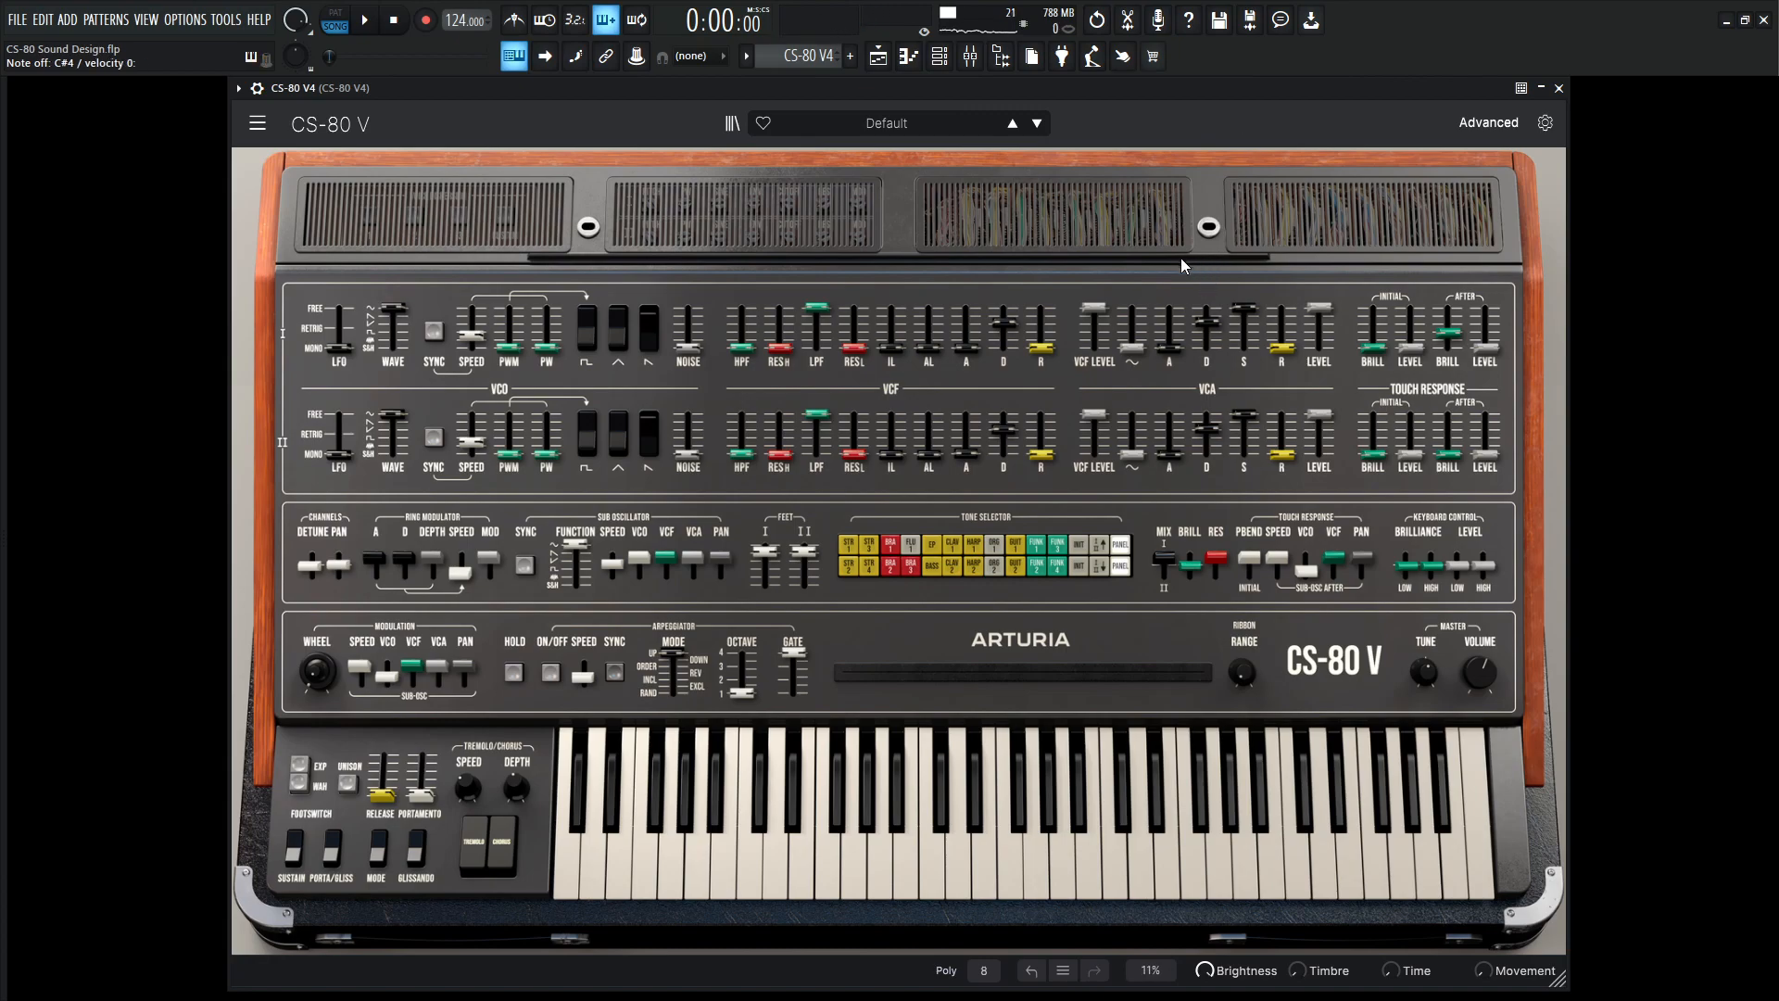
drag(818, 329, 818, 345)
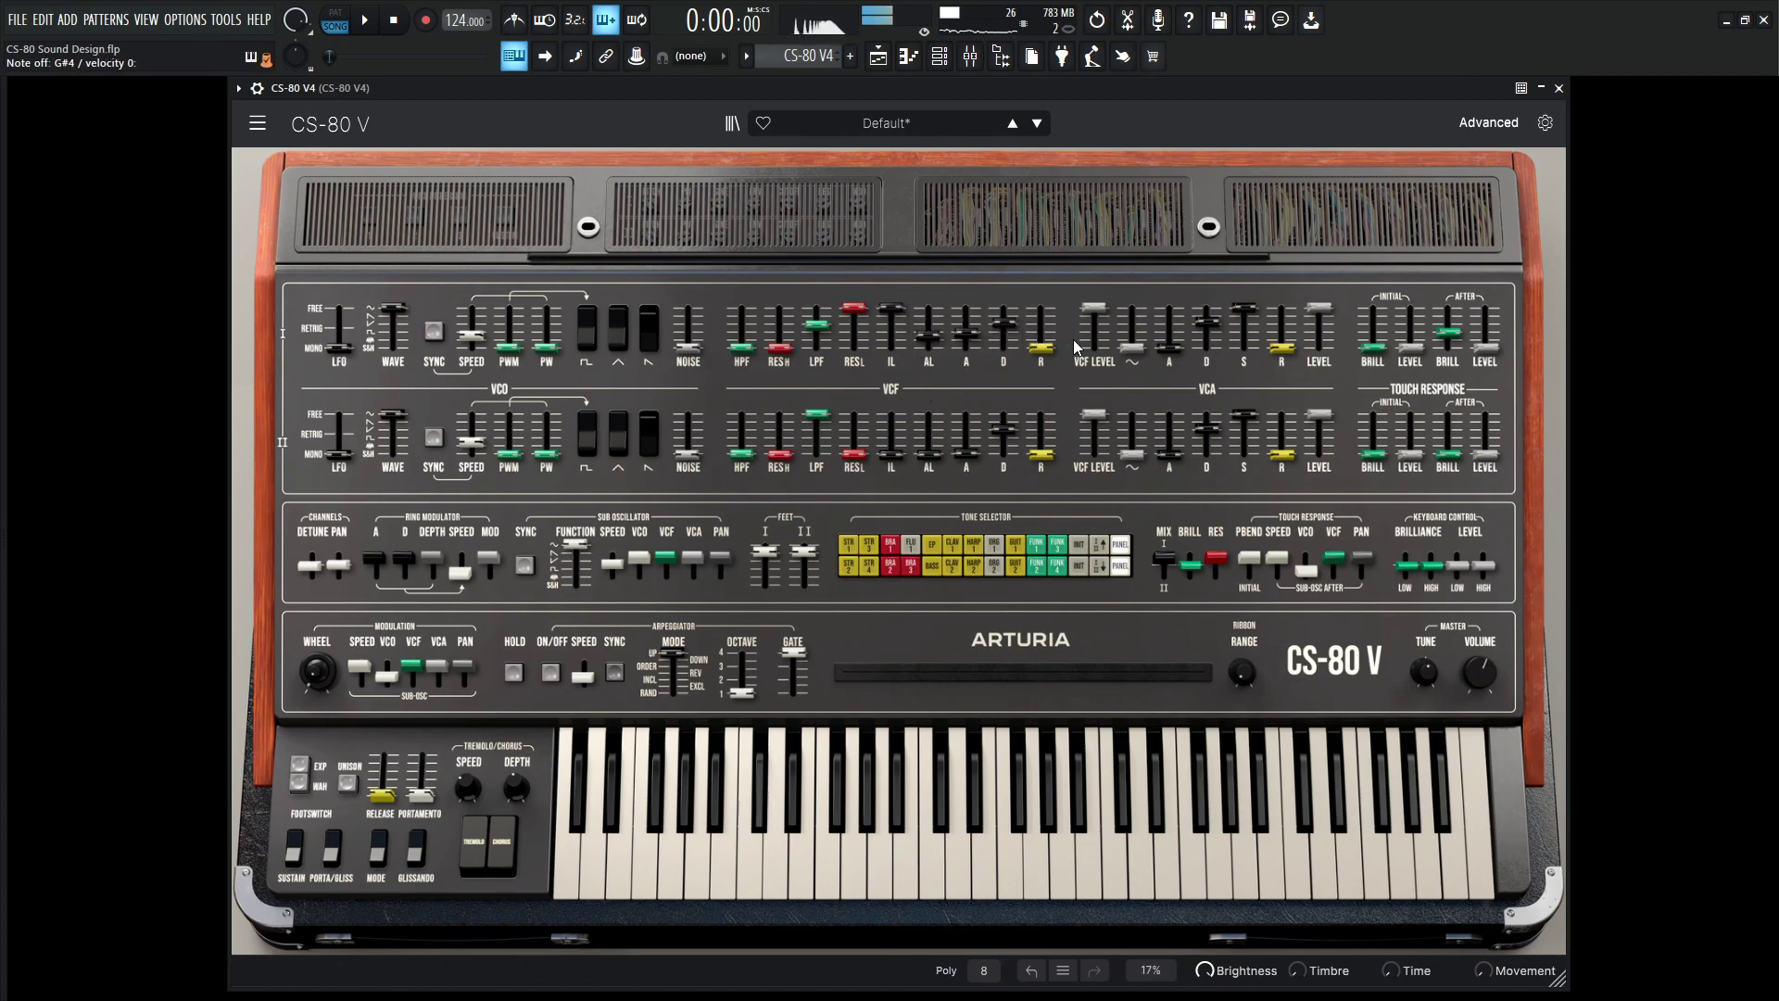
drag(1281, 318, 1280, 340)
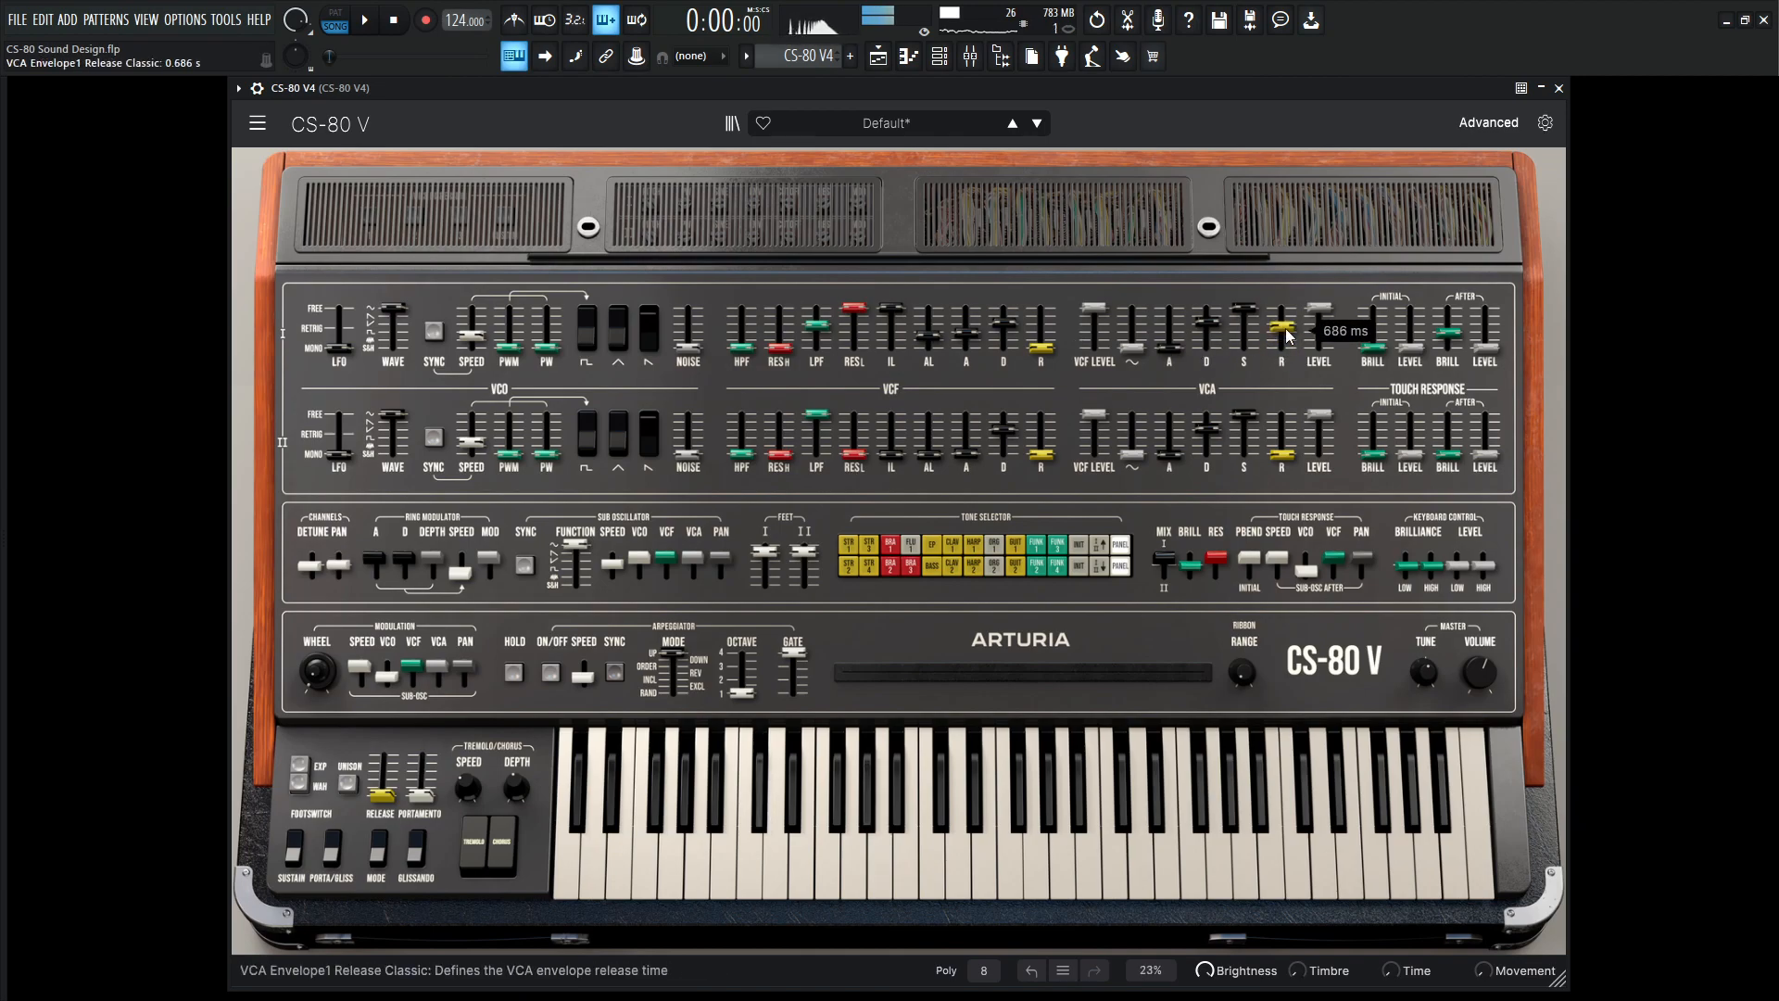
drag(1279, 329, 1279, 340)
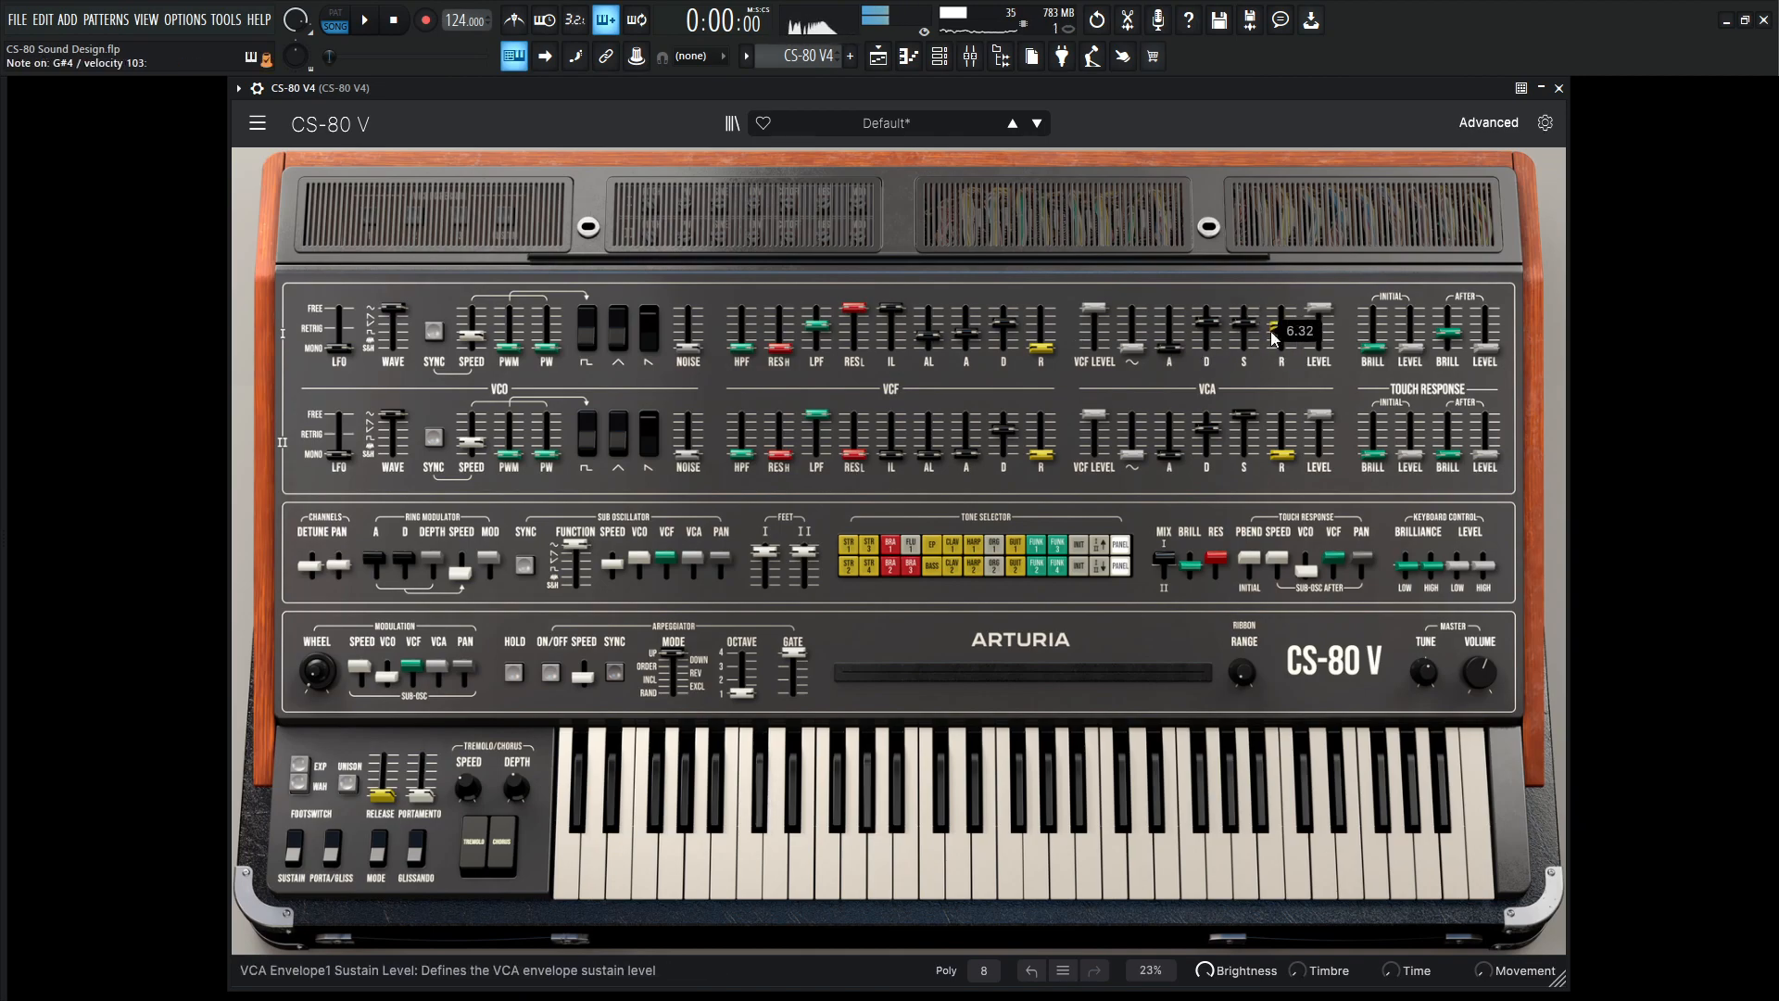
drag(1278, 340, 1279, 318)
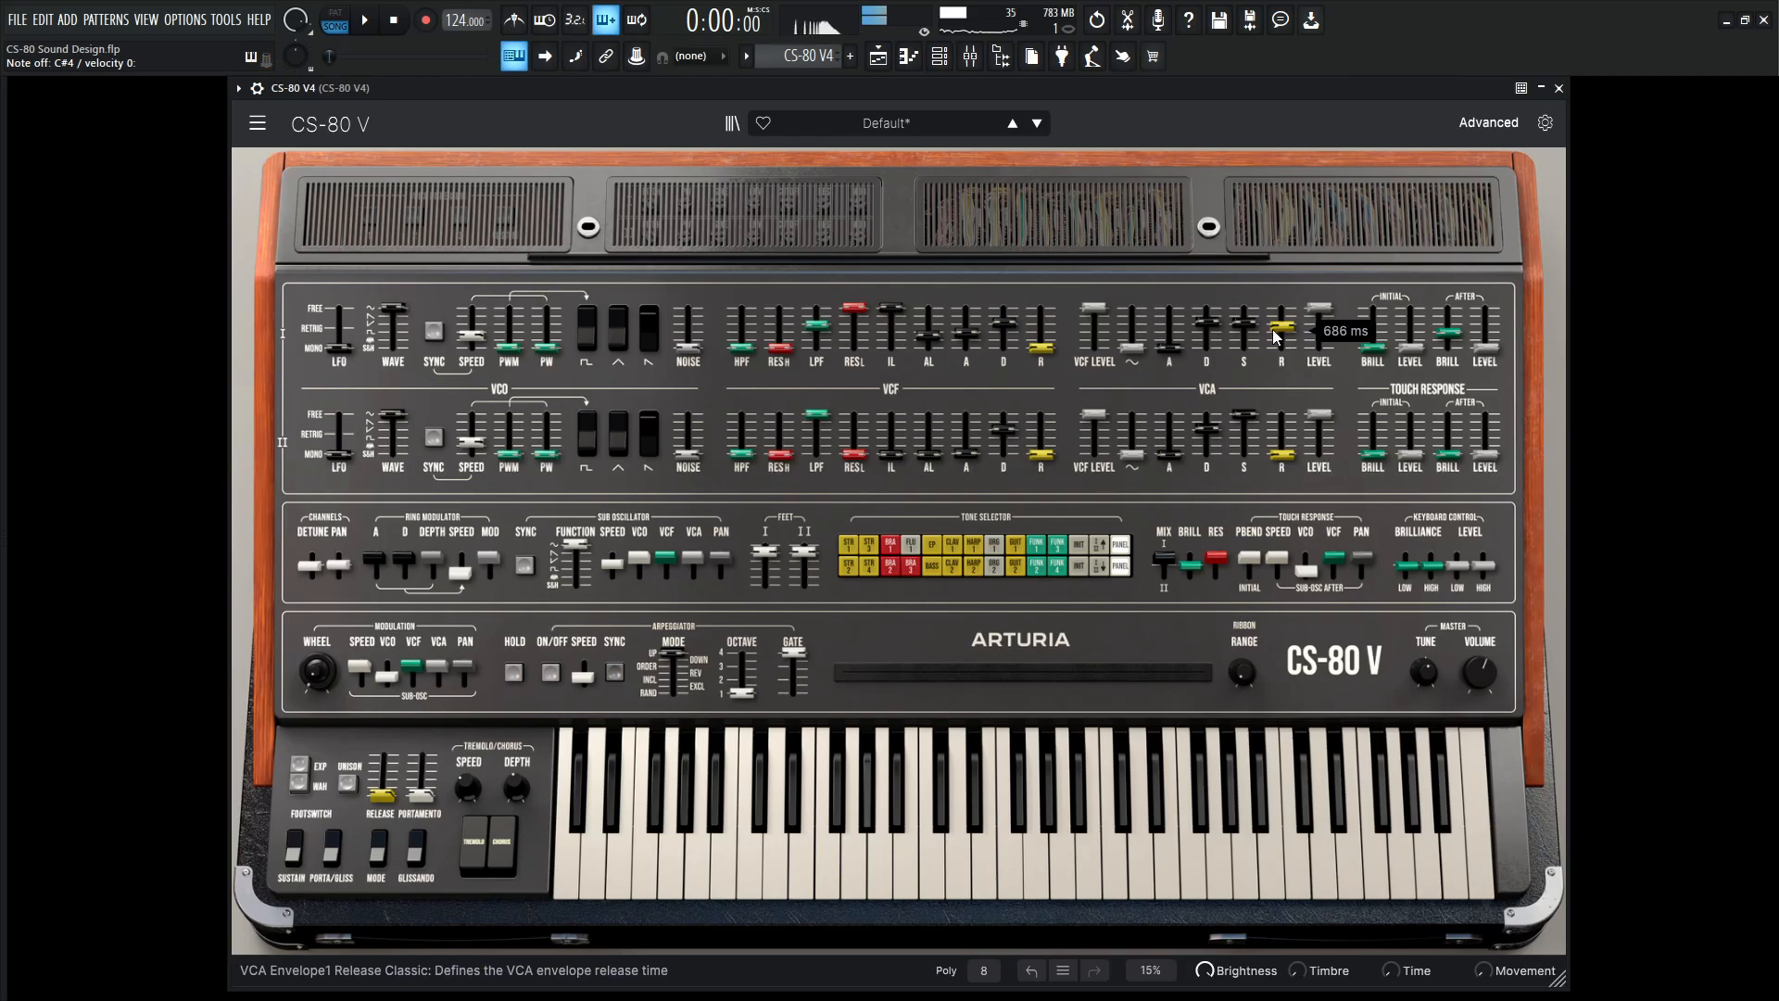
drag(1278, 340, 1278, 329)
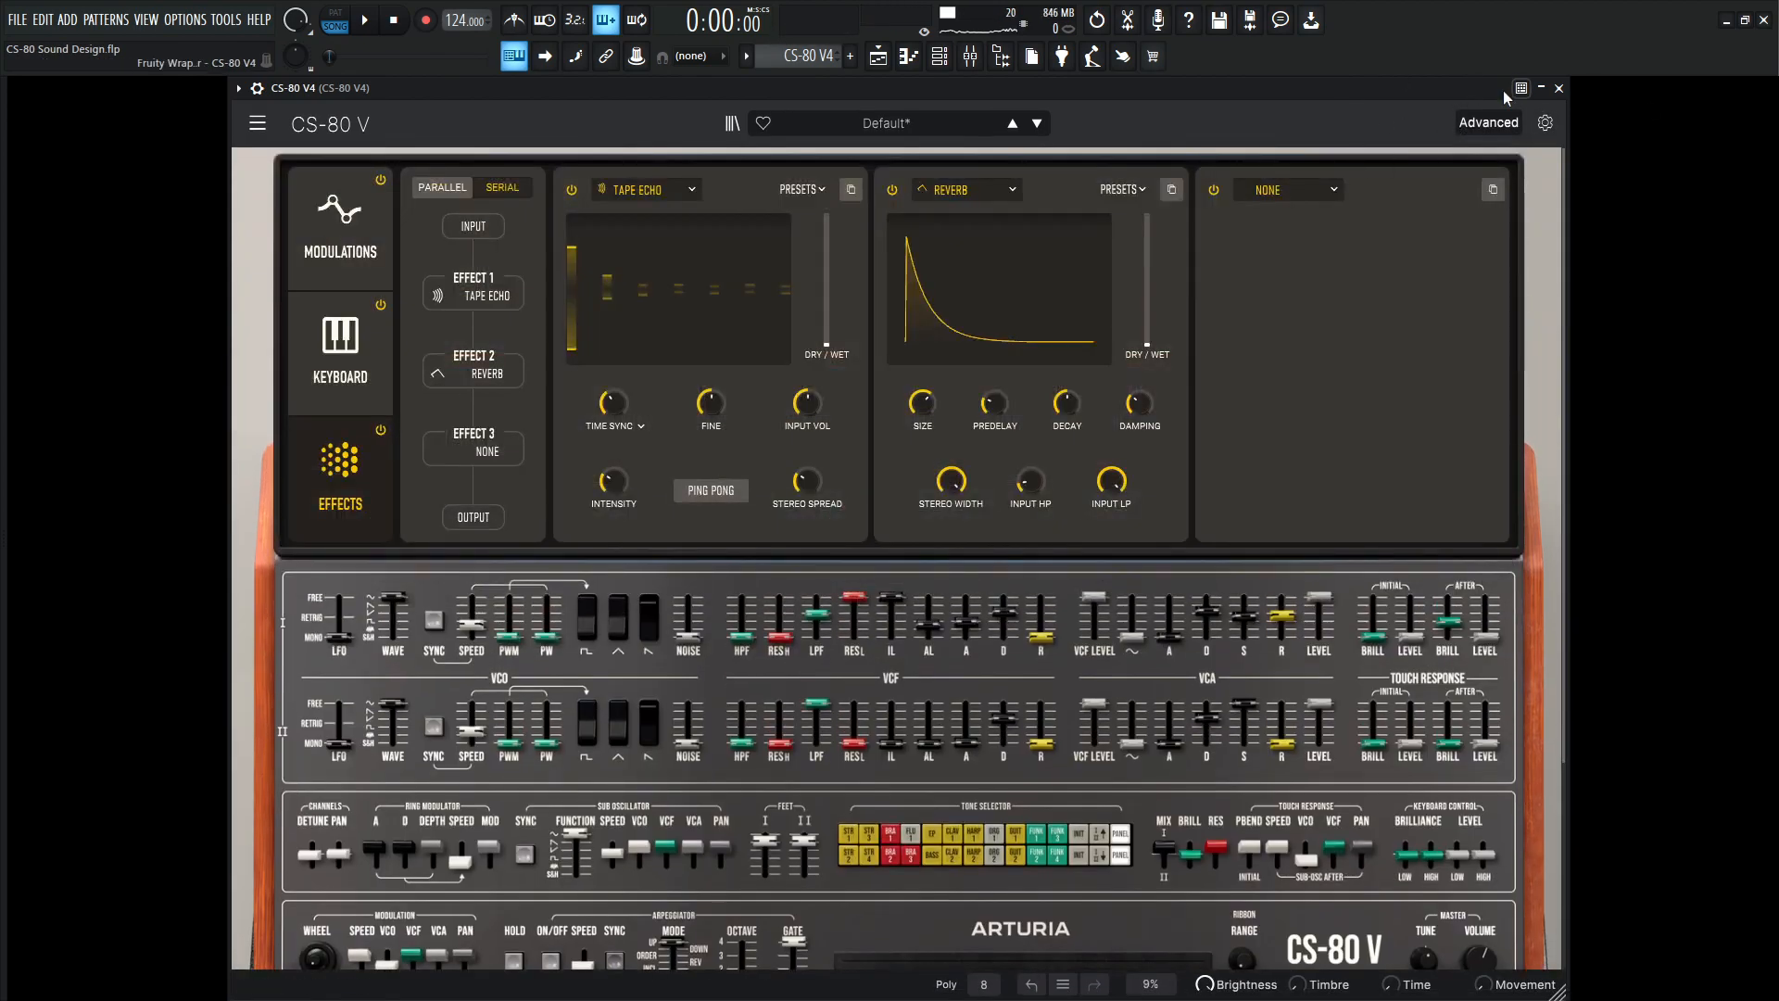
- Drag Function 1 breakpoints into five repeating decaying ramps with a raised final peak
click(339, 213)
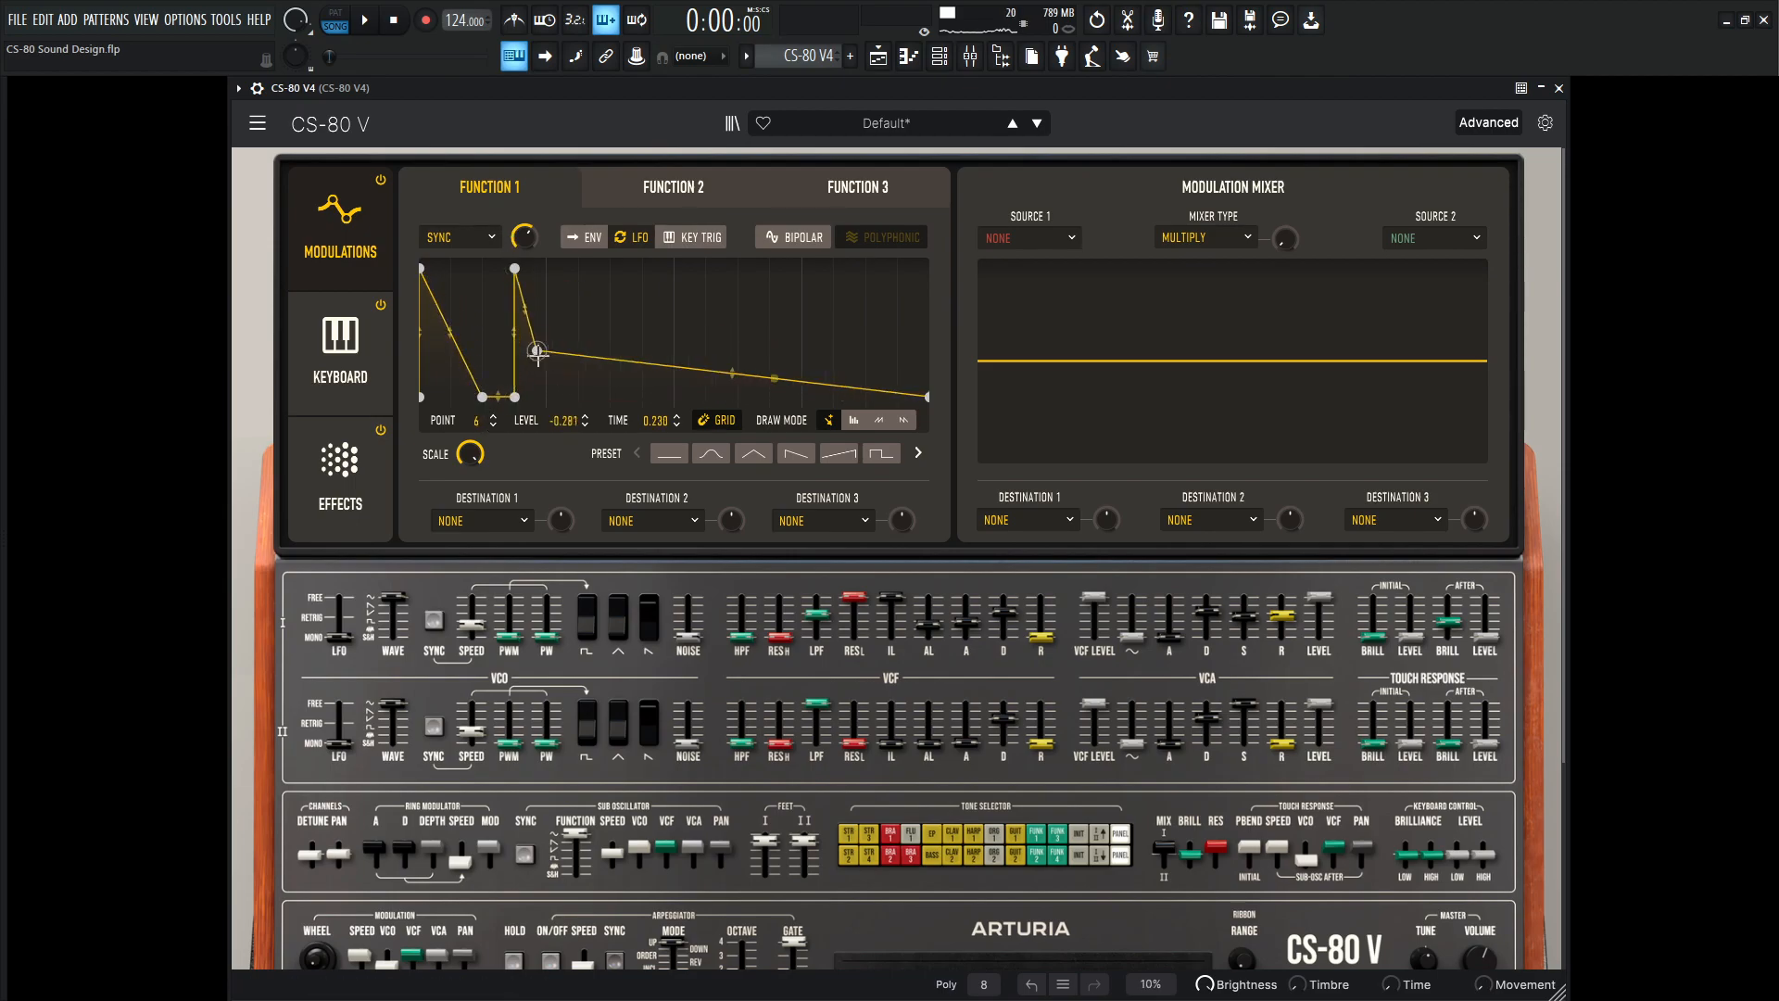
drag(535, 352, 546, 396)
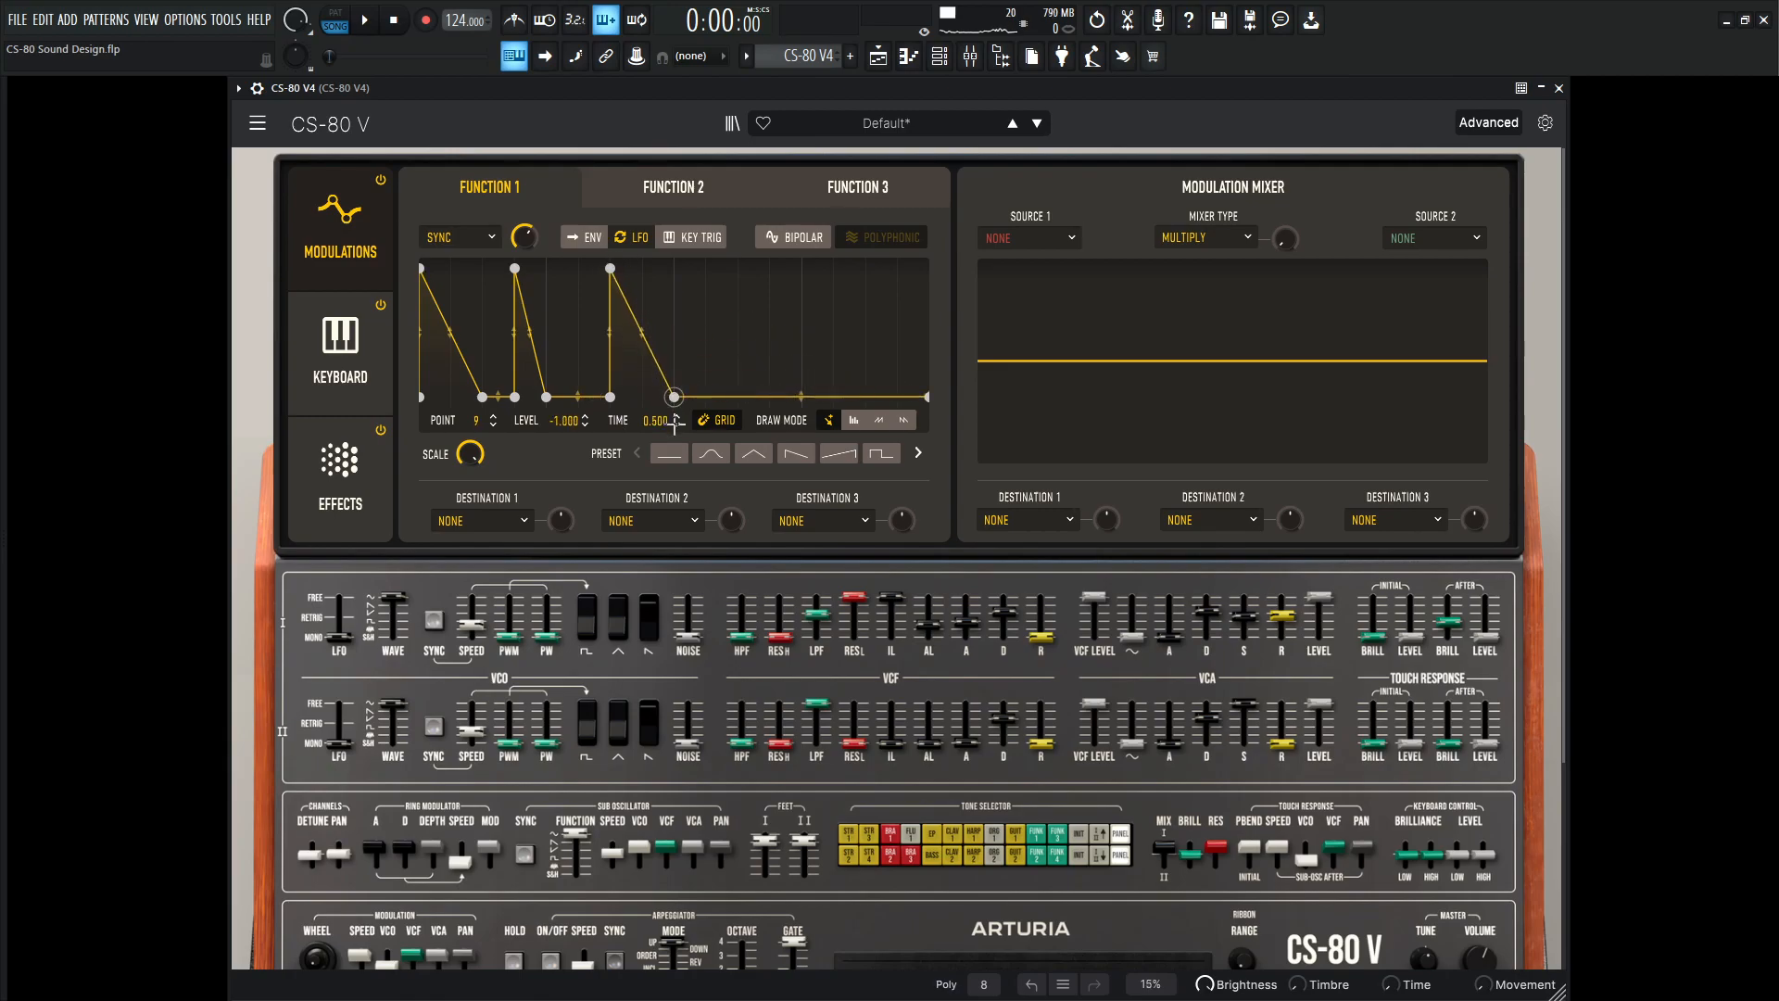
drag(676, 397, 738, 397)
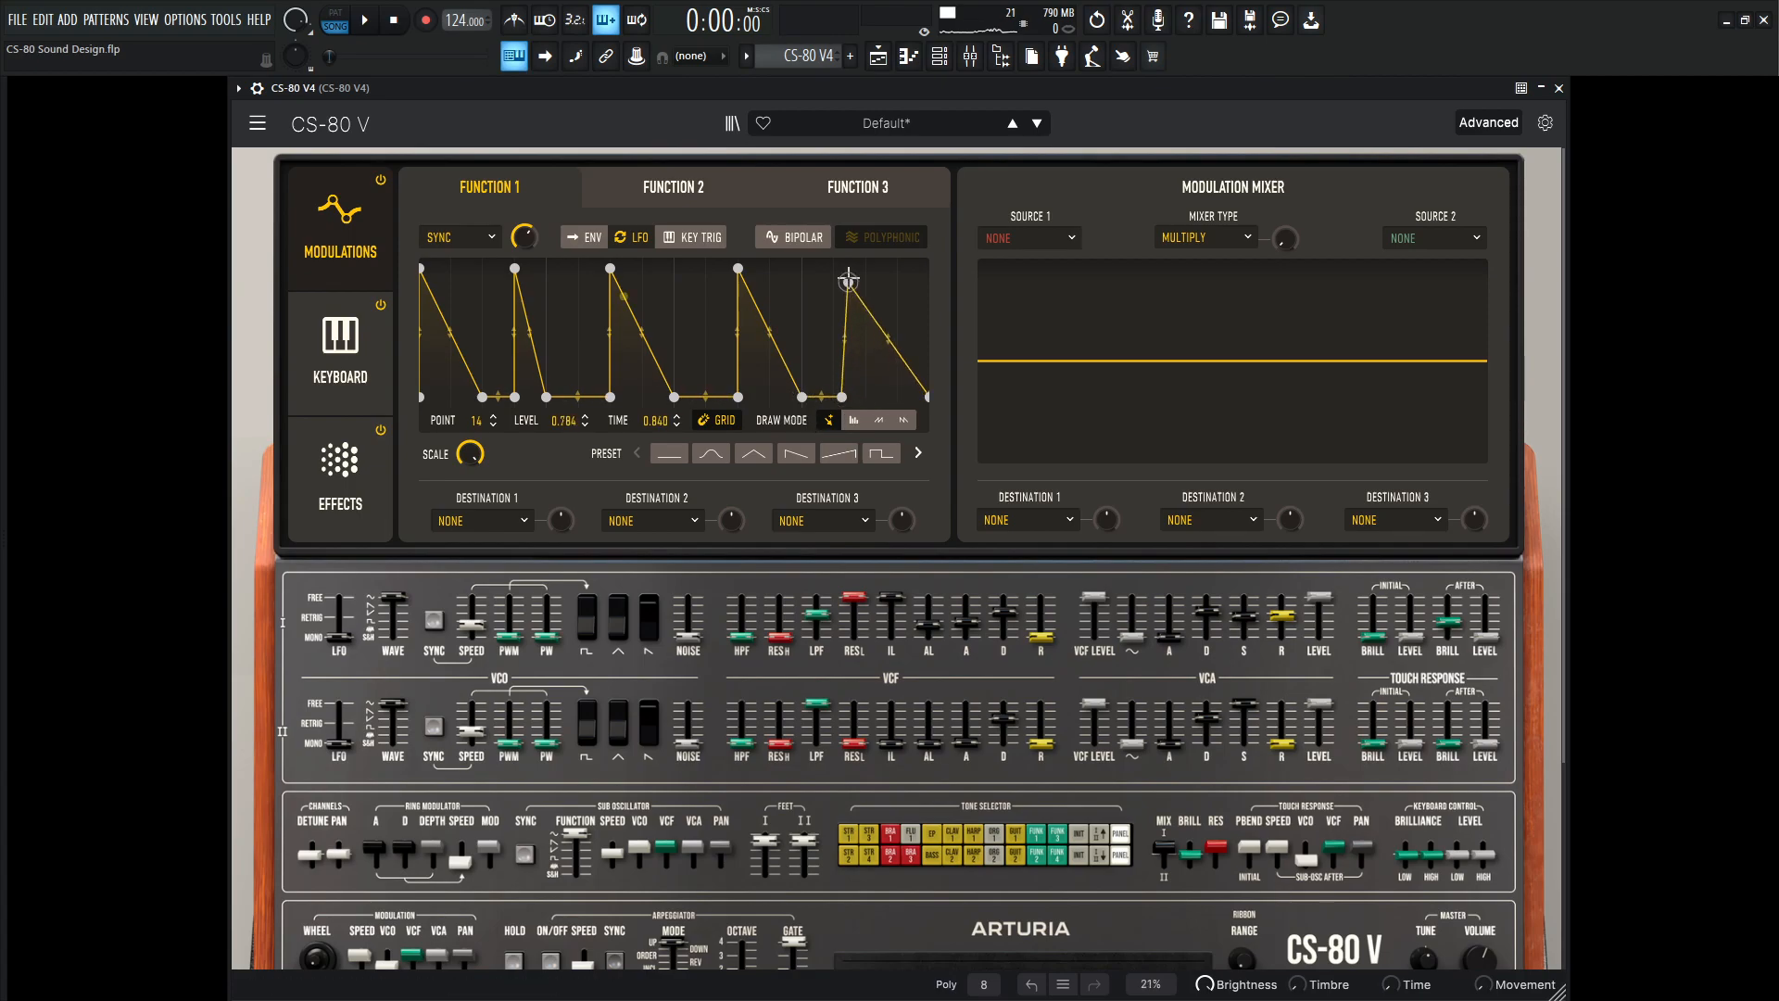
drag(848, 282, 842, 269)
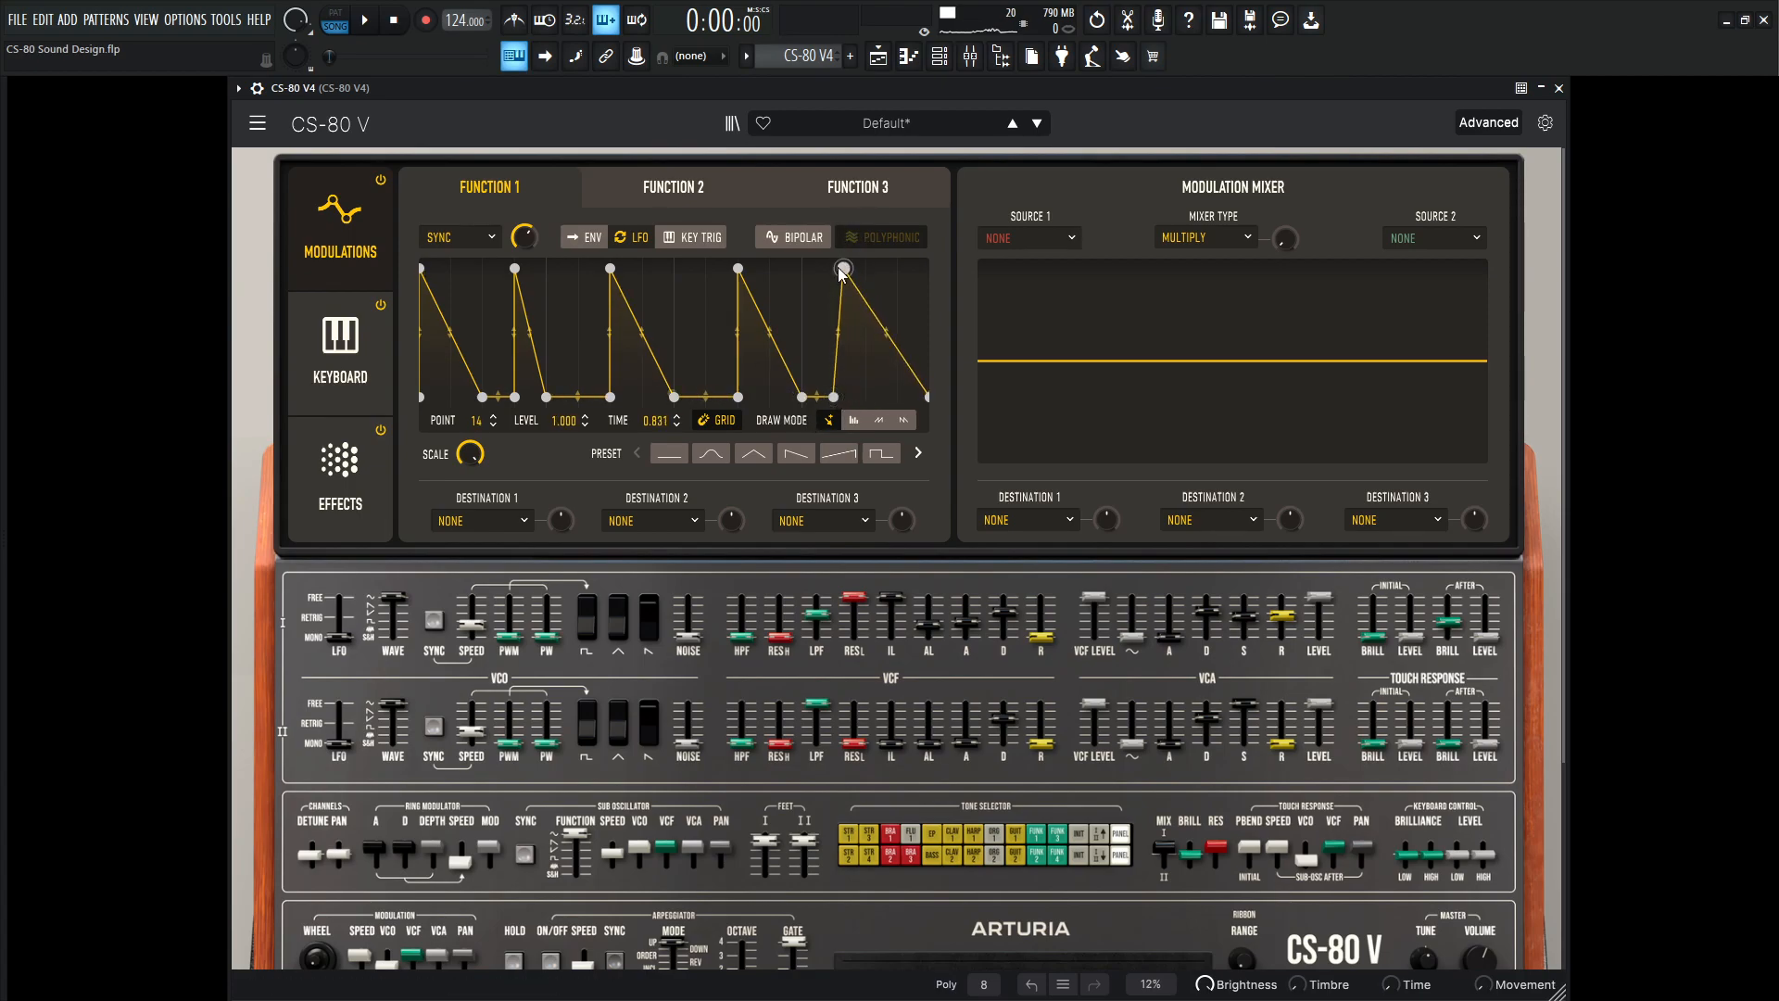
drag(842, 269, 832, 269)
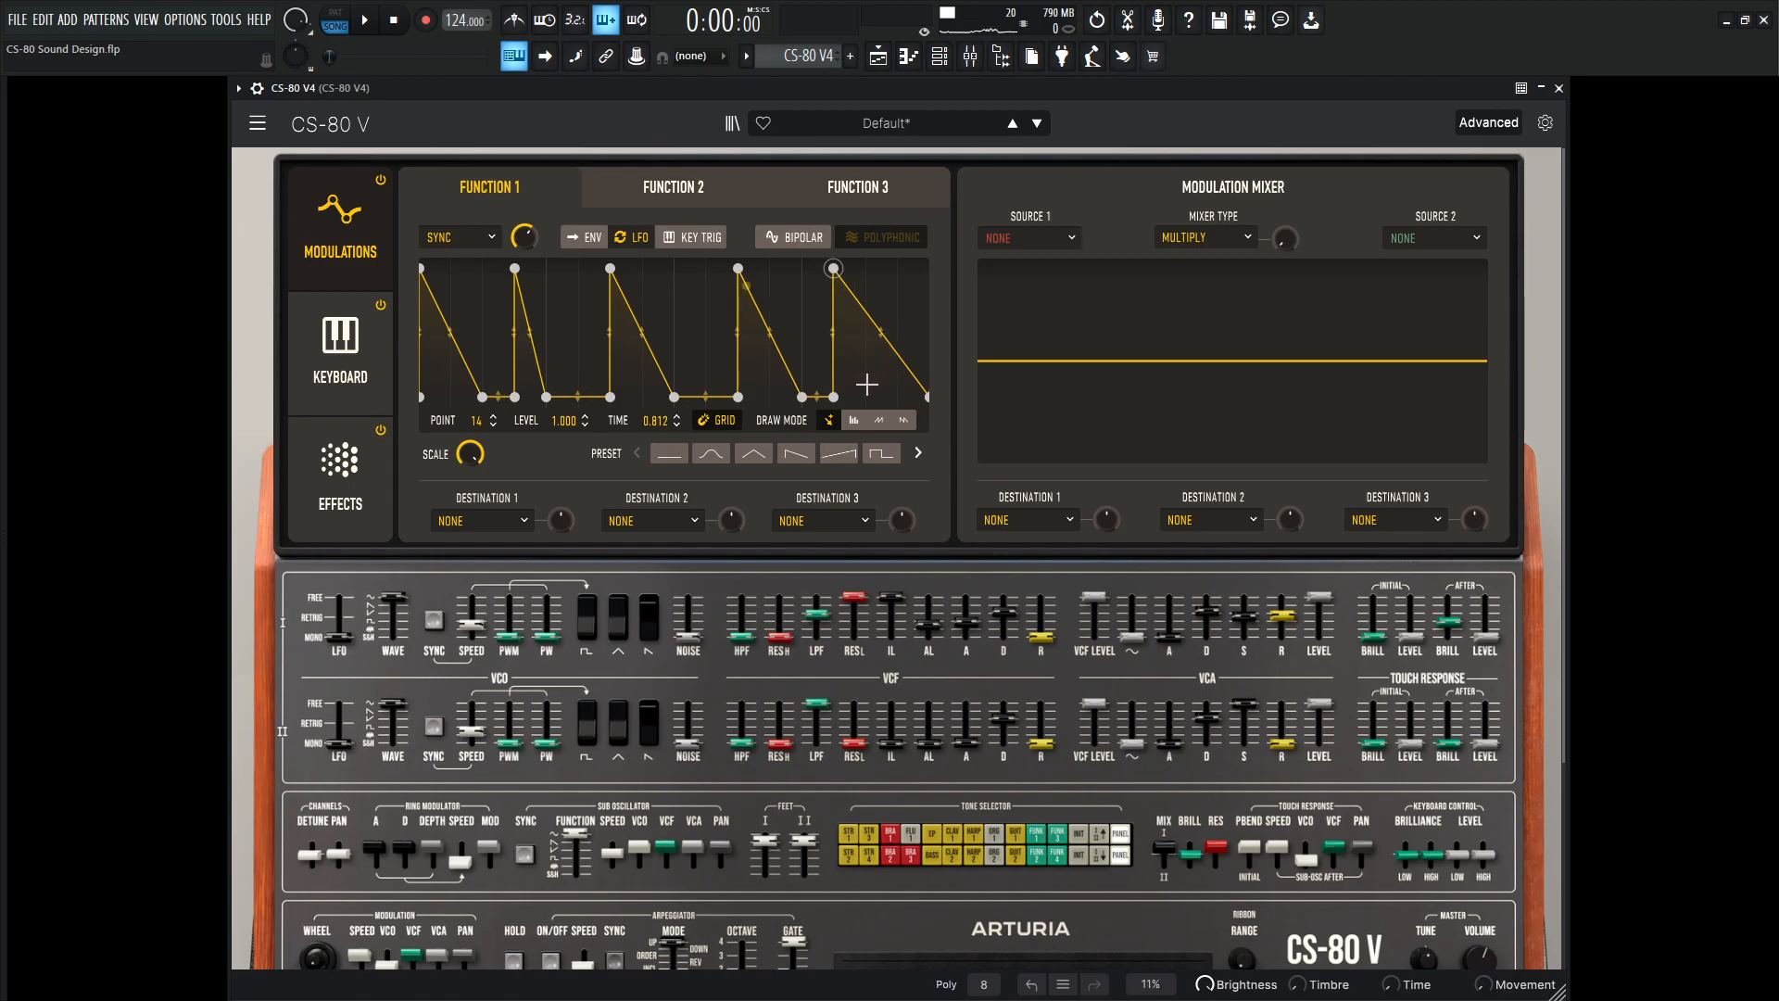
- Send Function 1 to LPF I - Cutoff and set channel I's cutoff near 339 Hz
click(482, 520)
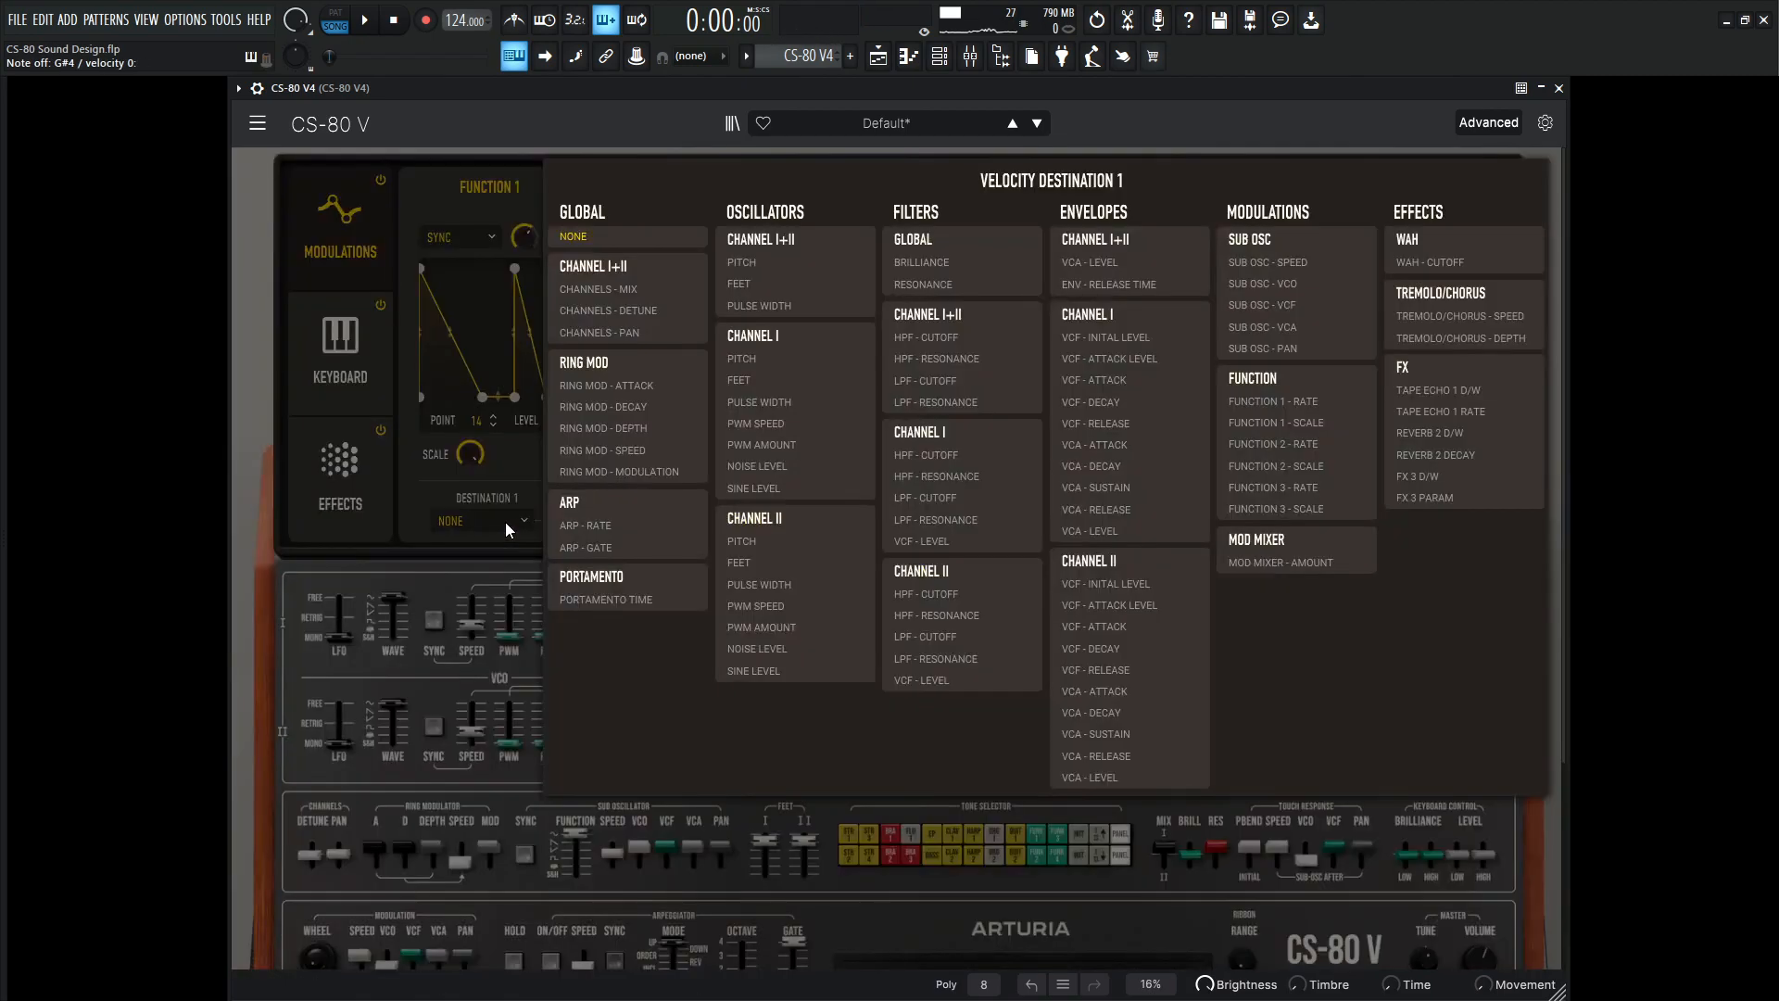
click(926, 498)
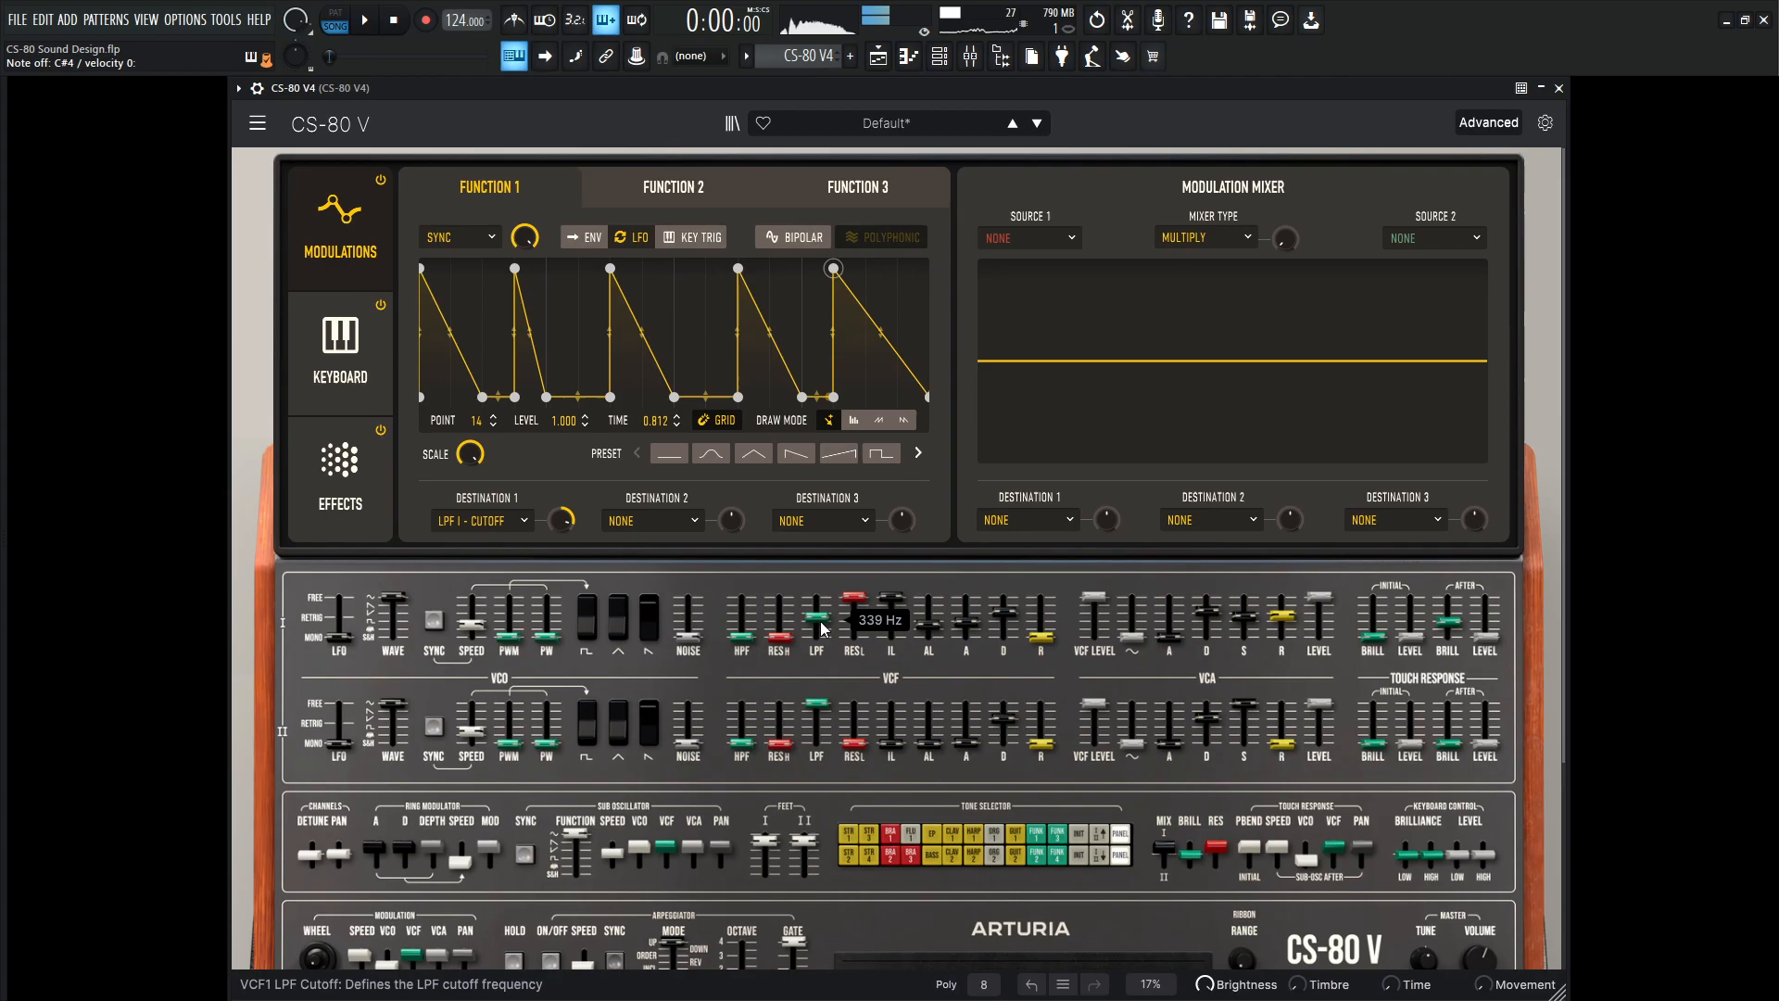
drag(815, 622, 815, 611)
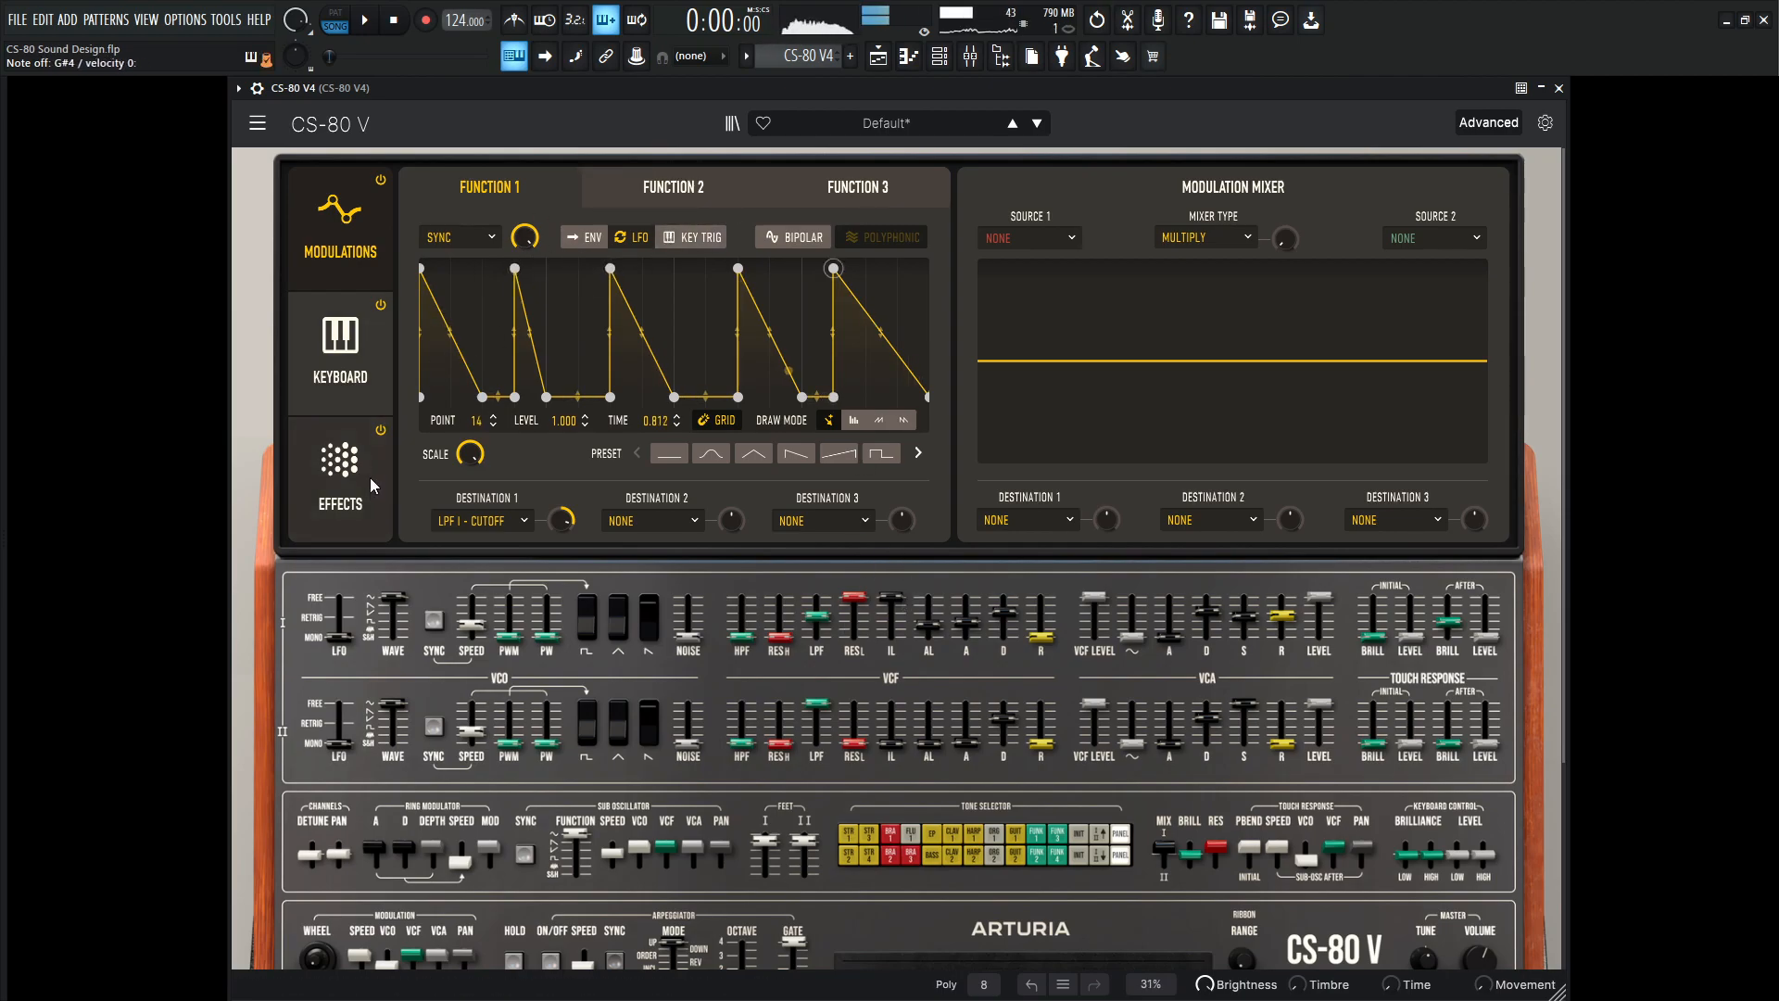
- Make FX1 a Hard Clip distortion with increased drive and reduced output gain
click(340, 476)
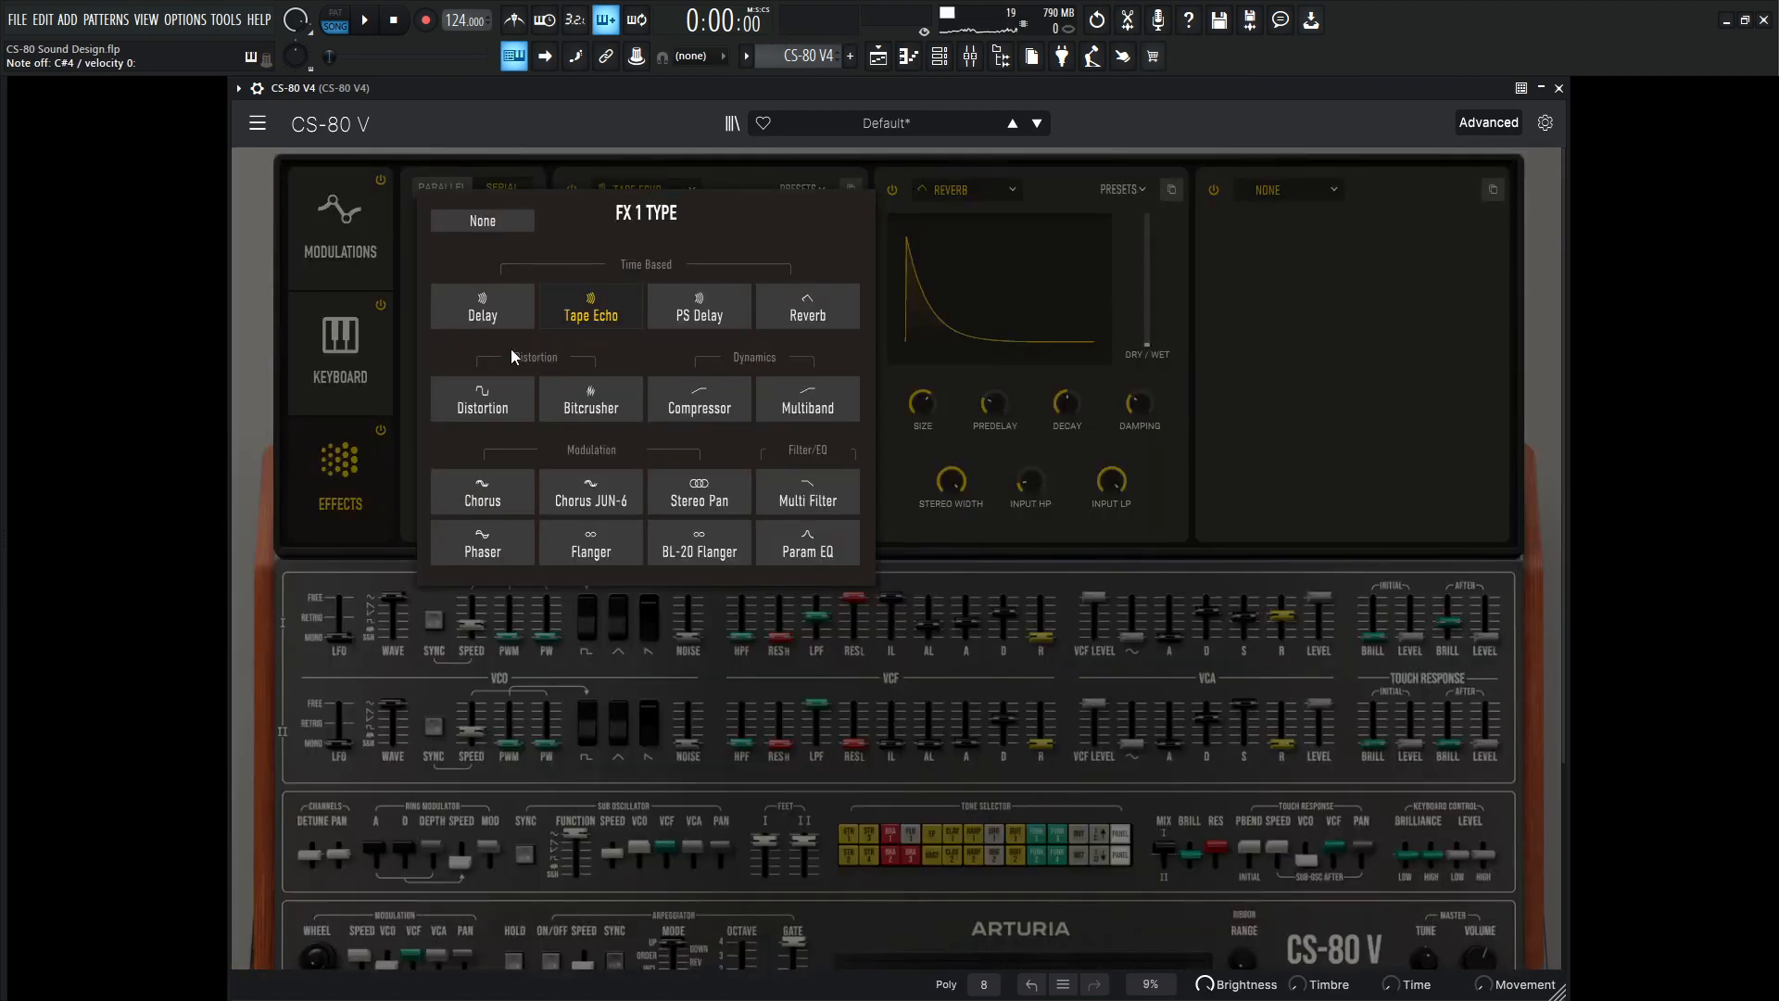
click(481, 397)
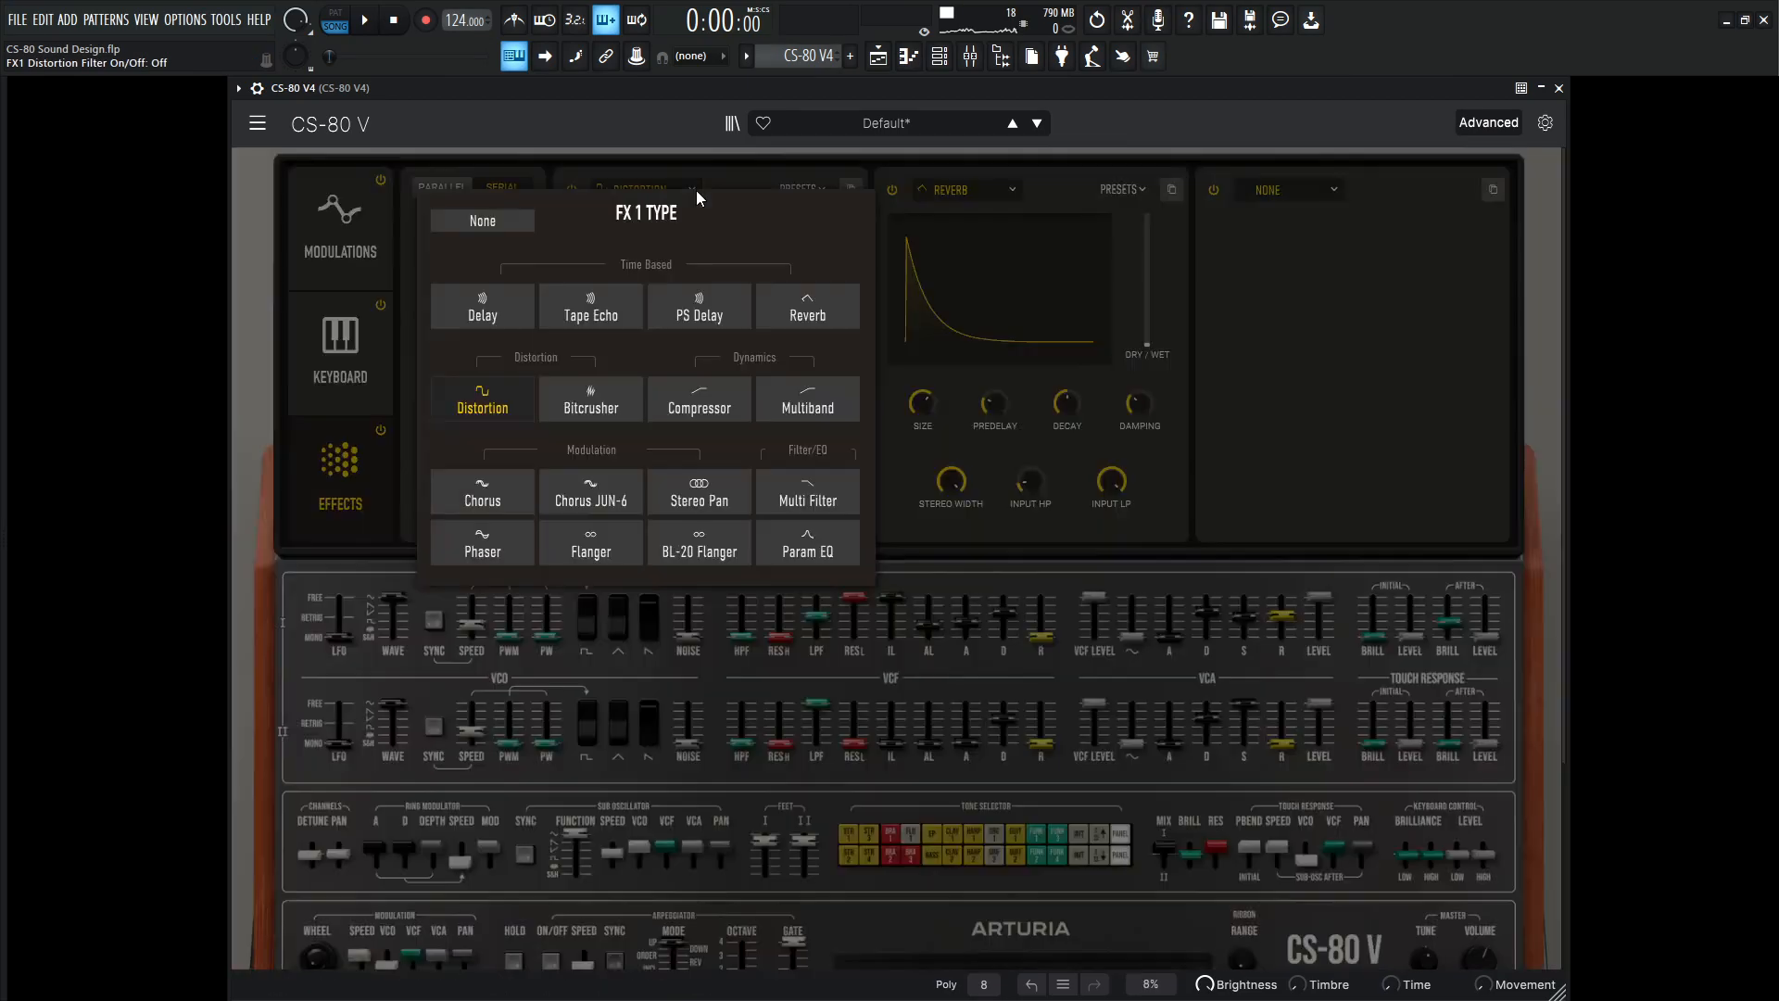
click(482, 397)
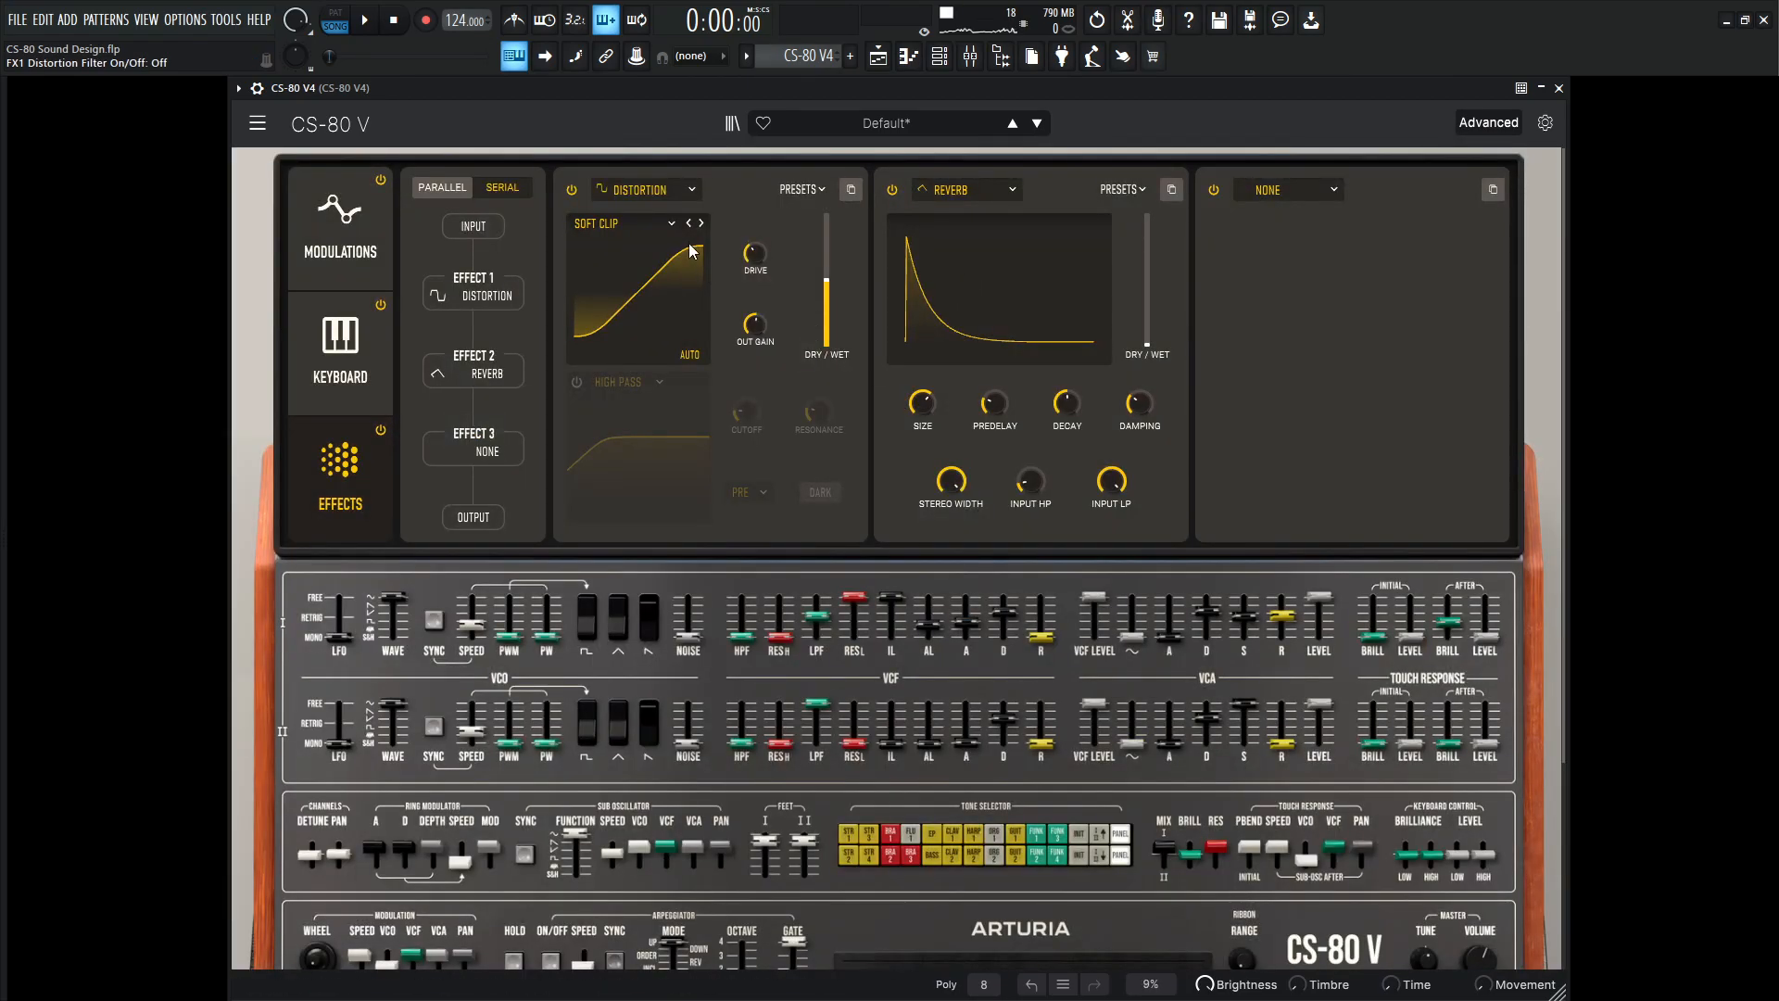
click(700, 224)
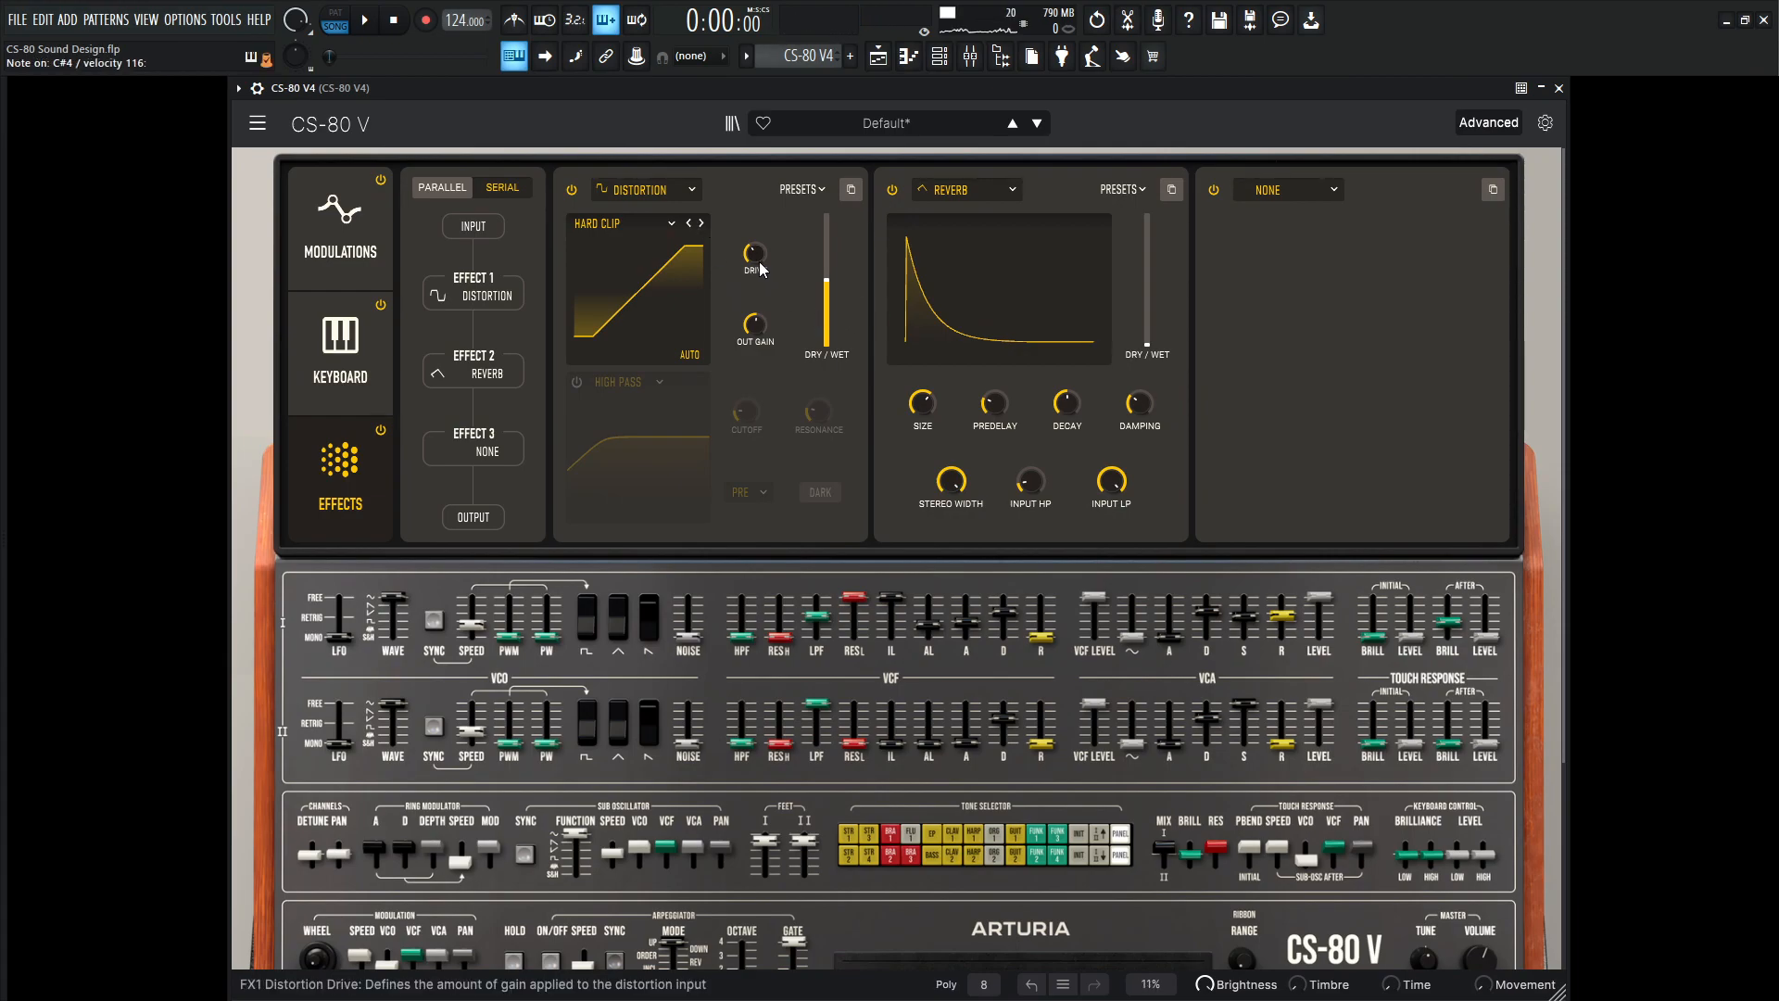
drag(752, 255, 772, 299)
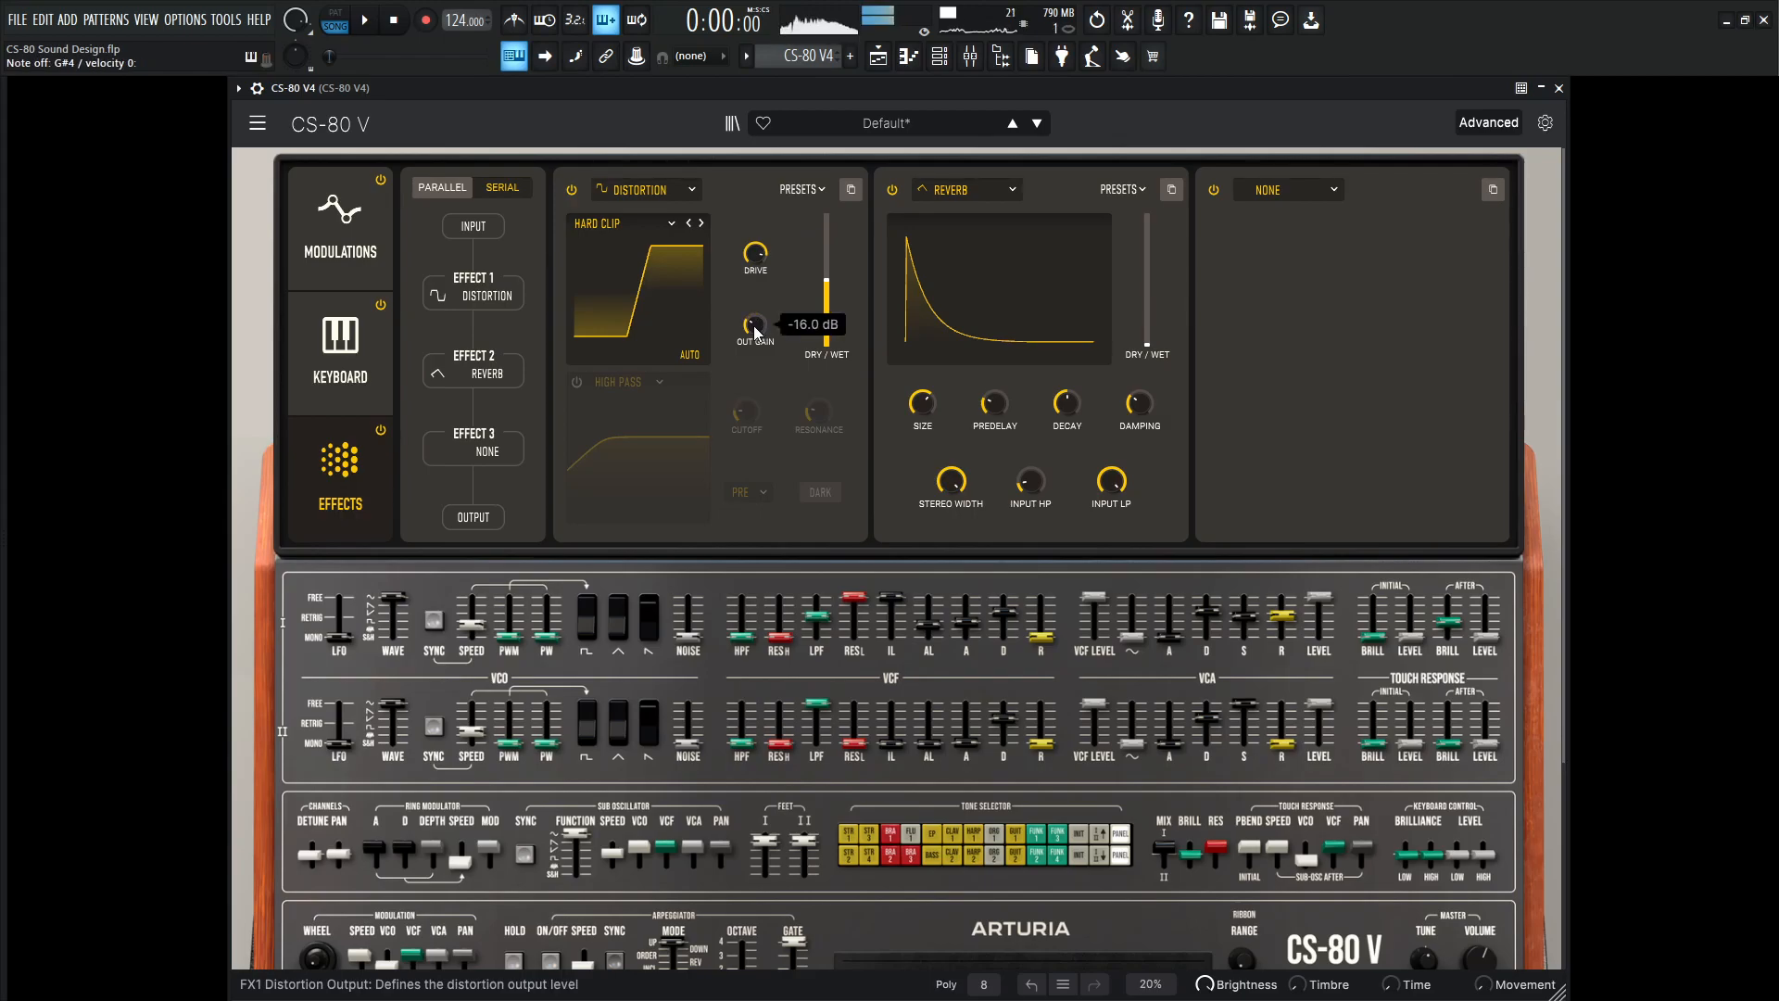
drag(753, 323, 754, 329)
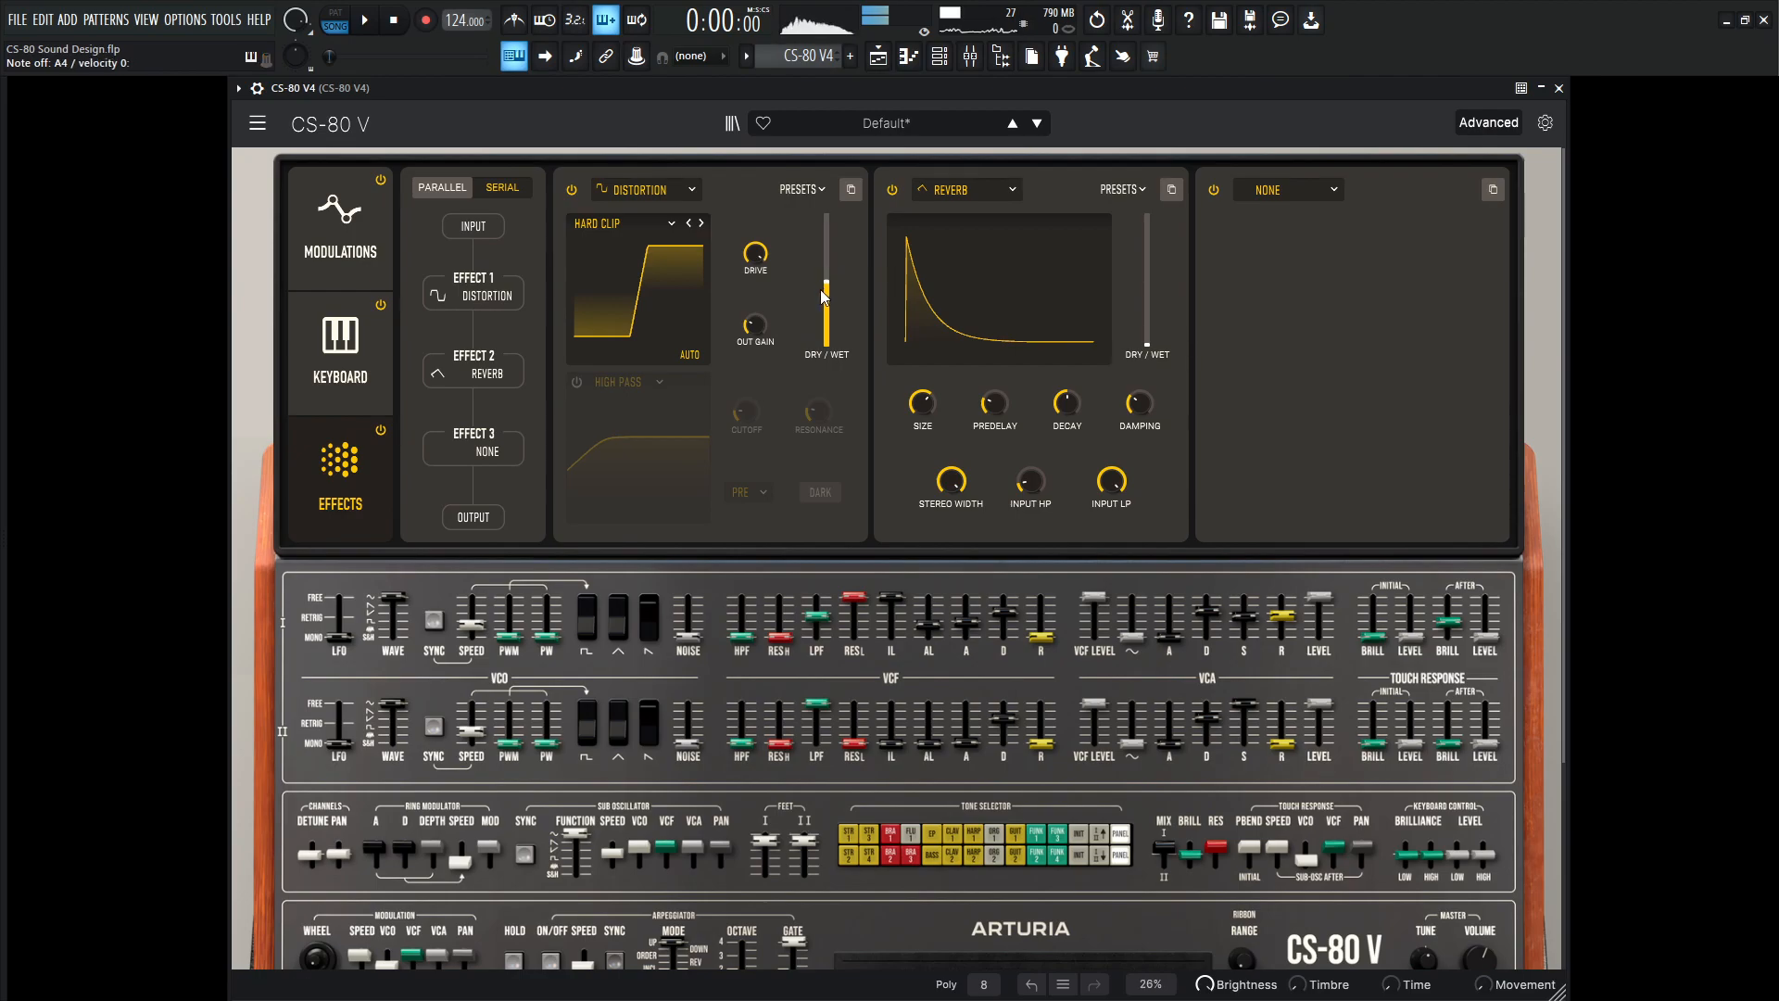
click(350, 20)
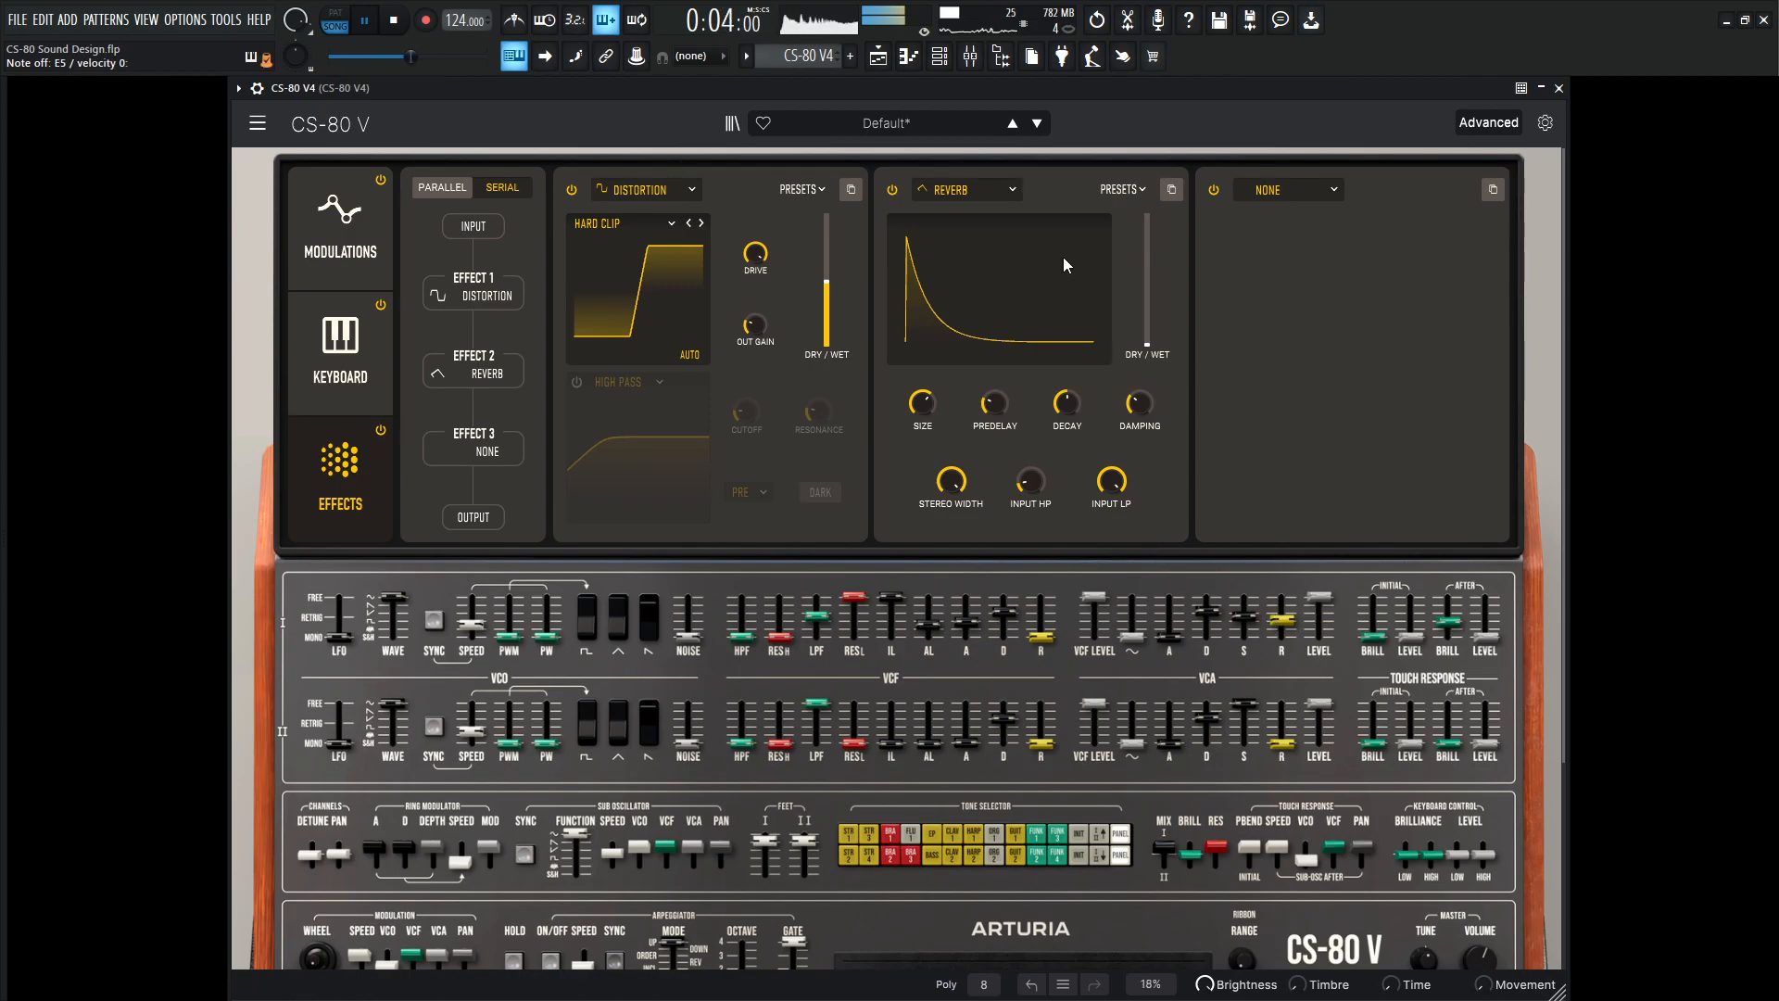
- Replace FX2's reverb with Chorus JUN-6 at roughly 38% dry/wet
click(1010, 189)
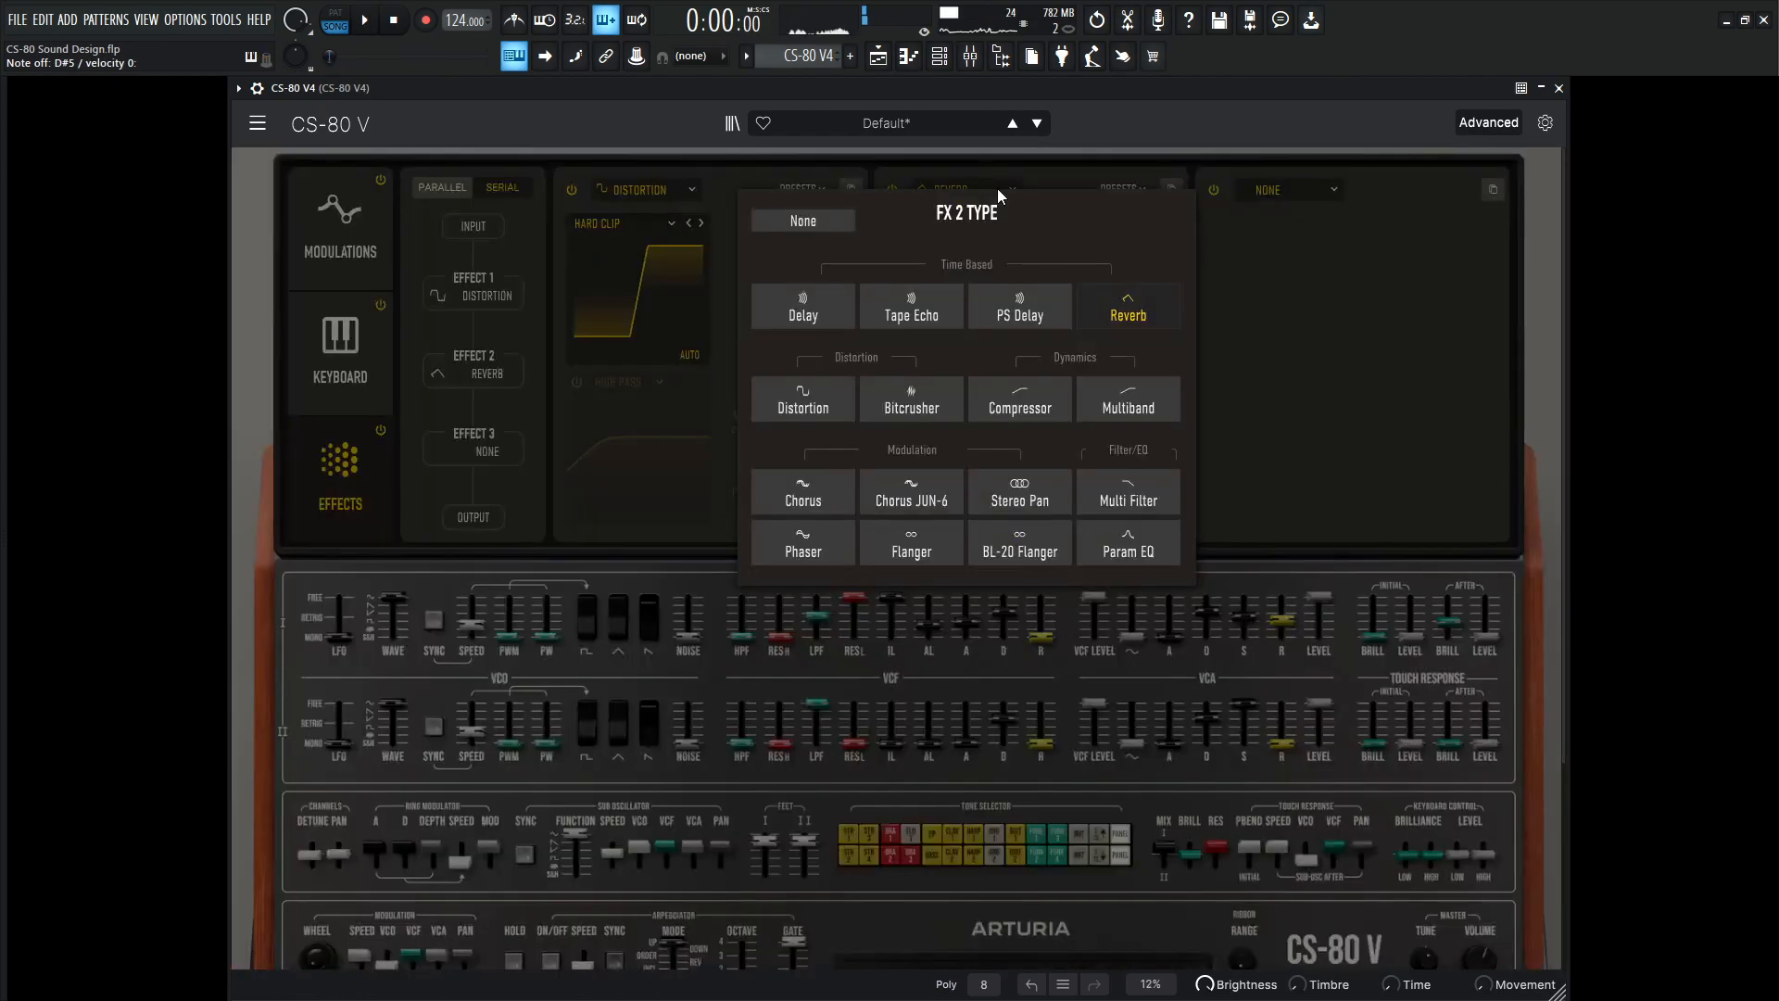
click(910, 492)
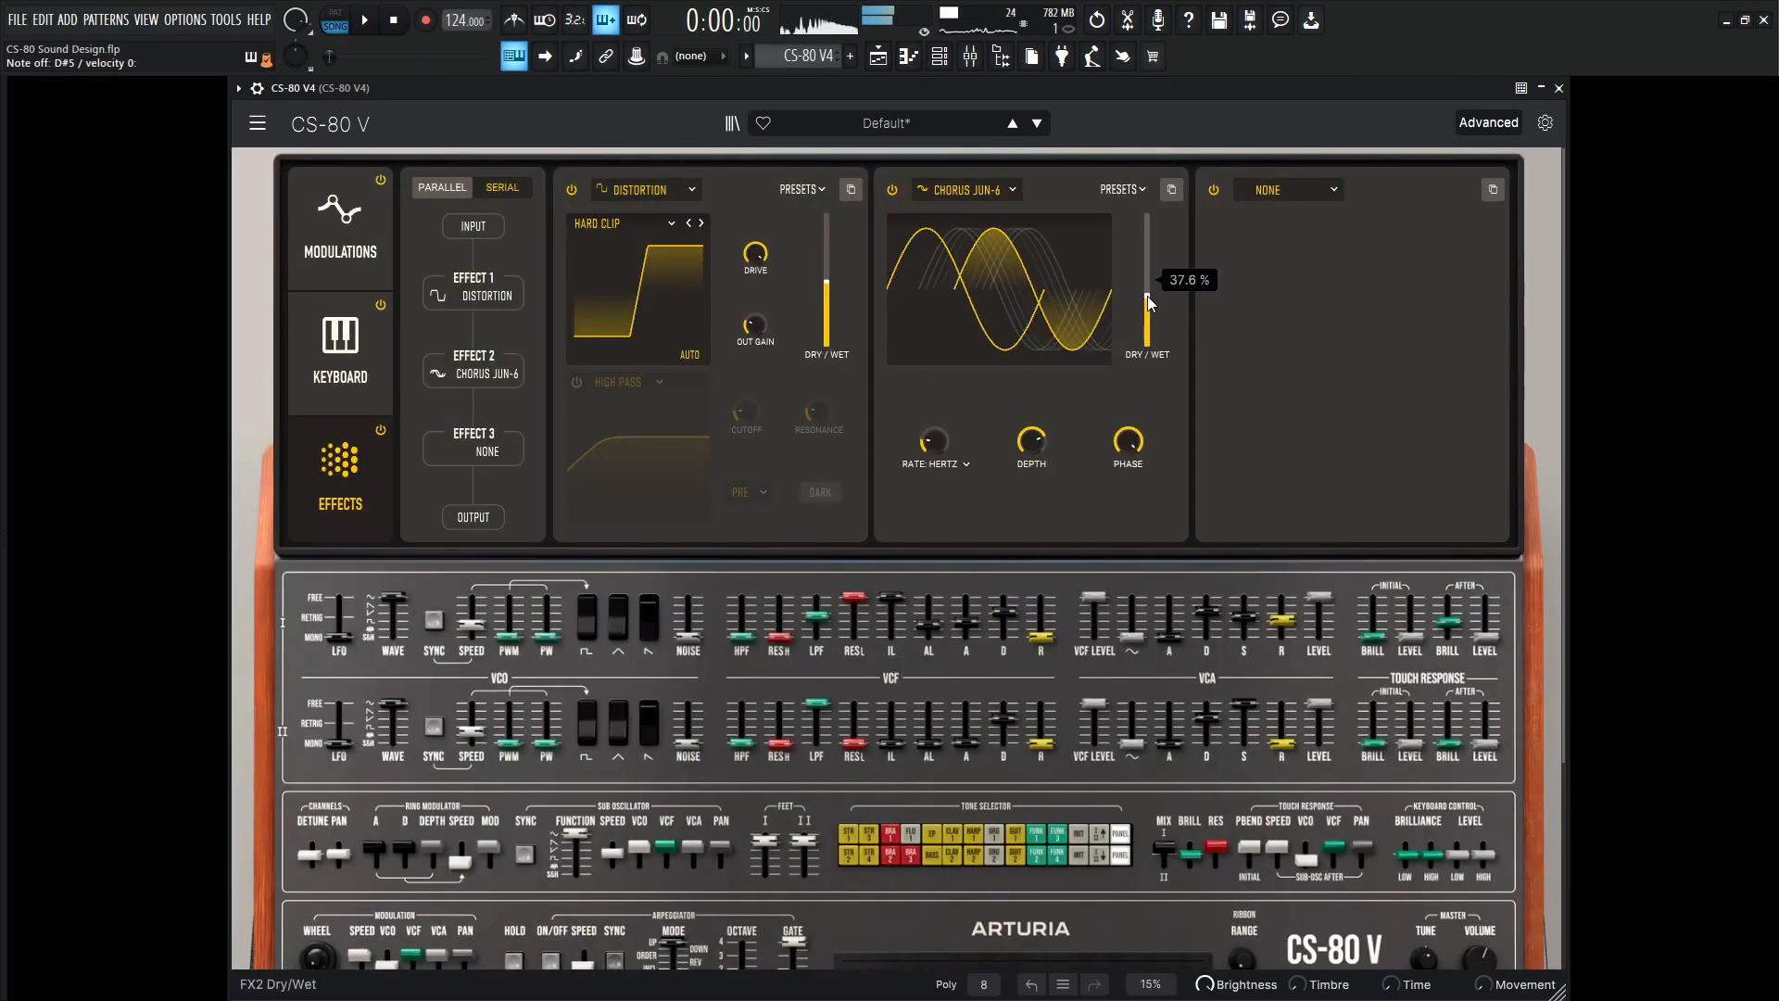
drag(1146, 306, 1146, 249)
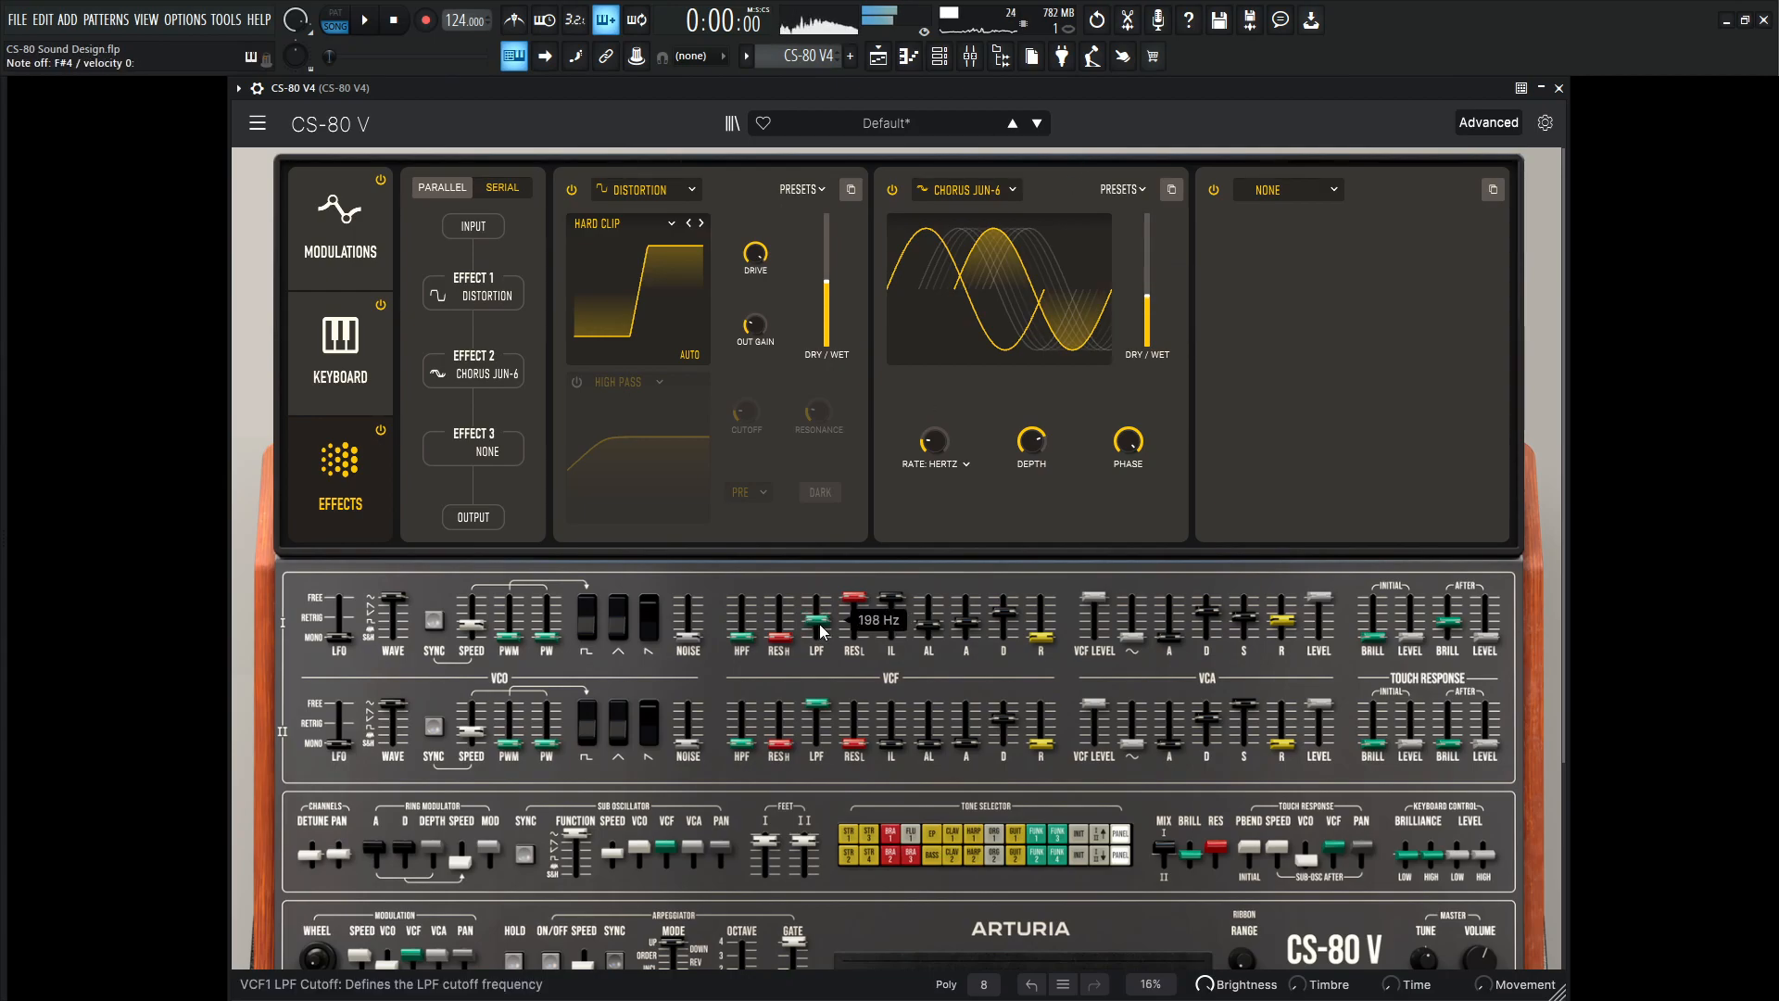
click(373, 18)
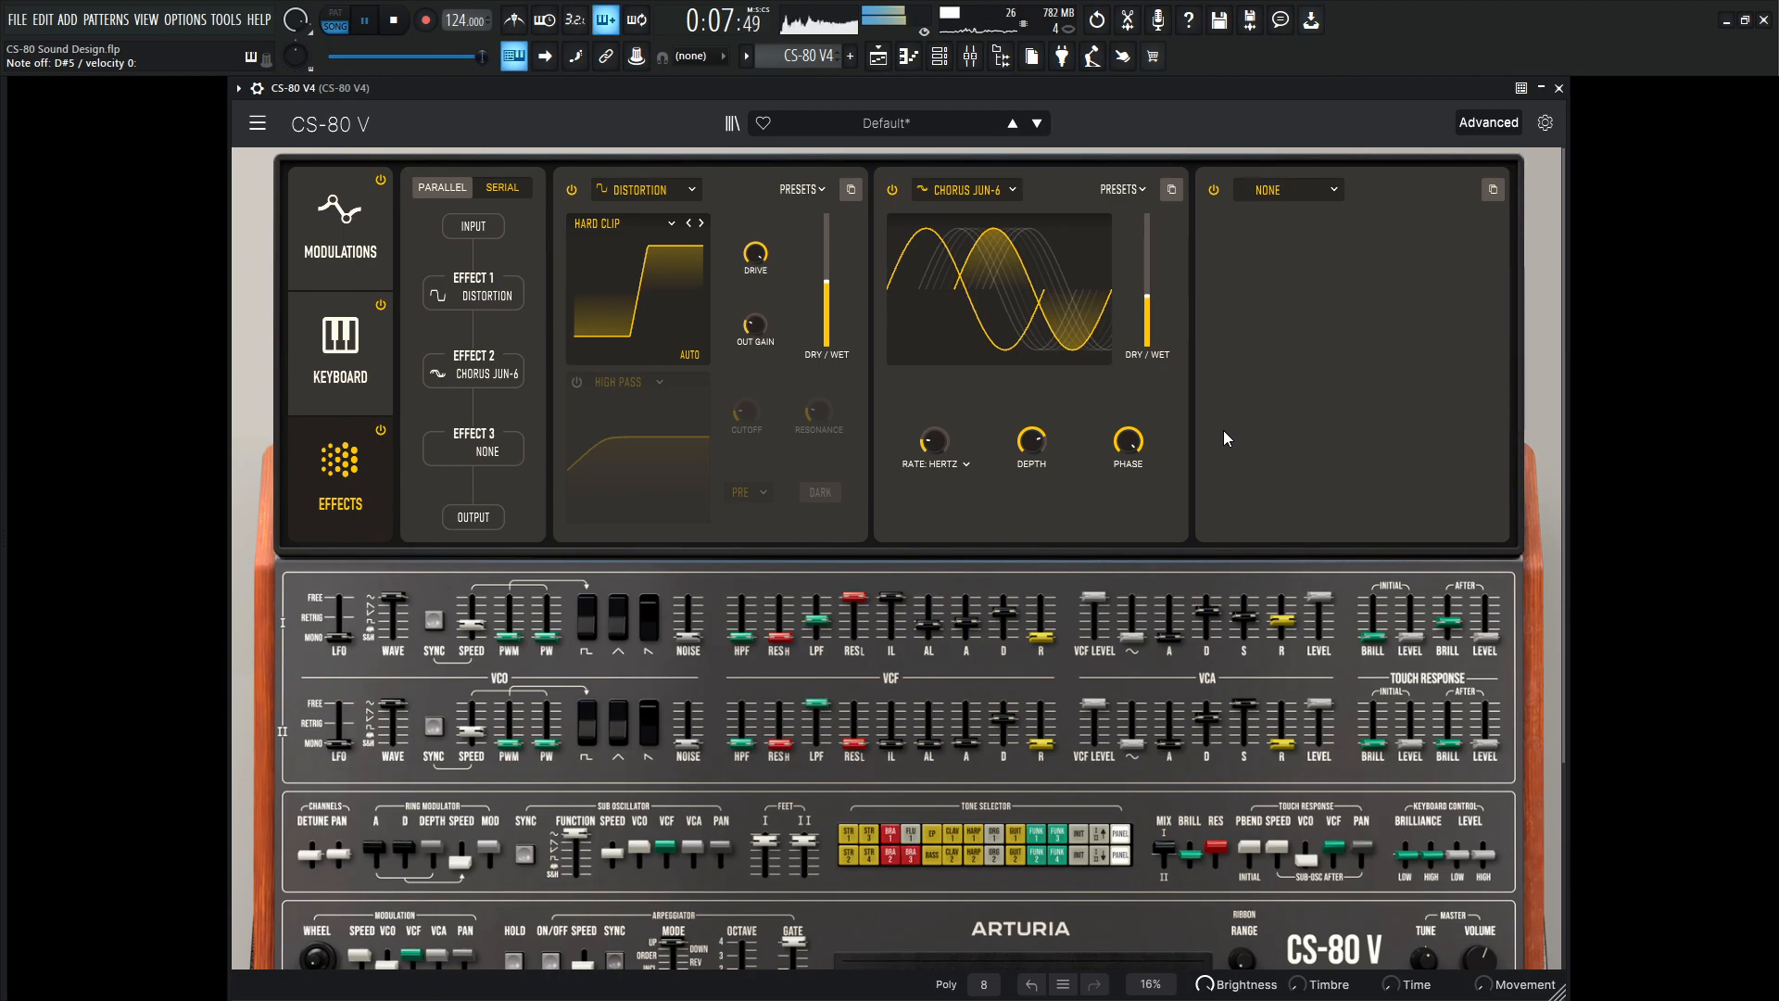
- Load a Delay into FX3, synced to 1/4 bars
click(1286, 189)
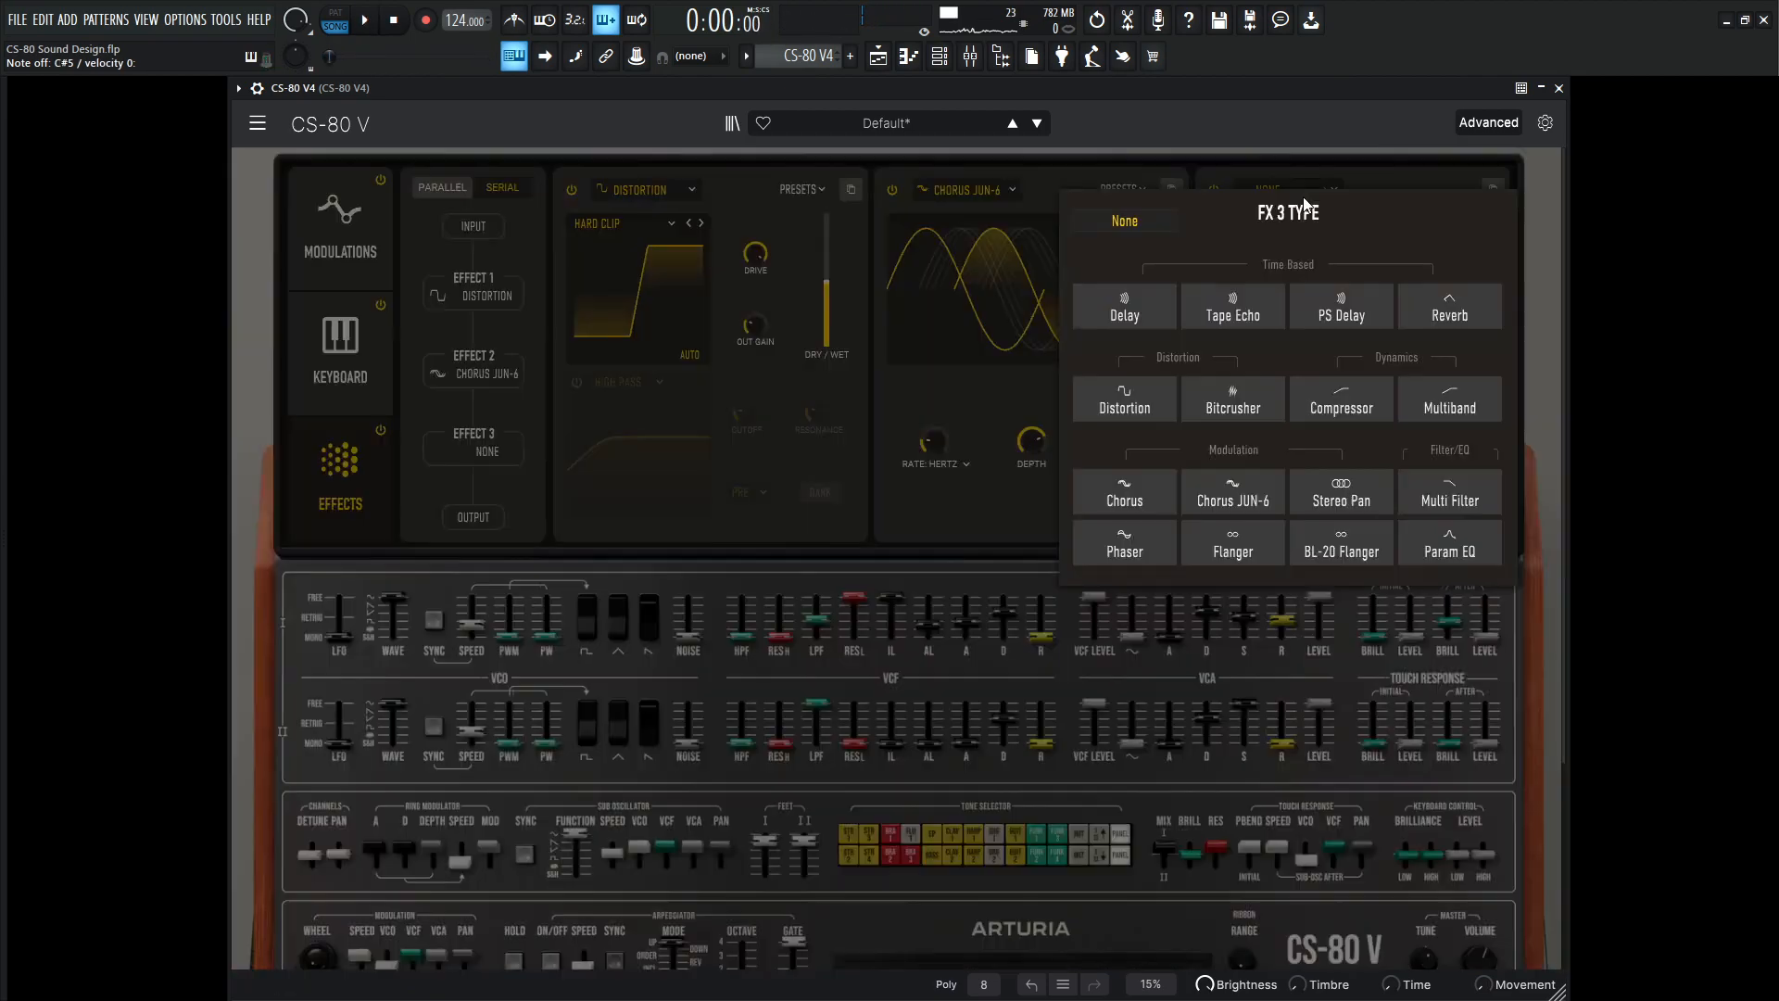
click(1124, 305)
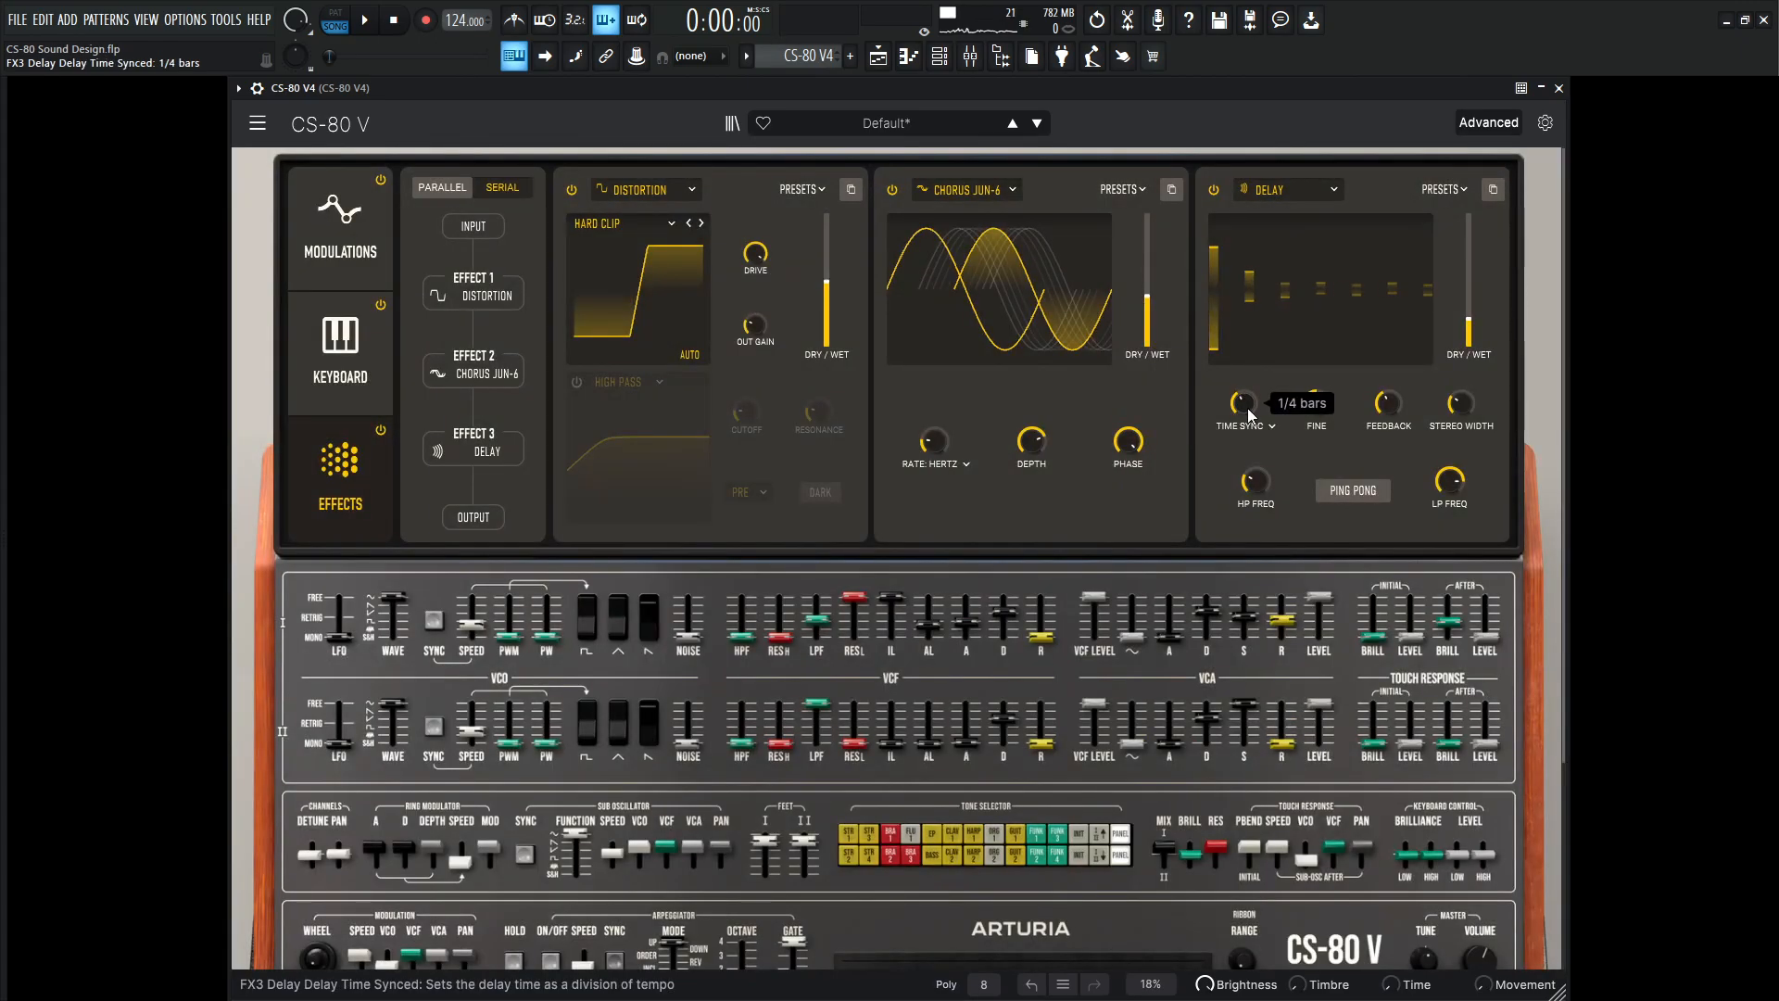
click(367, 20)
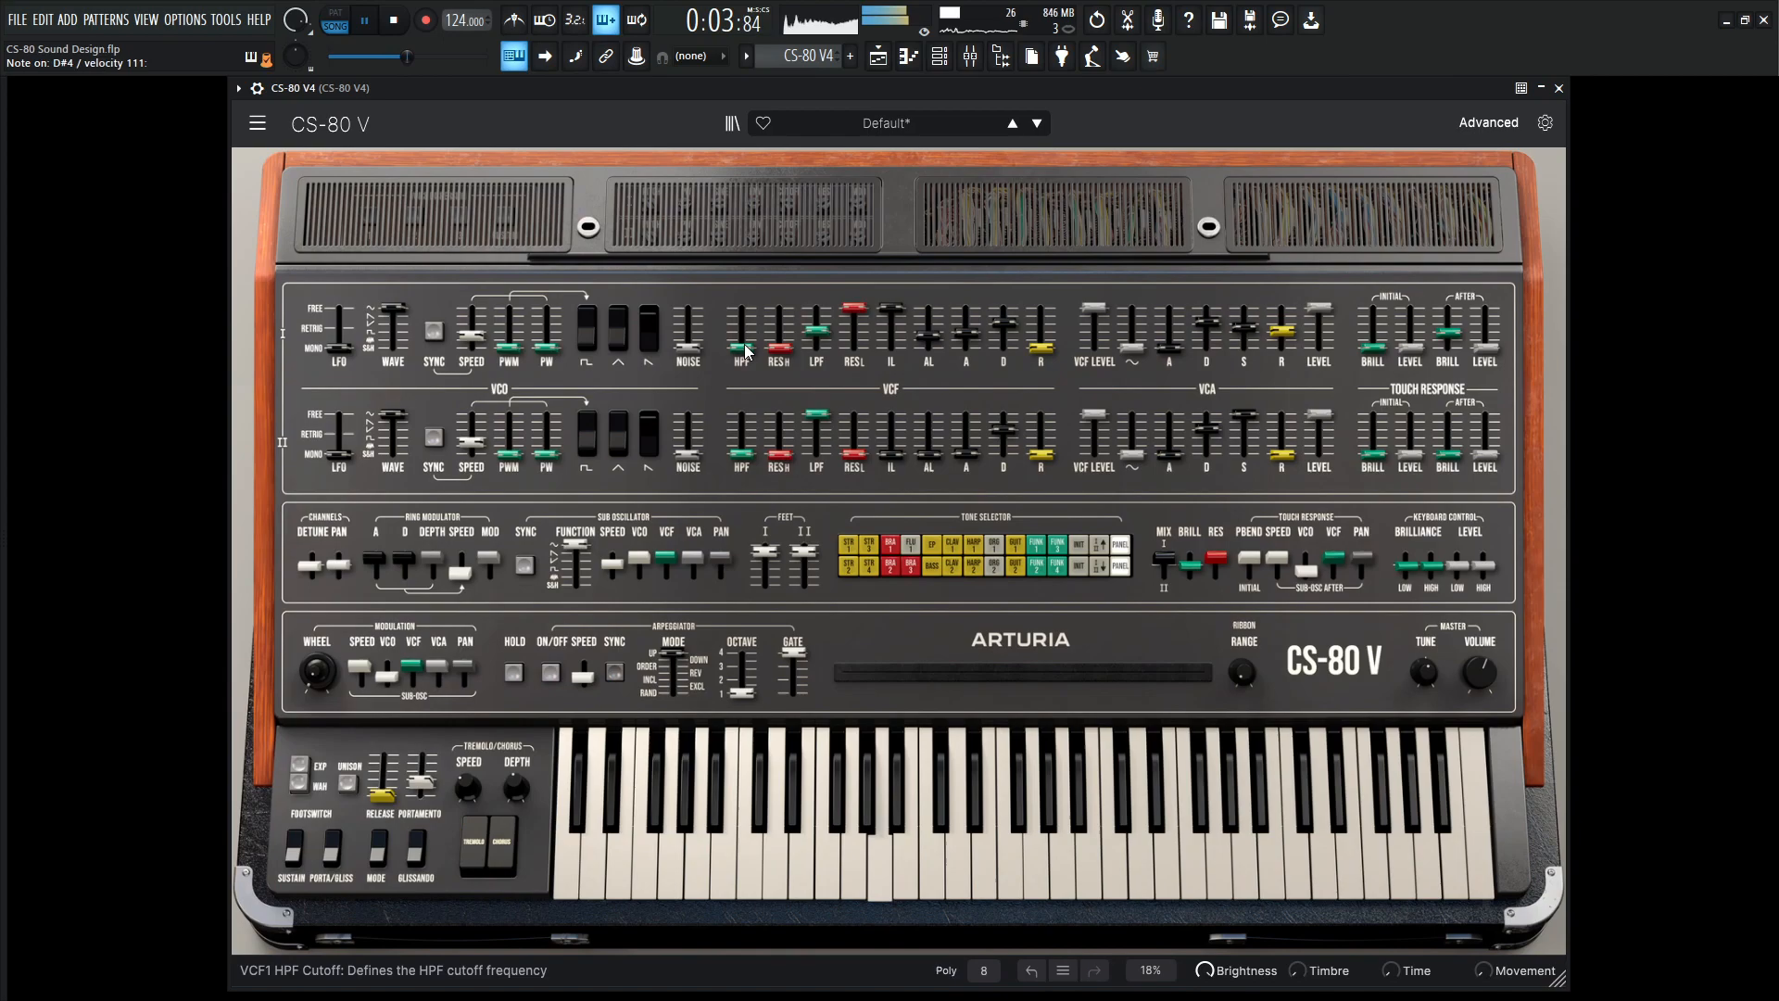
- Raise channel I's high-pass cutoff and rebalance the channel mix slider
drag(741, 340, 741, 328)
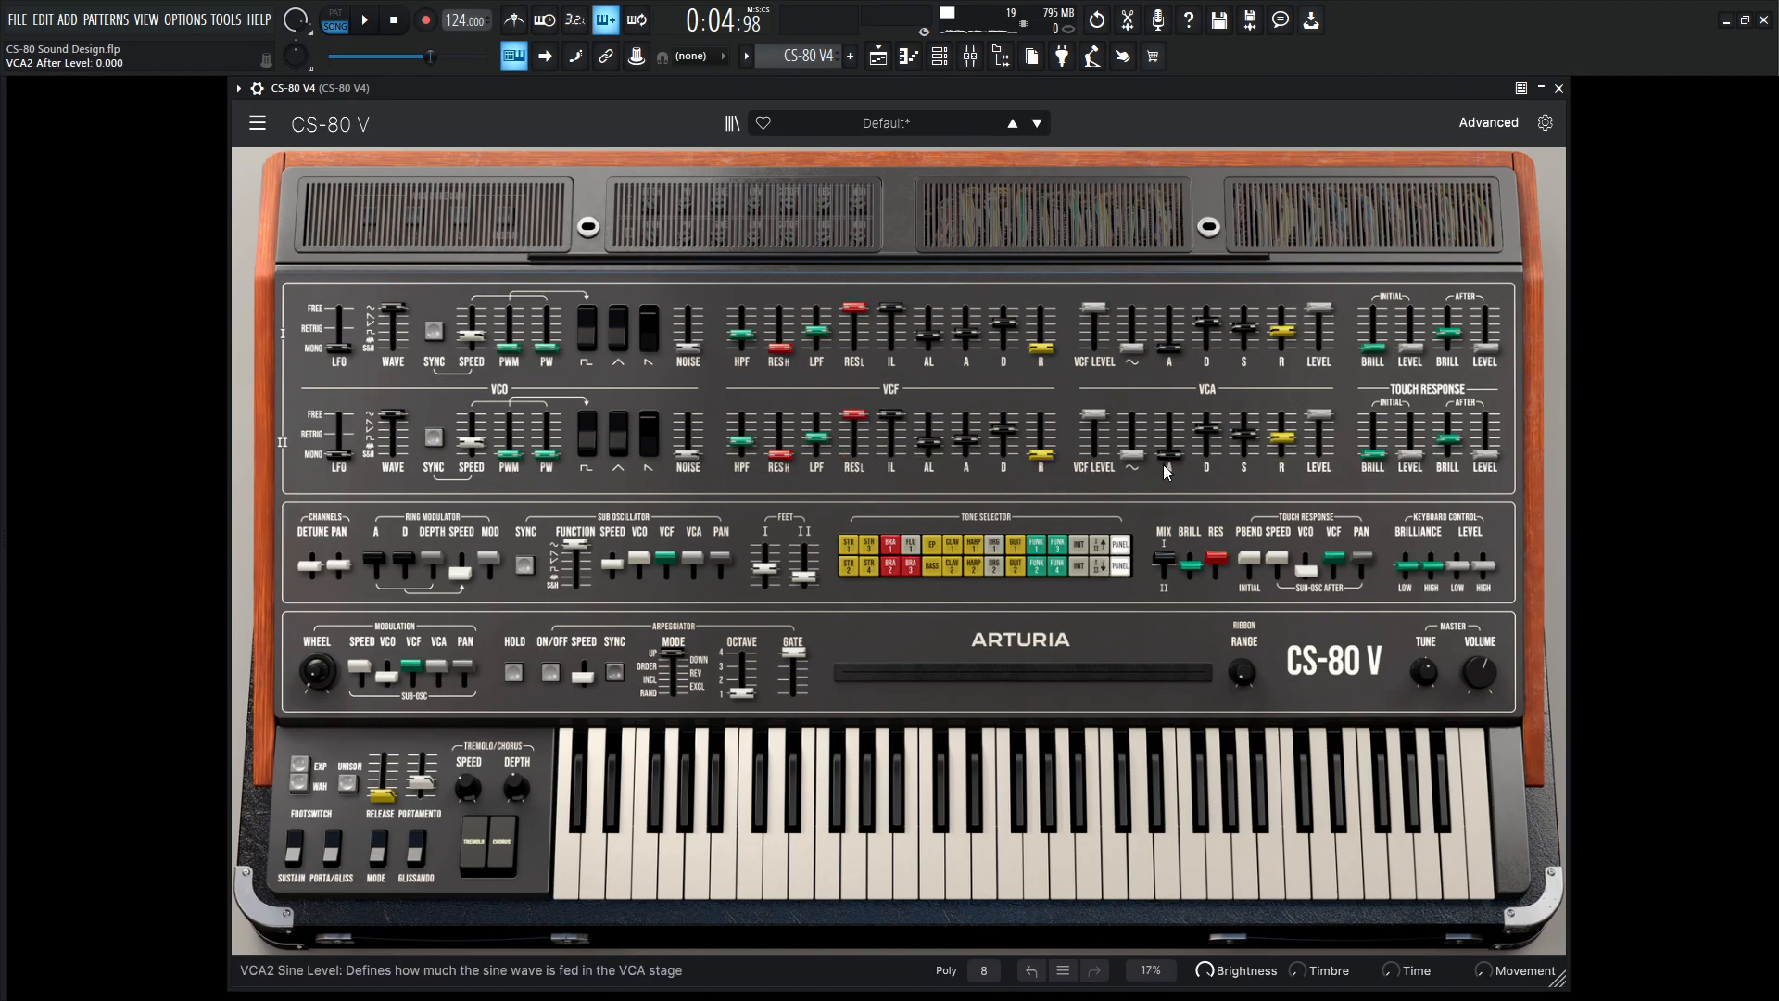
drag(1165, 562, 1166, 556)
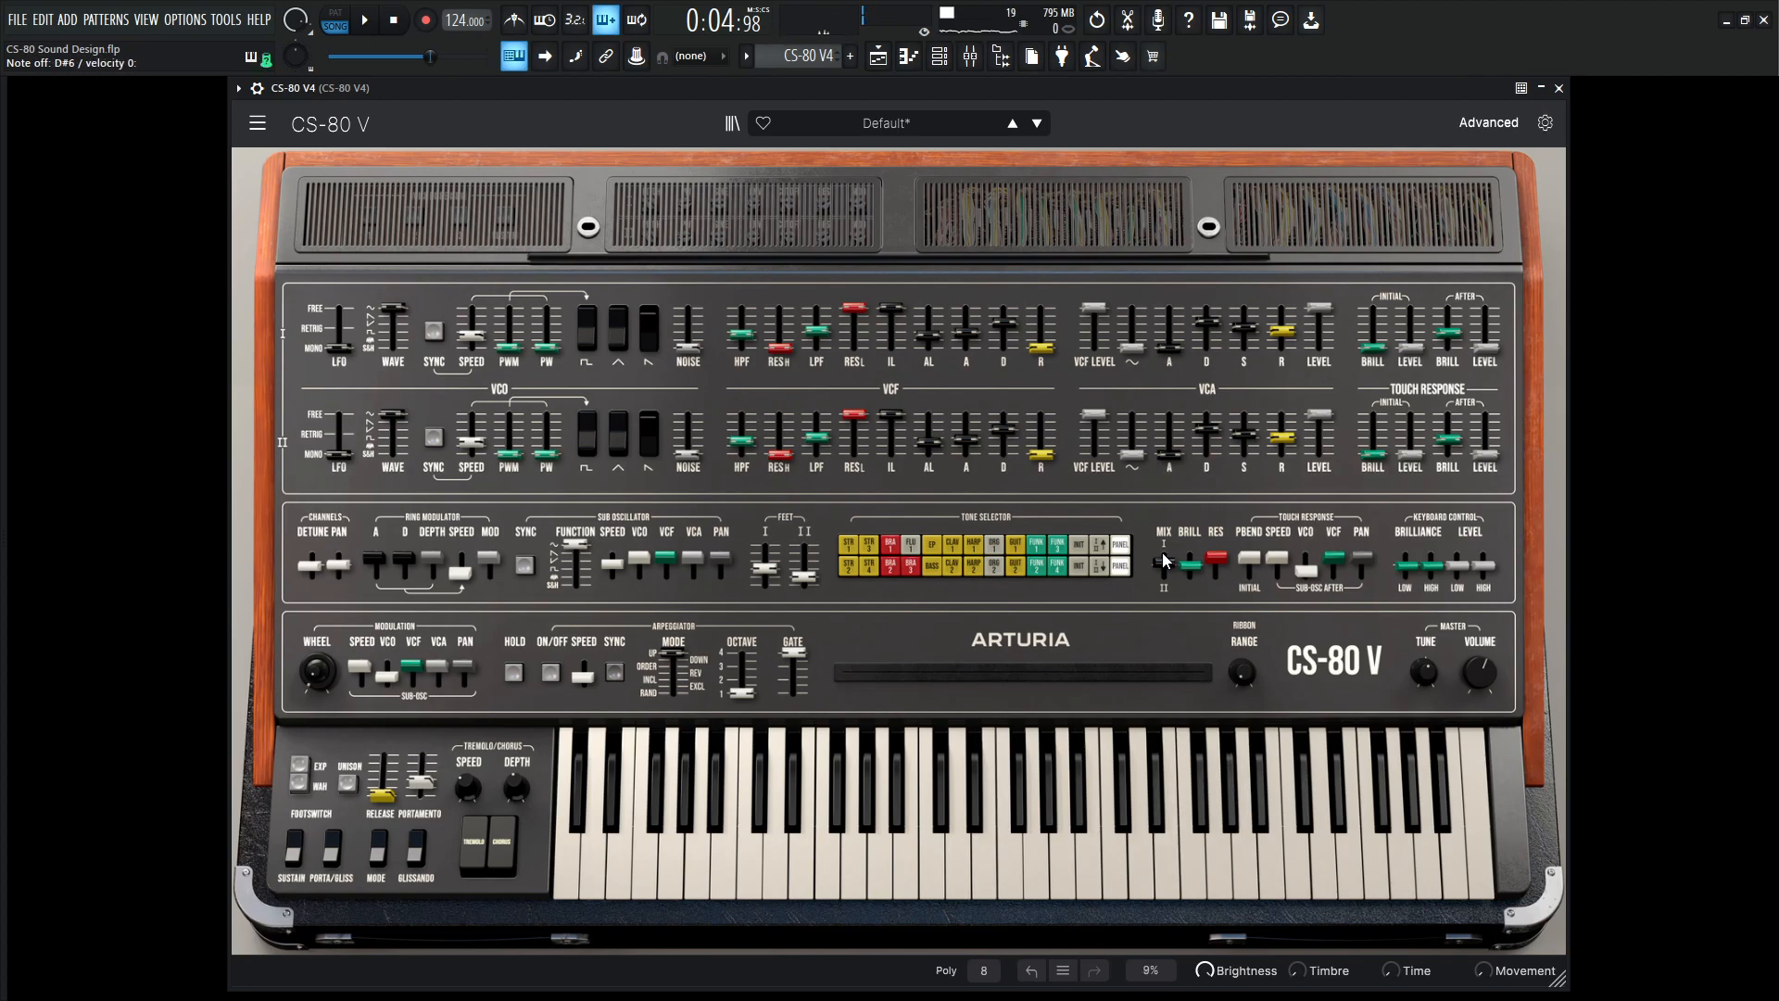
click(370, 18)
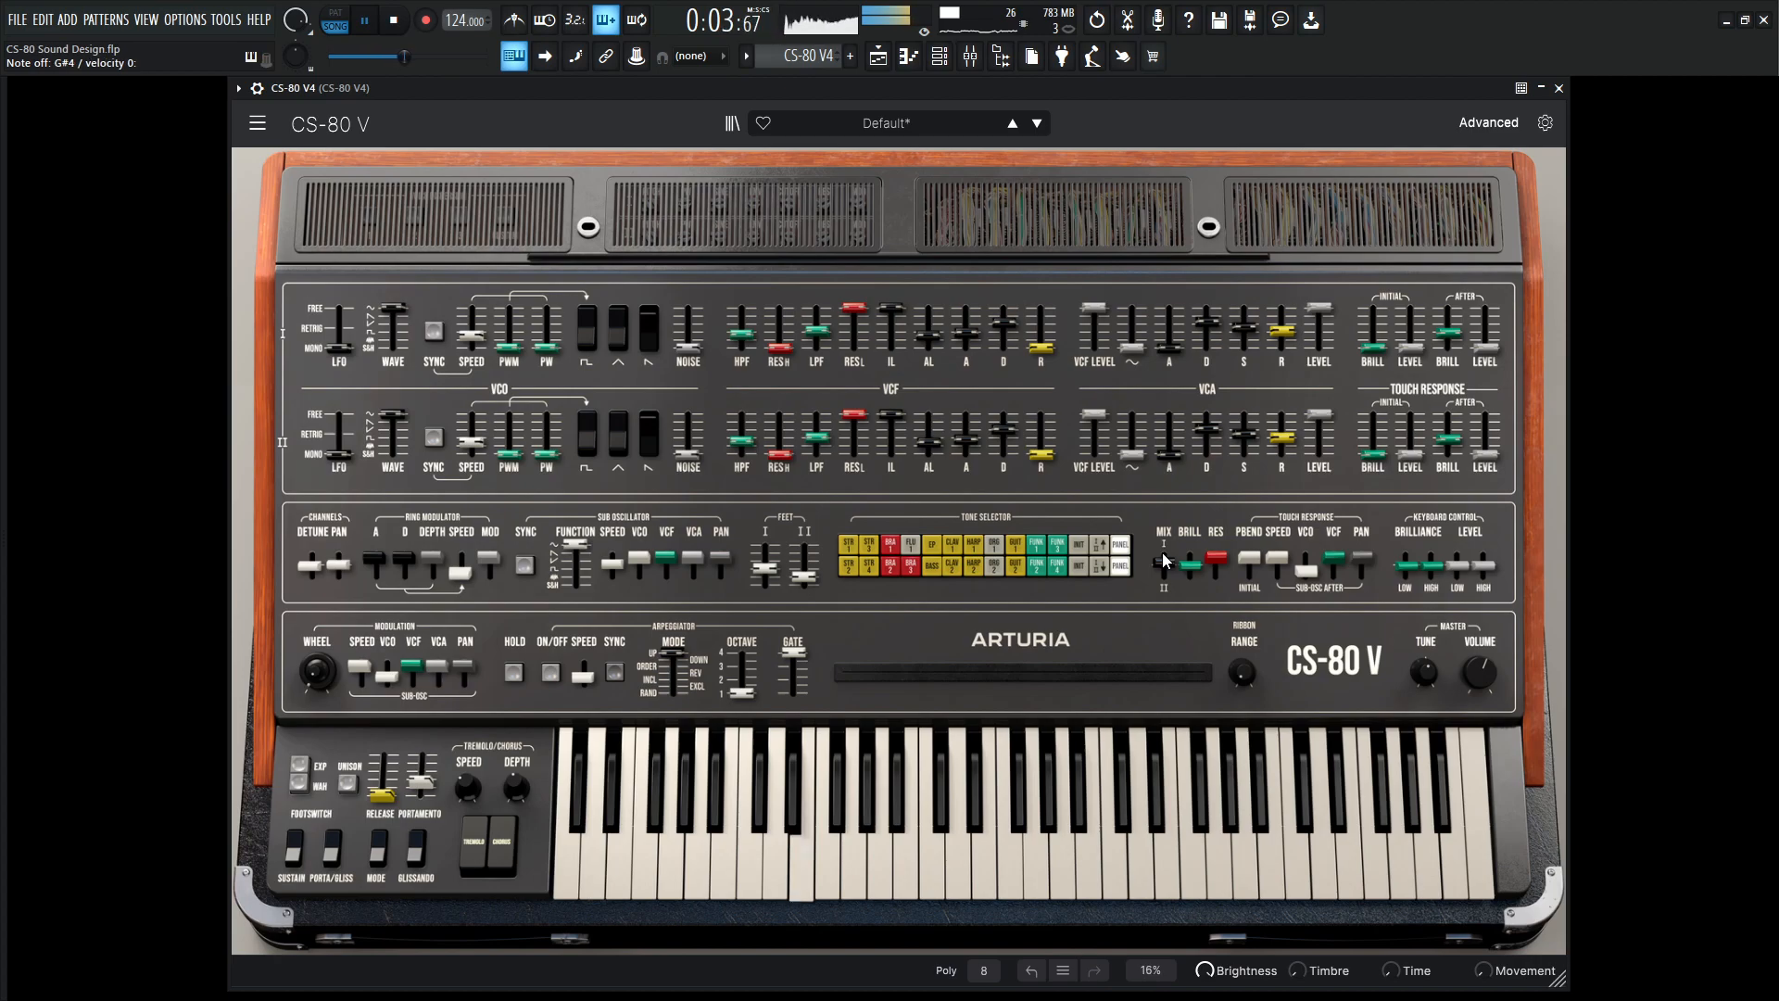
drag(1162, 556, 1161, 572)
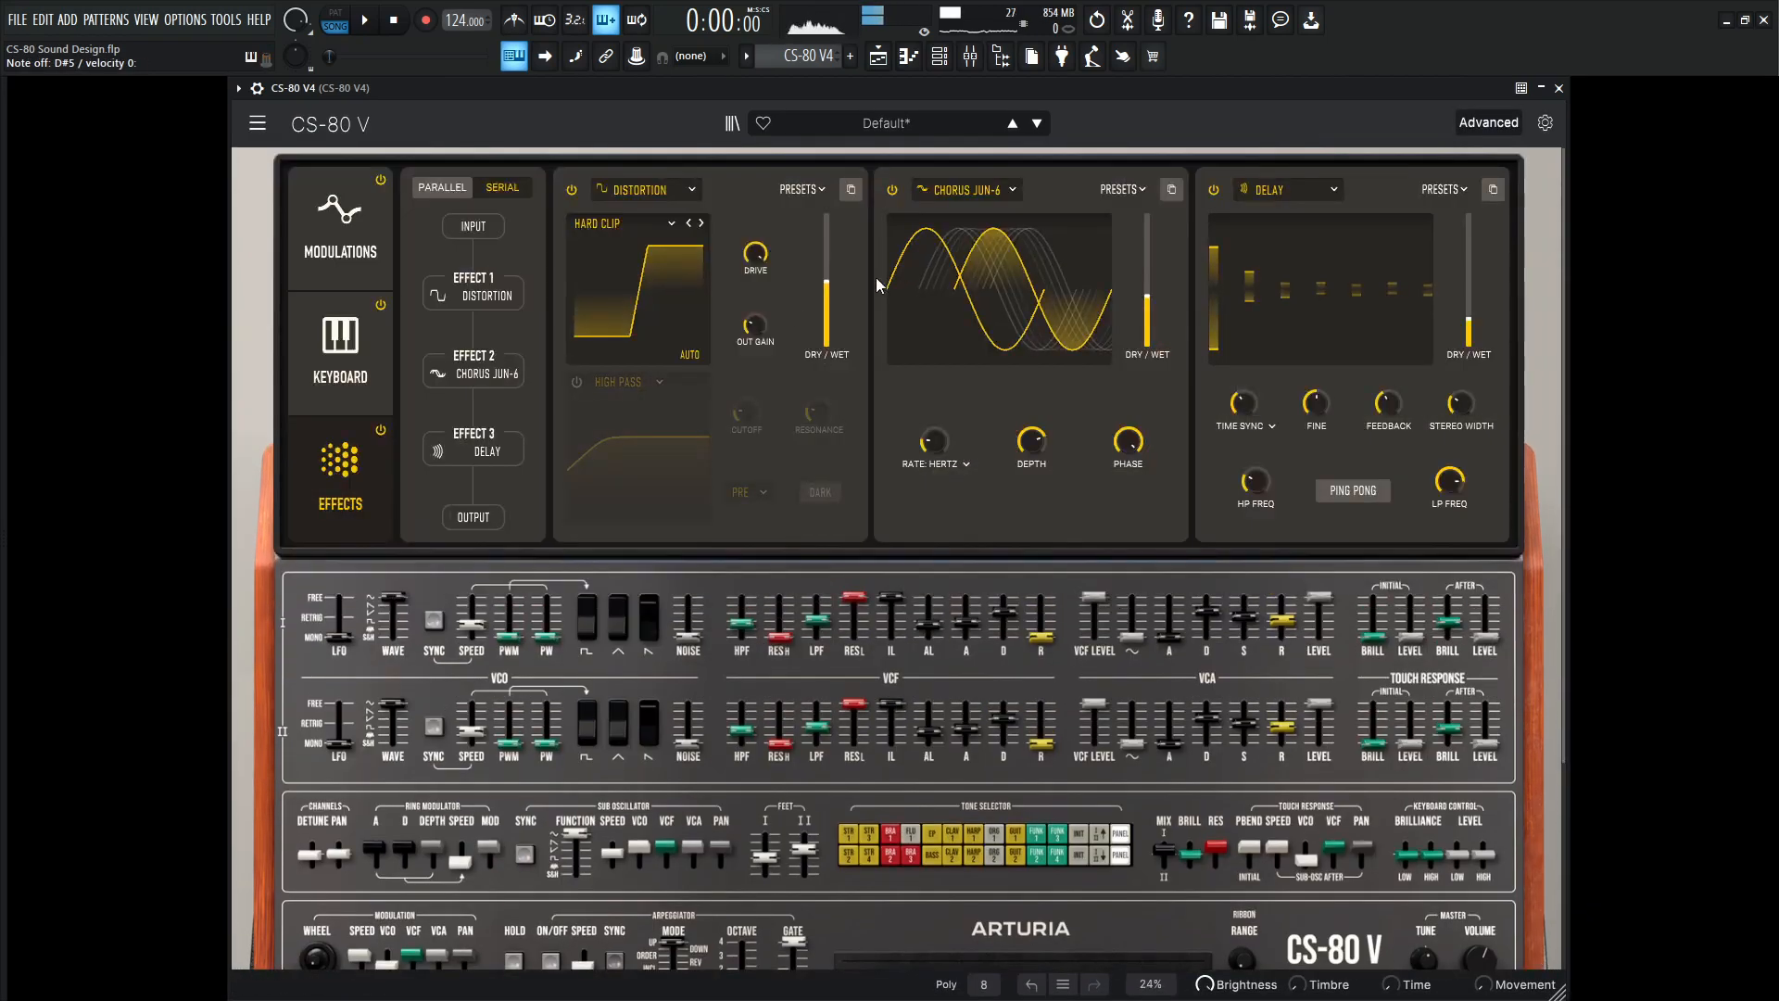
- Set the low-pass cutoff near 248 Hz and Function 1's cutoff amount near 0.146
drag(753, 249, 753, 244)
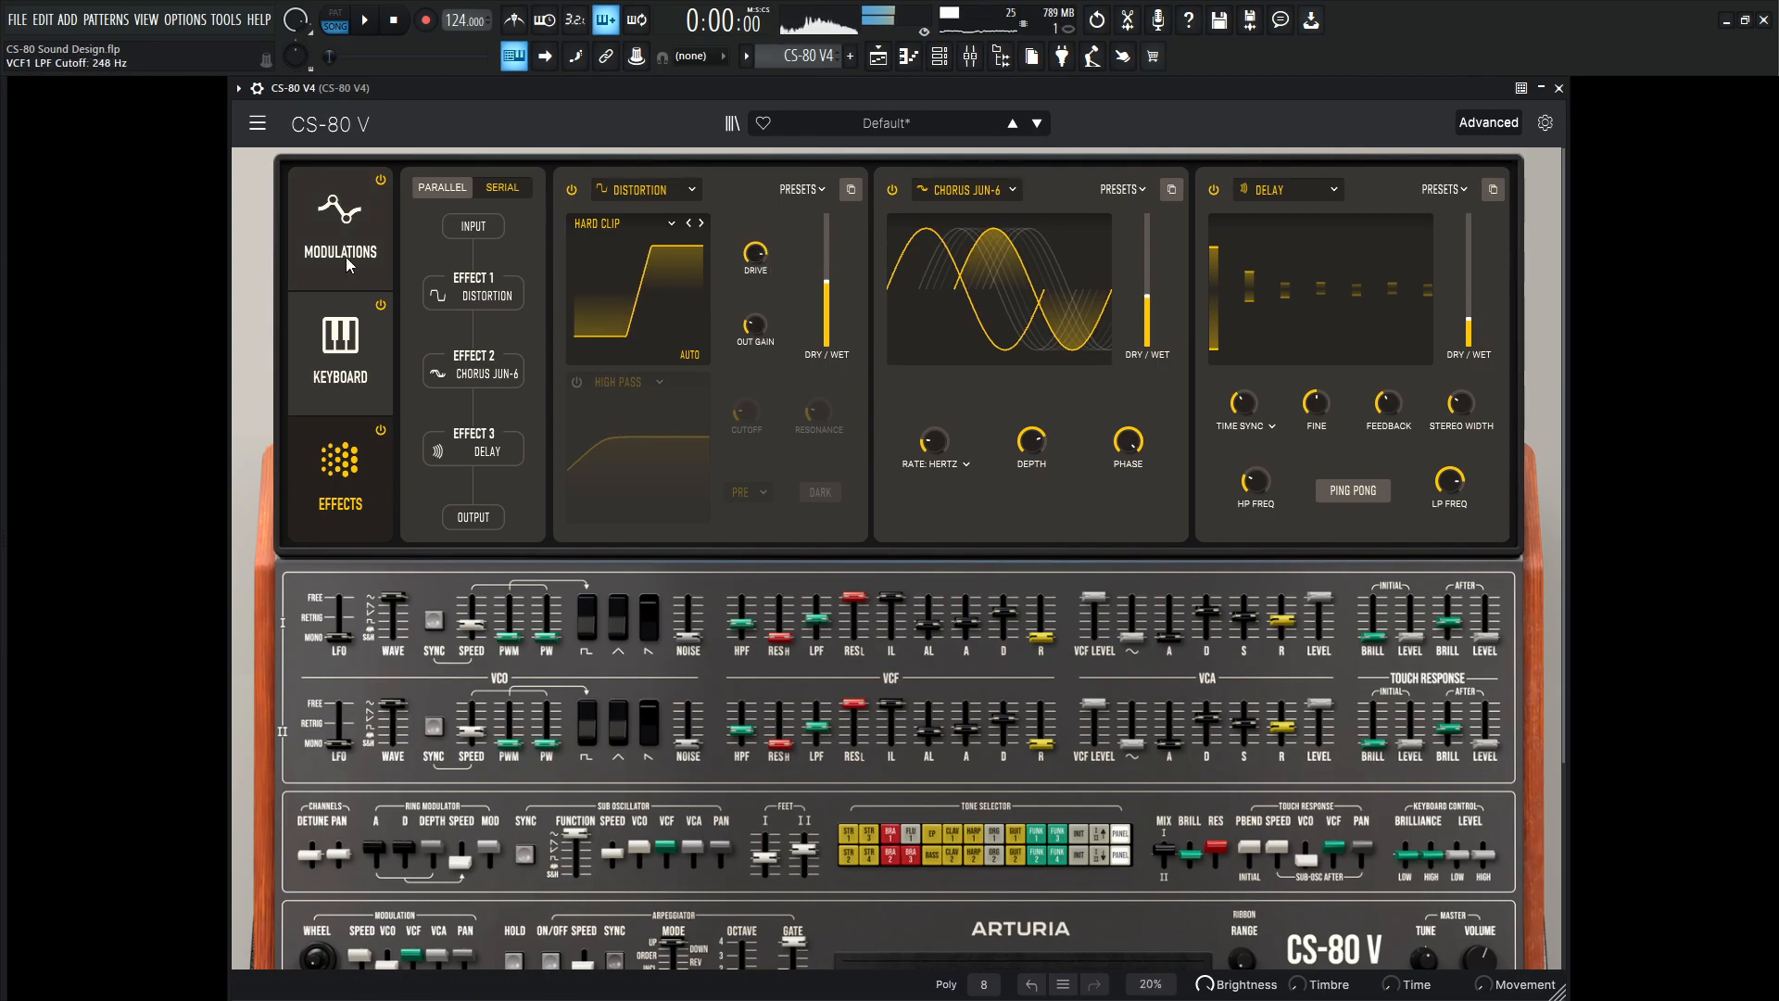
click(339, 222)
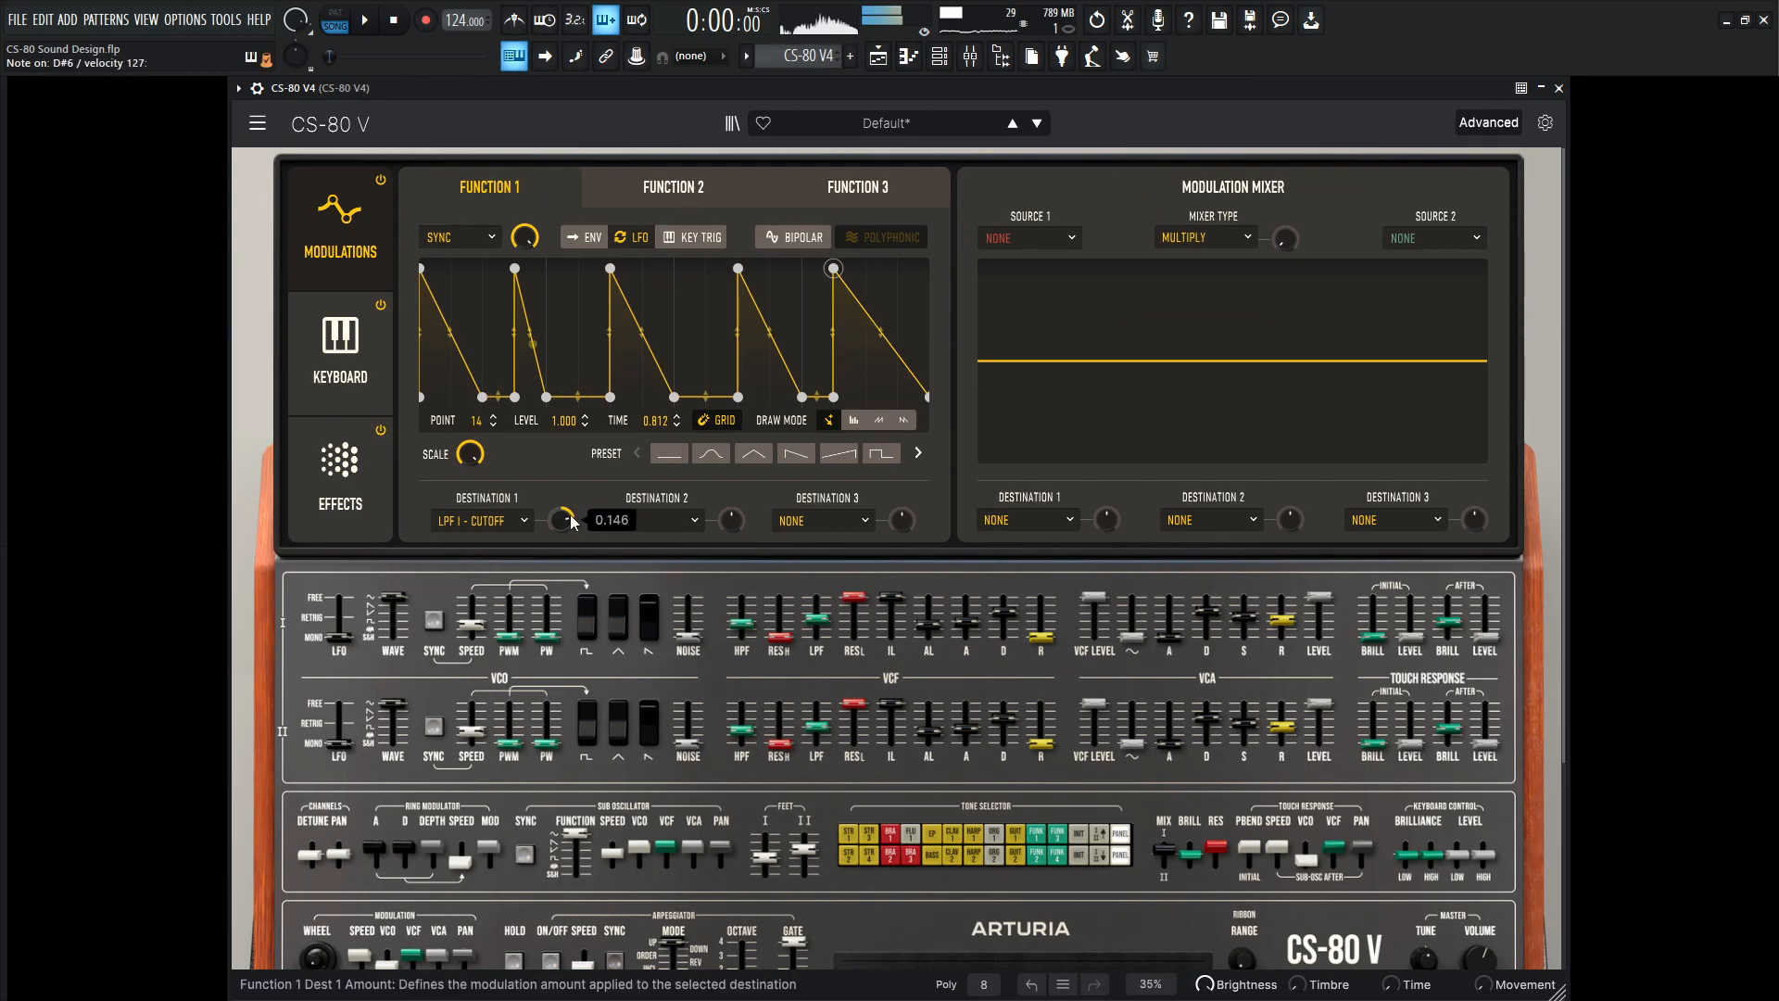
click(370, 21)
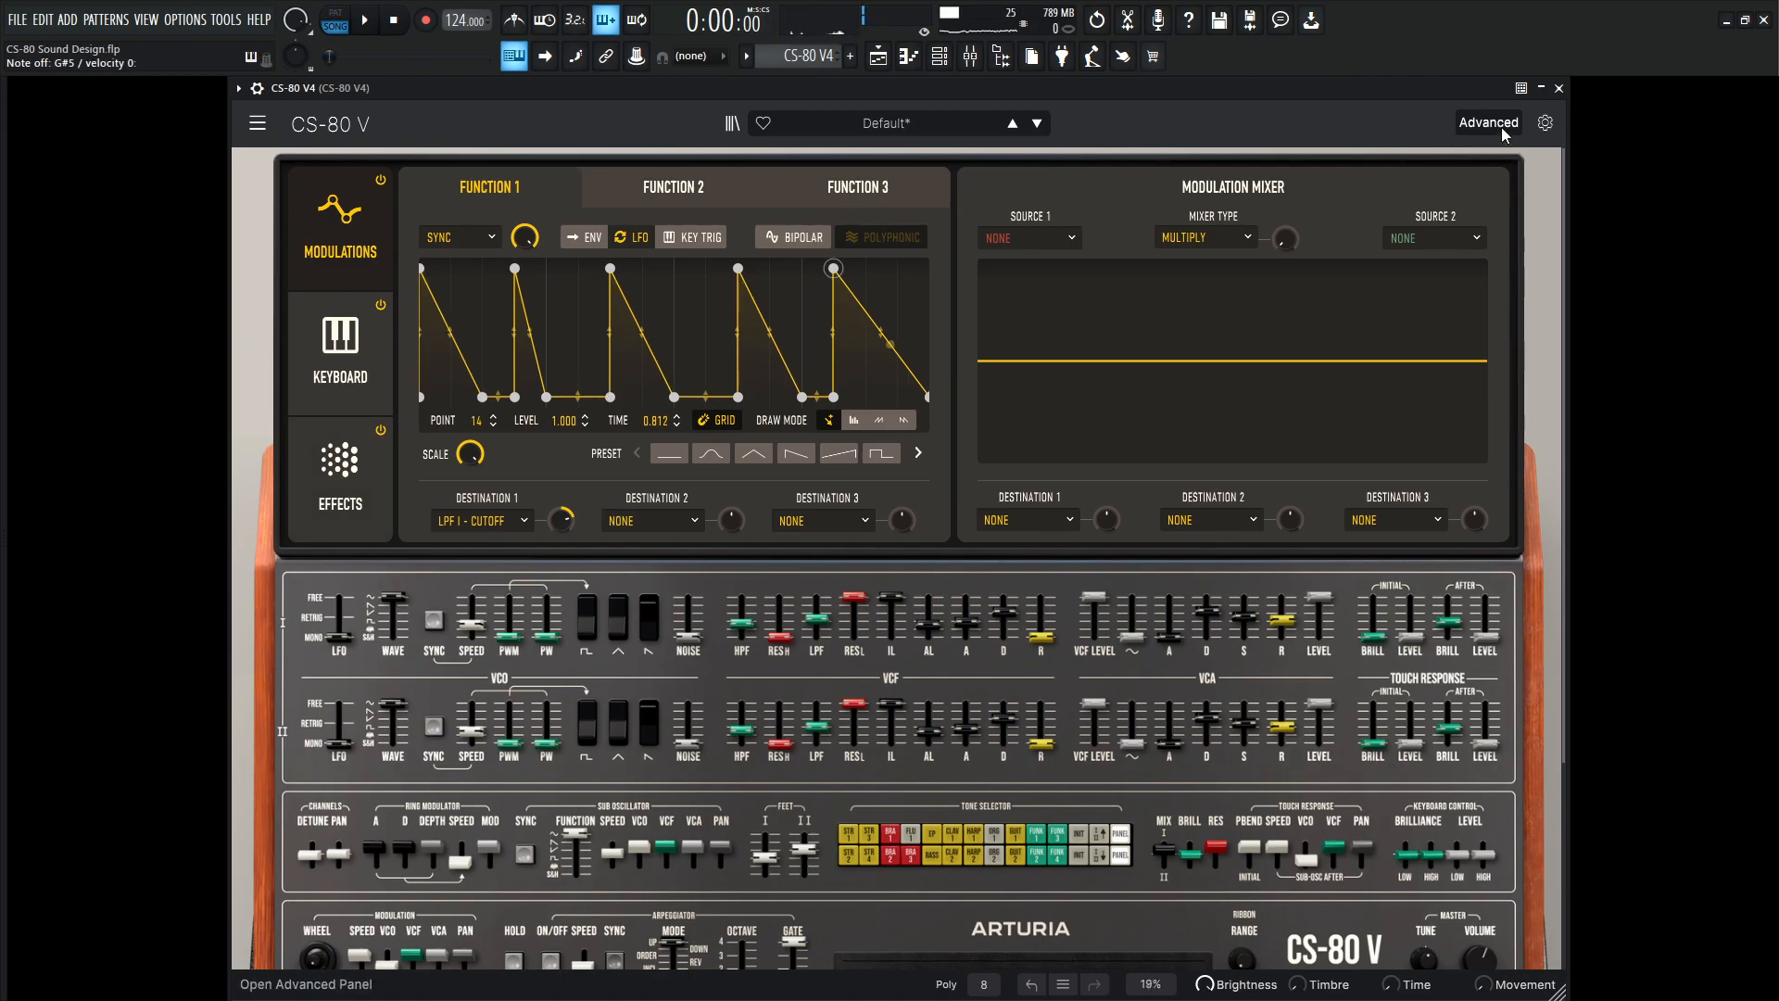
click(1488, 121)
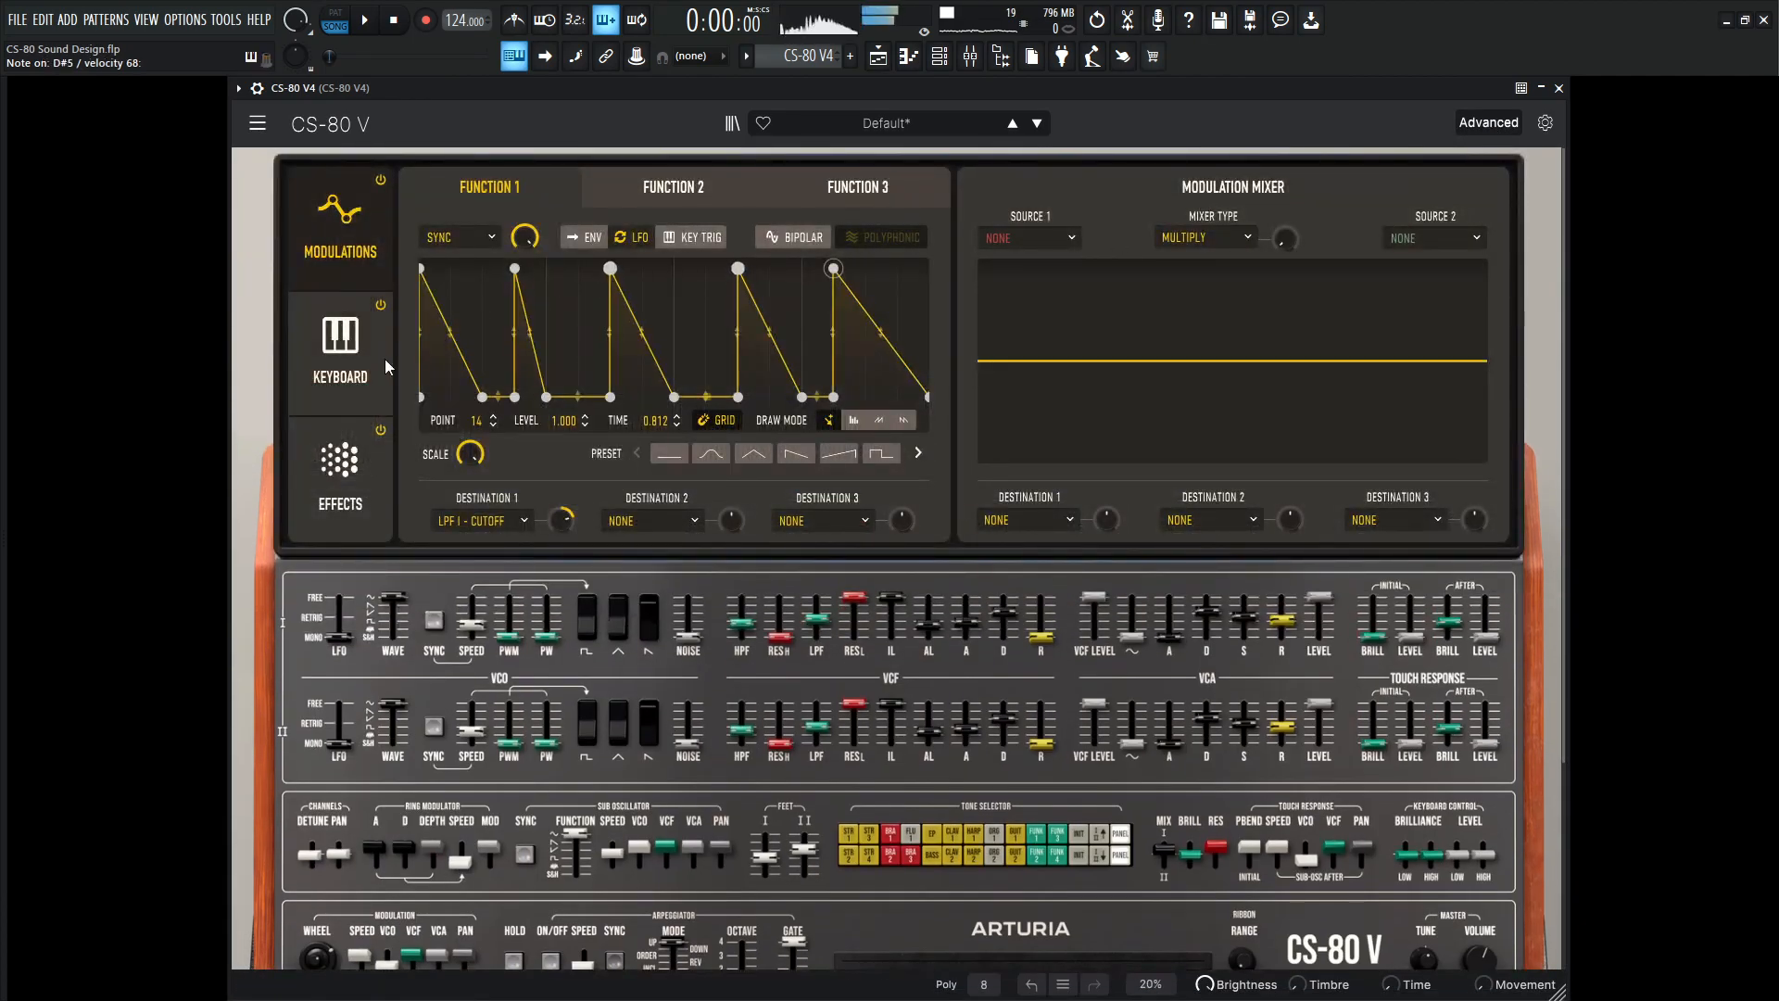
- Set the VCA I envelope release near 495 ms and decay near 875 ms
click(340, 472)
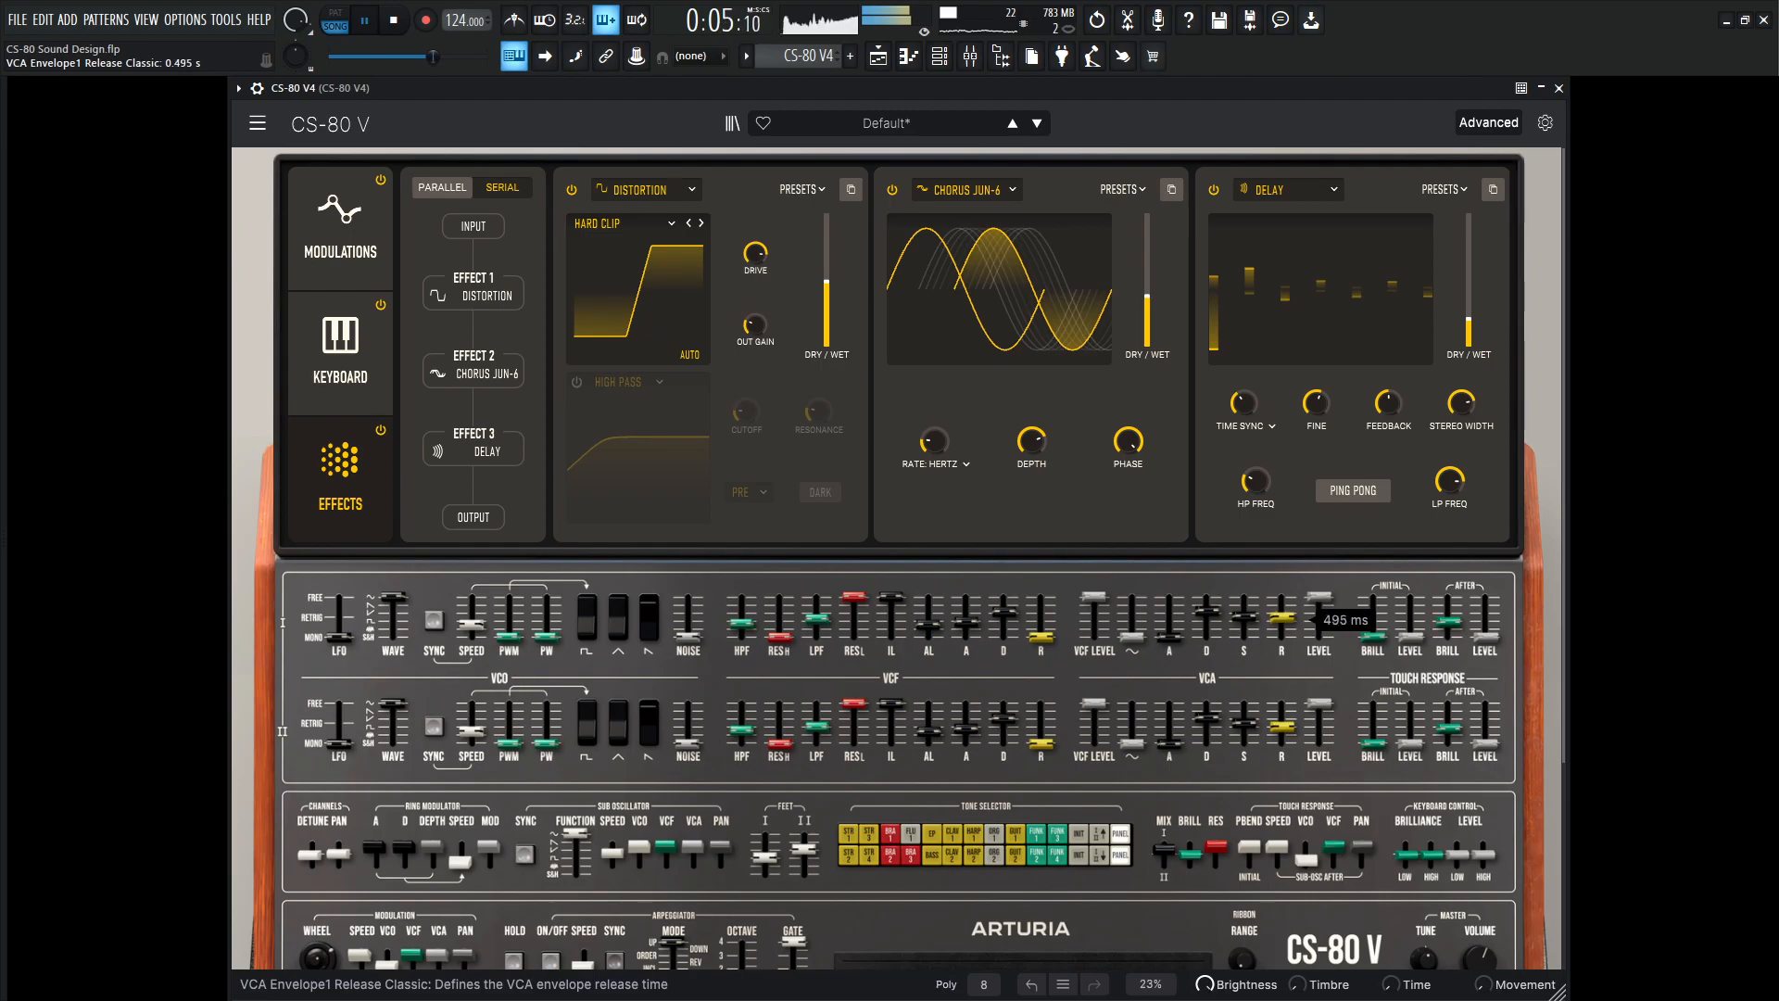
drag(1281, 646, 1280, 613)
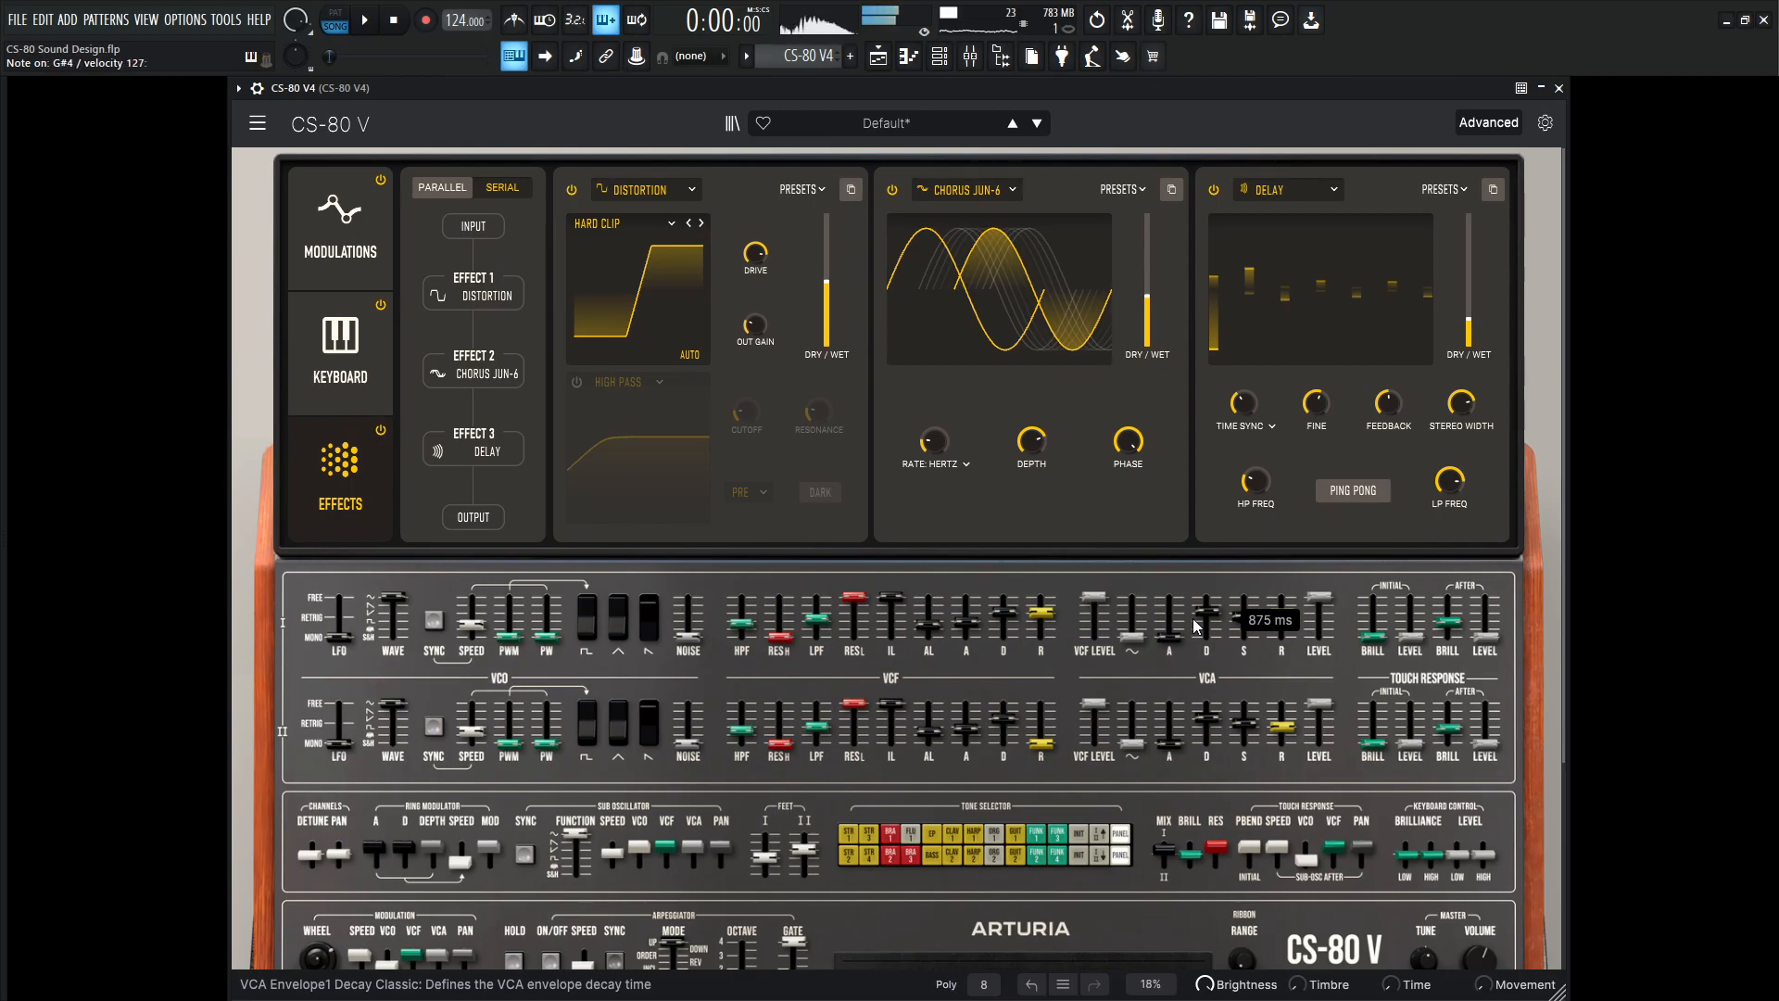
click(369, 20)
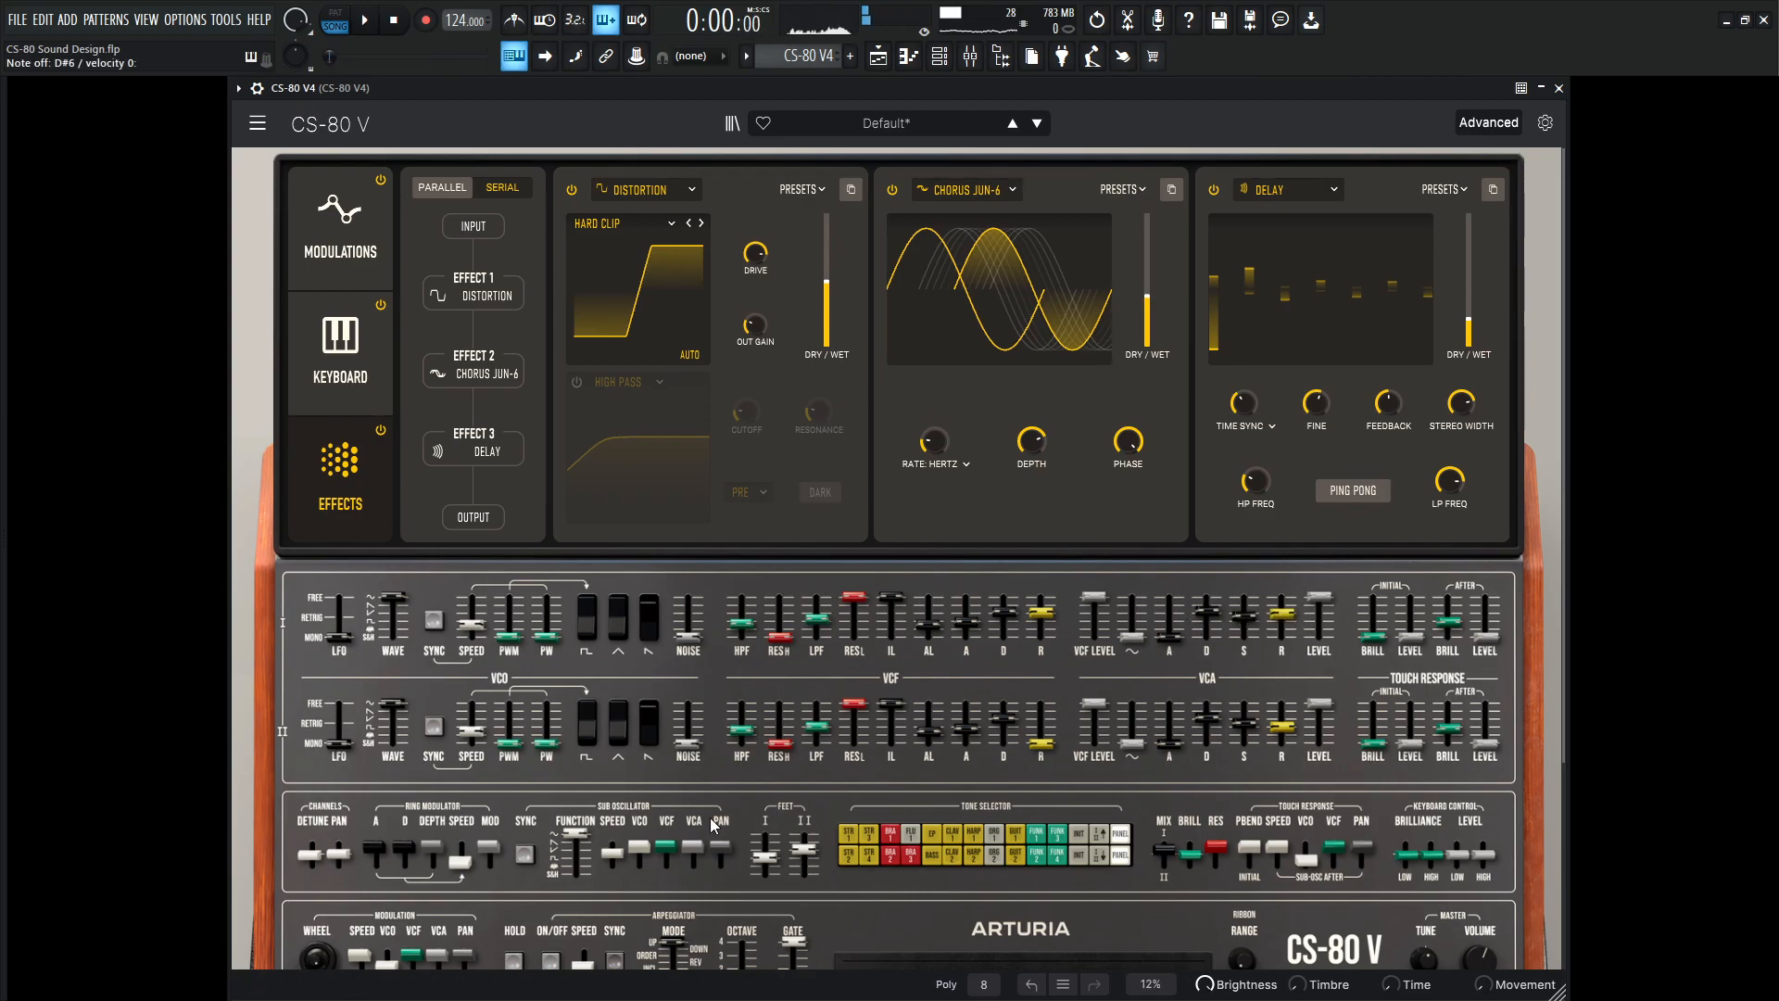
- Set the Wheel PAN amount to about 0.356 for sub-oscillator panning
scroll(down, 3)
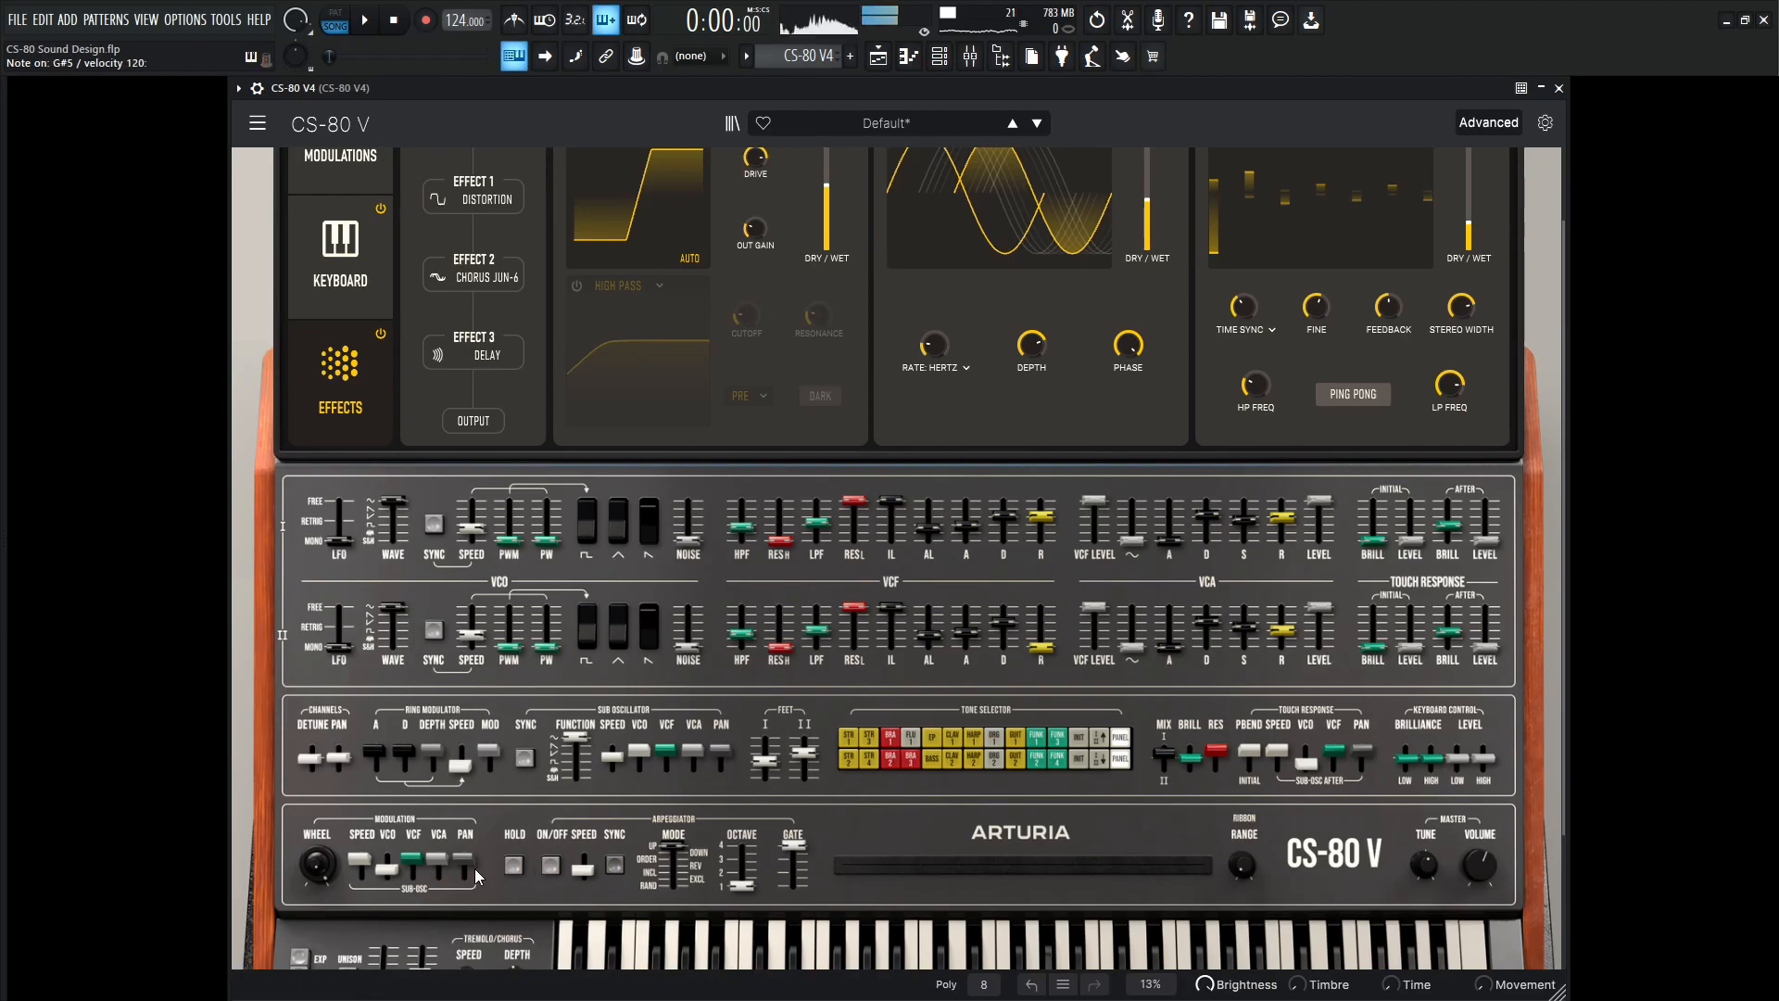
drag(465, 864, 464, 860)
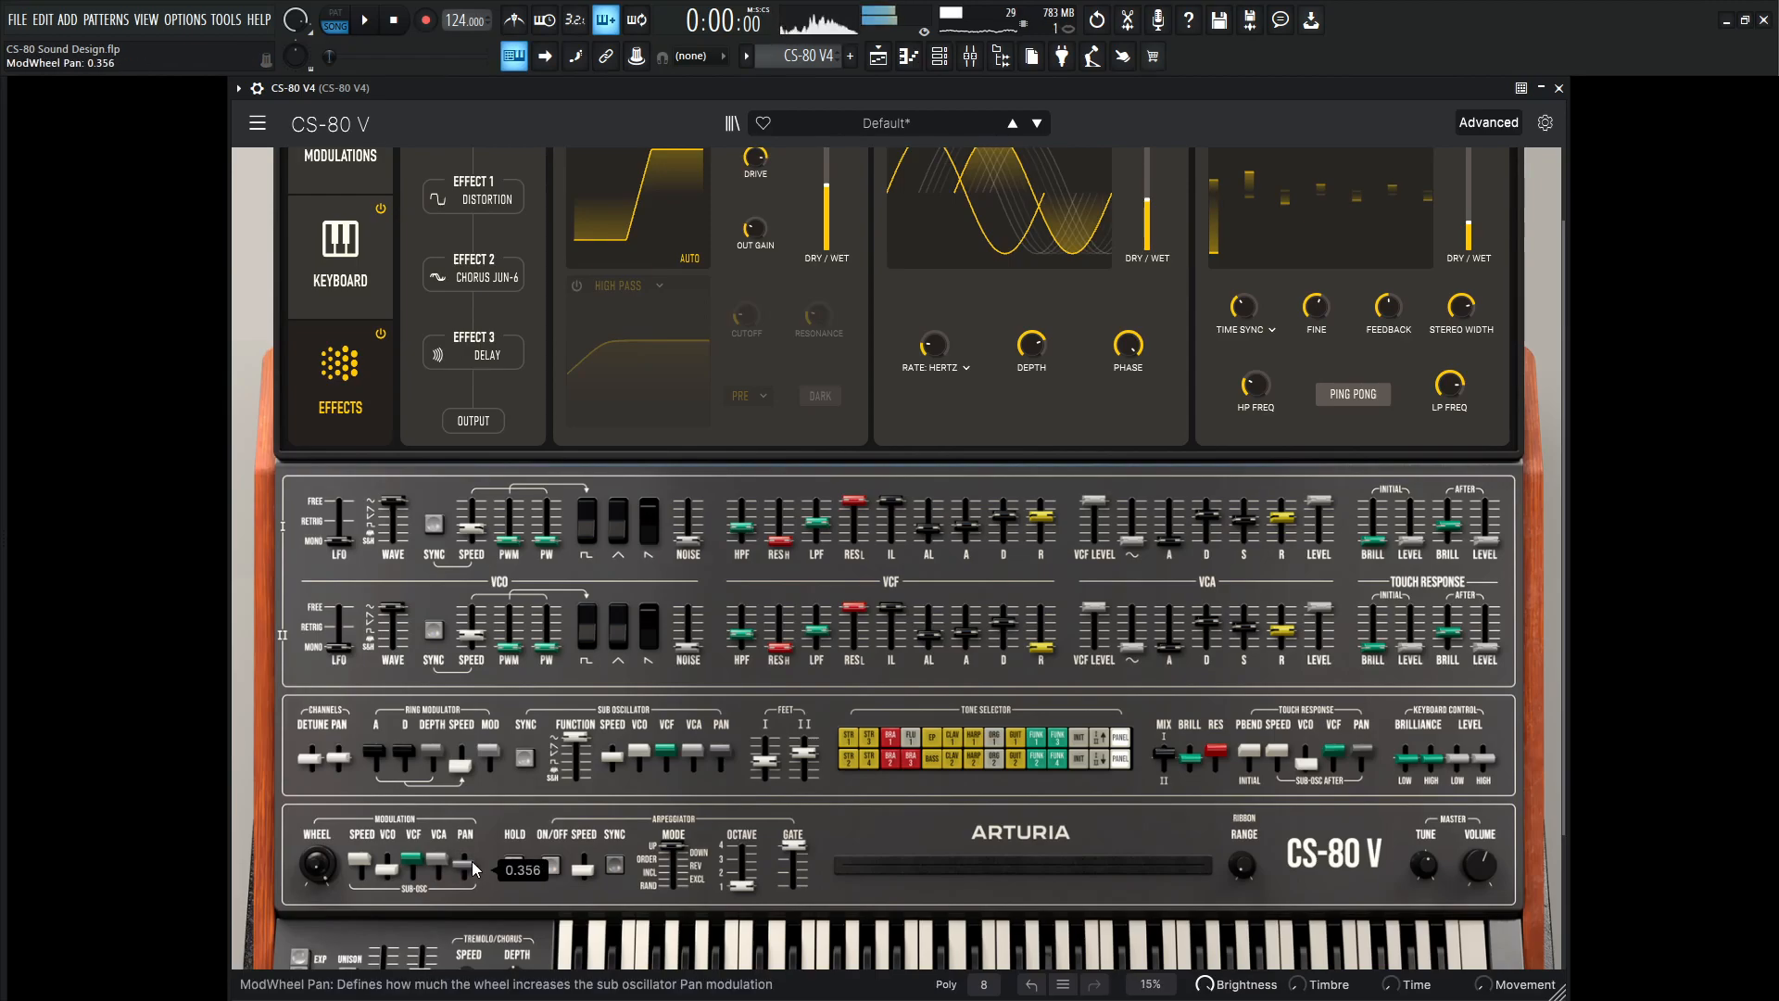